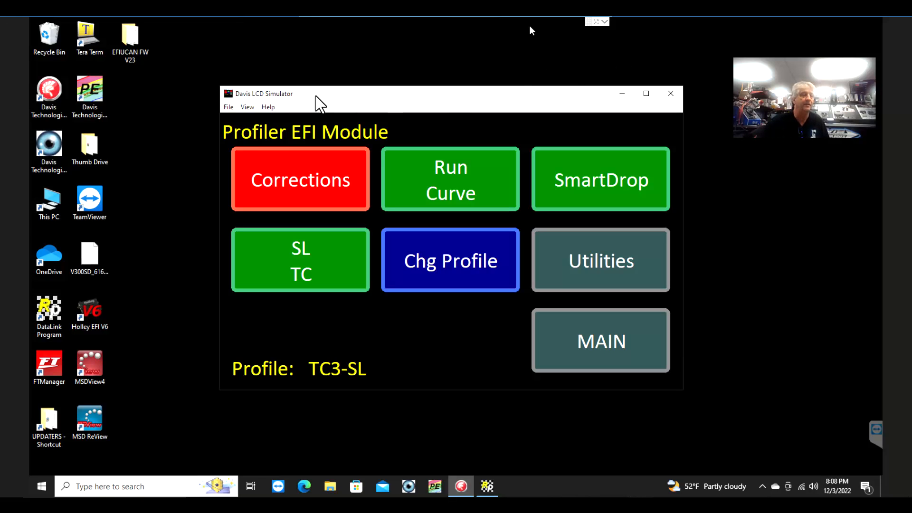
pyautogui.moveTo(326, 107)
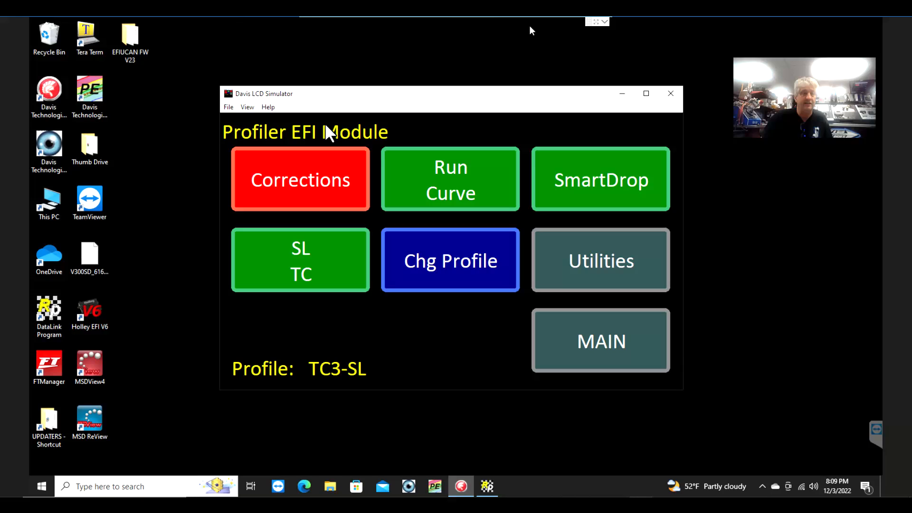
pyautogui.moveTo(437, 345)
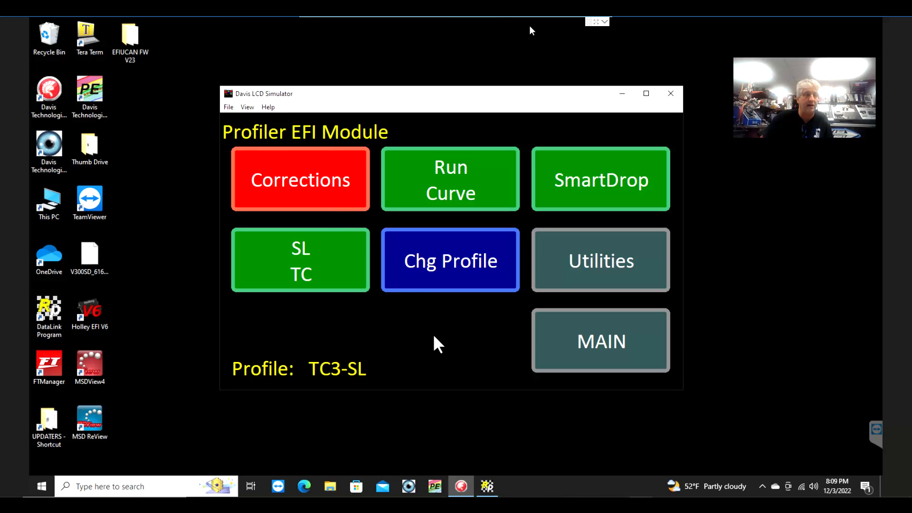
pyautogui.moveTo(444, 344)
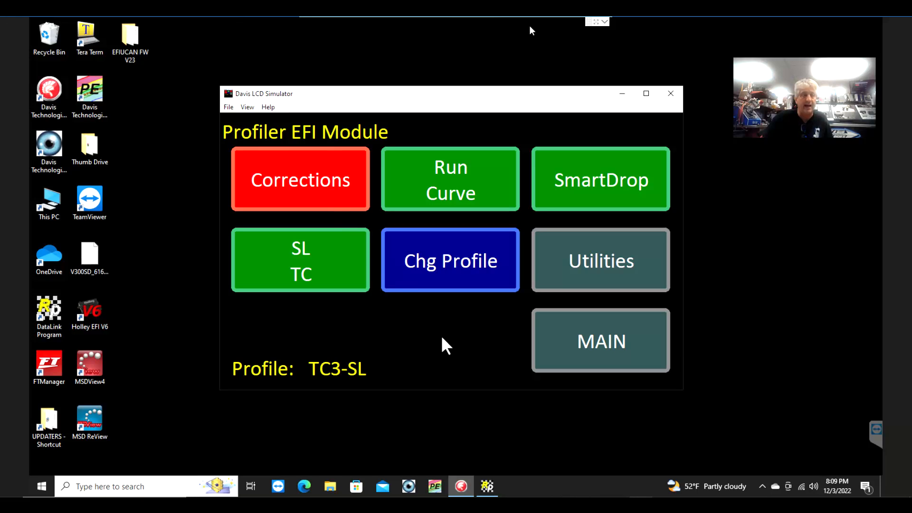
pyautogui.moveTo(455, 331)
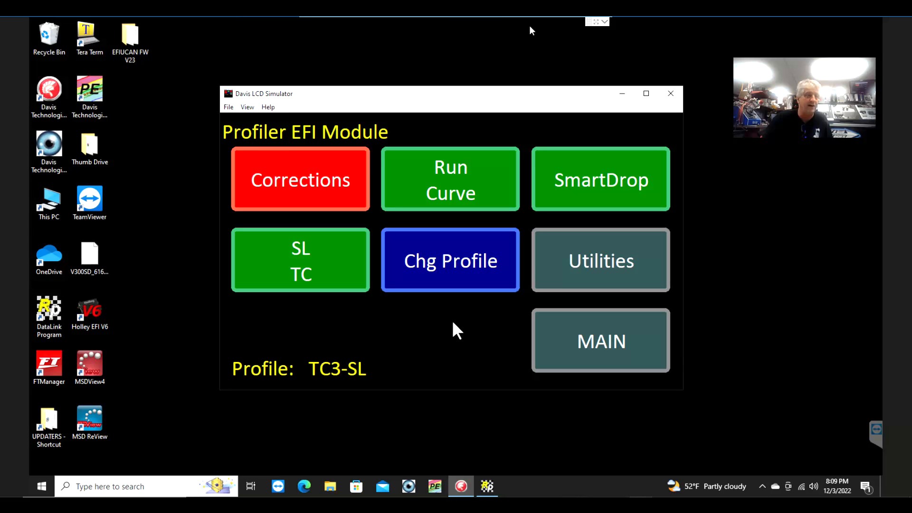
pyautogui.moveTo(458, 324)
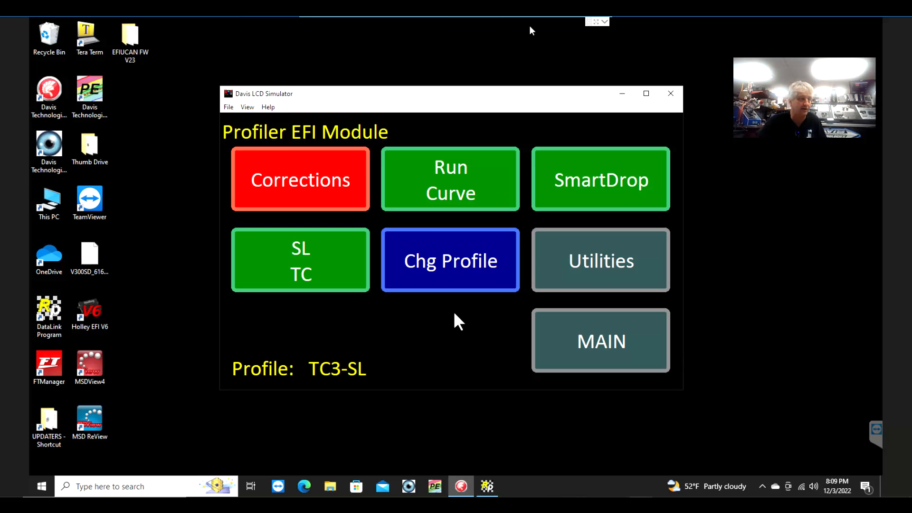
pyautogui.moveTo(424, 229)
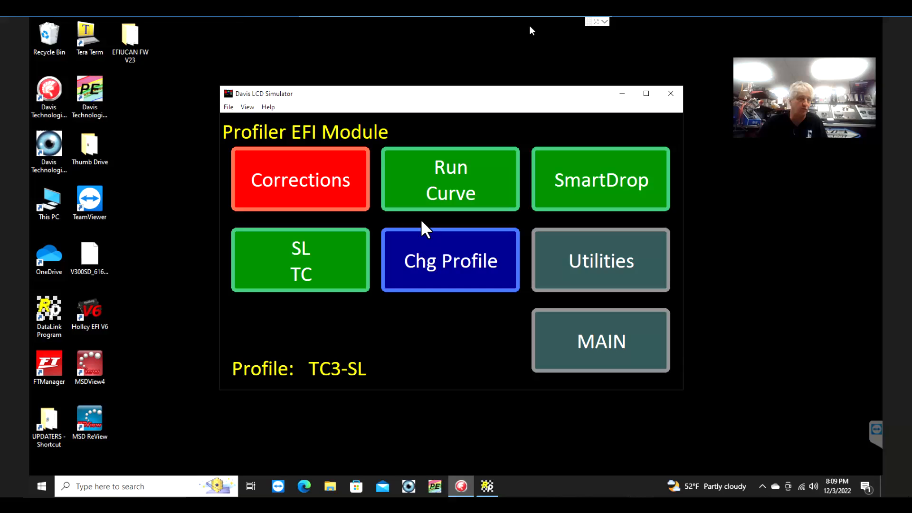
pyautogui.moveTo(403, 351)
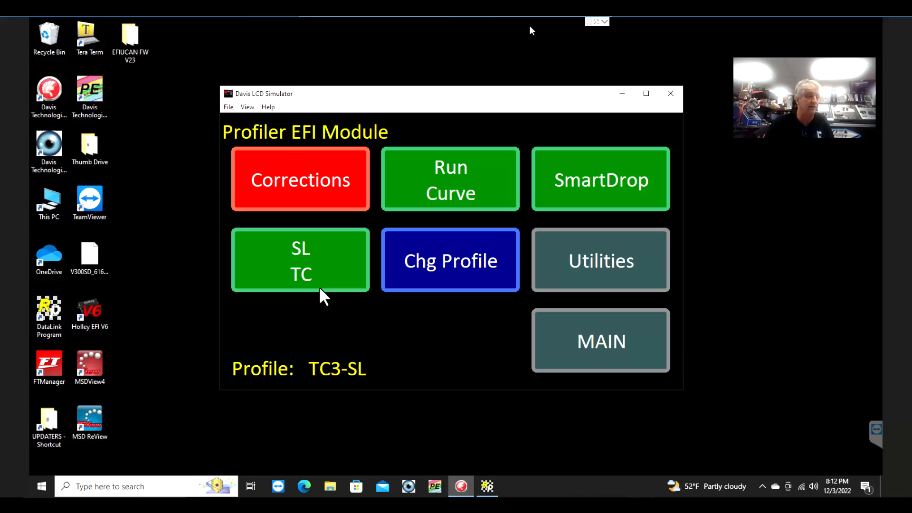
pyautogui.moveTo(321, 305)
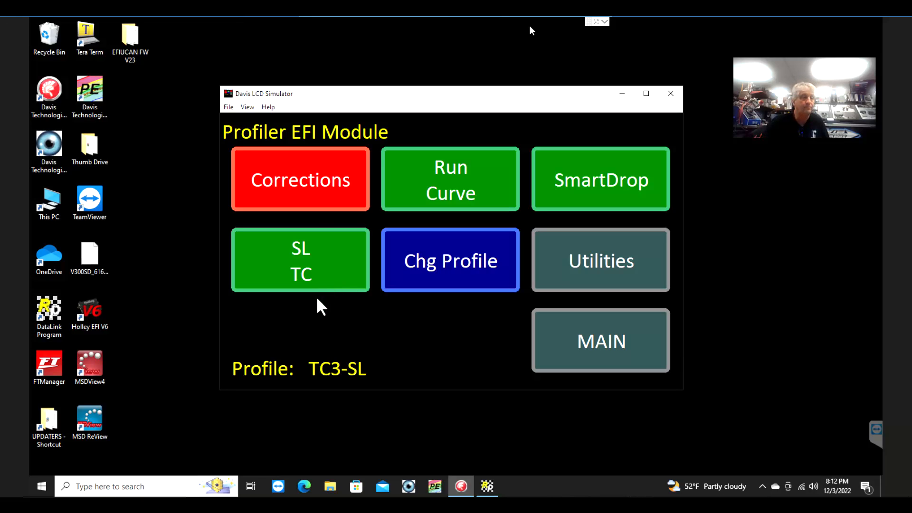
pyautogui.moveTo(326, 277)
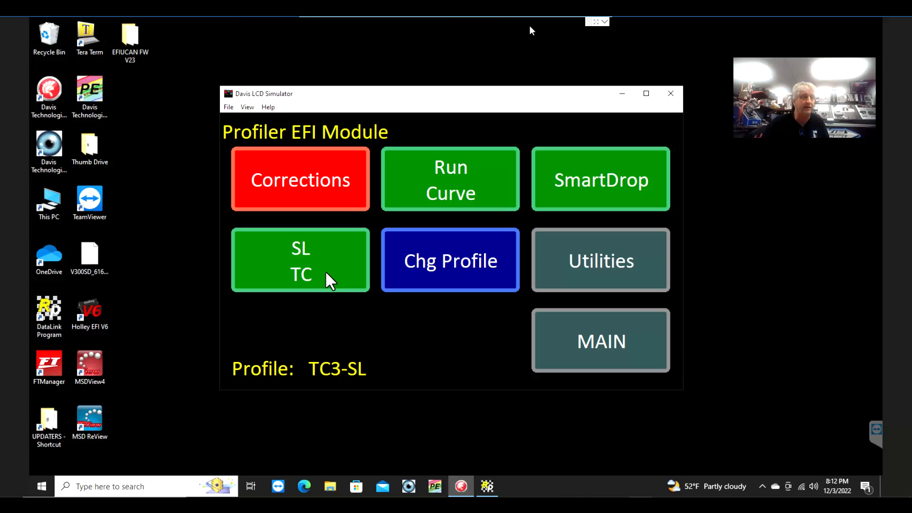
pyautogui.moveTo(334, 279)
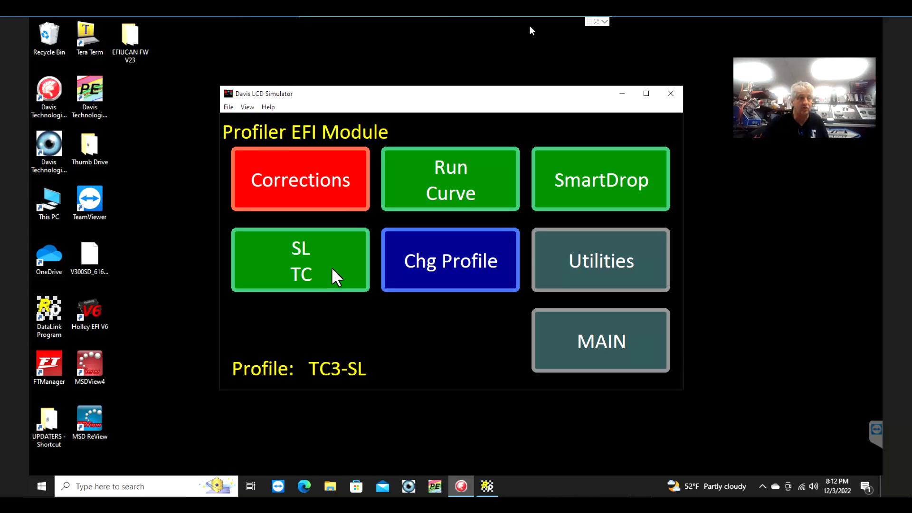
pyautogui.moveTo(389, 324)
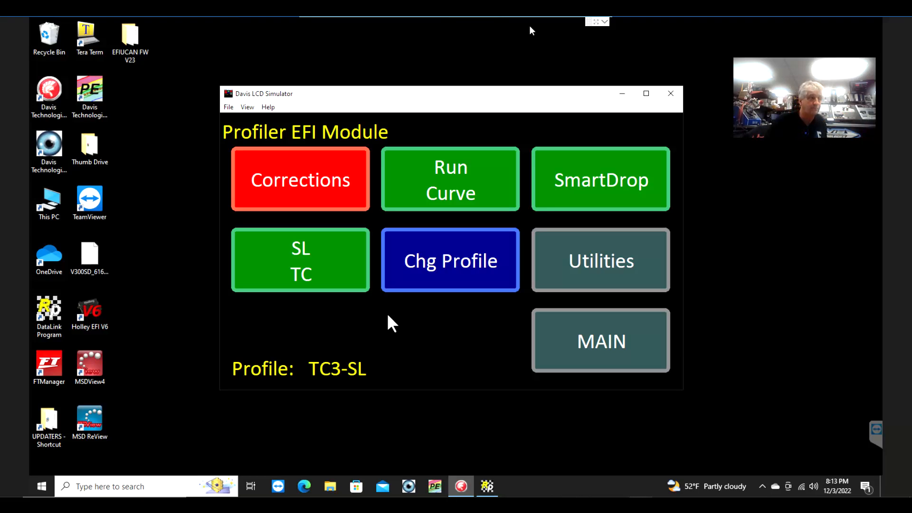
pyautogui.moveTo(483, 487)
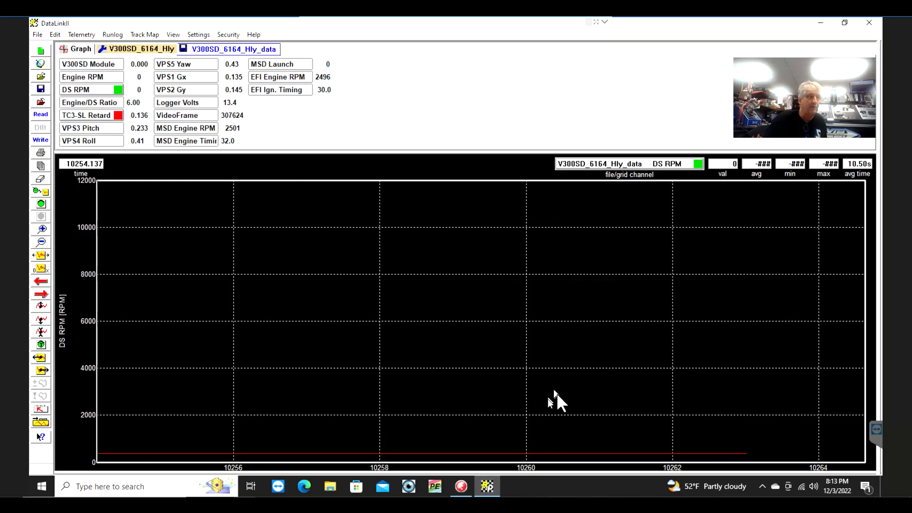
pyautogui.moveTo(53, 233)
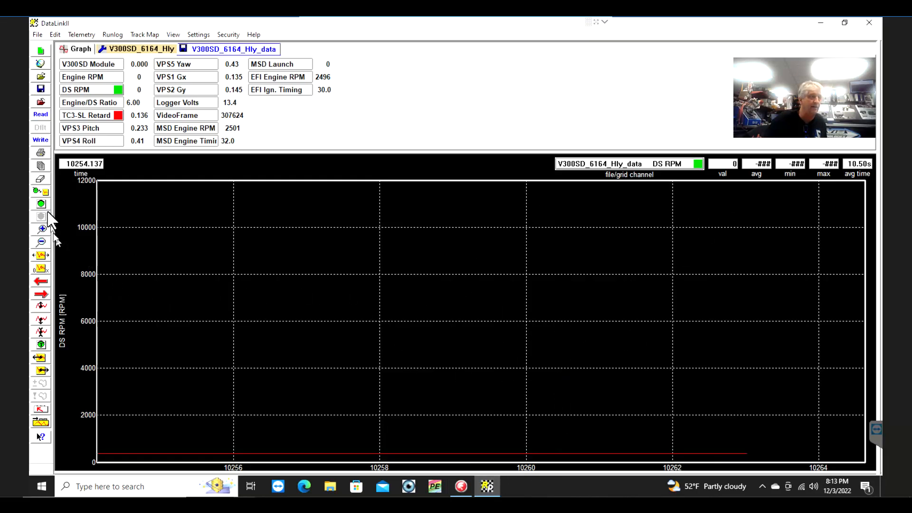
# Start live telemetry from the unit and acknowledge its response so readings update
pyautogui.click(39, 114)
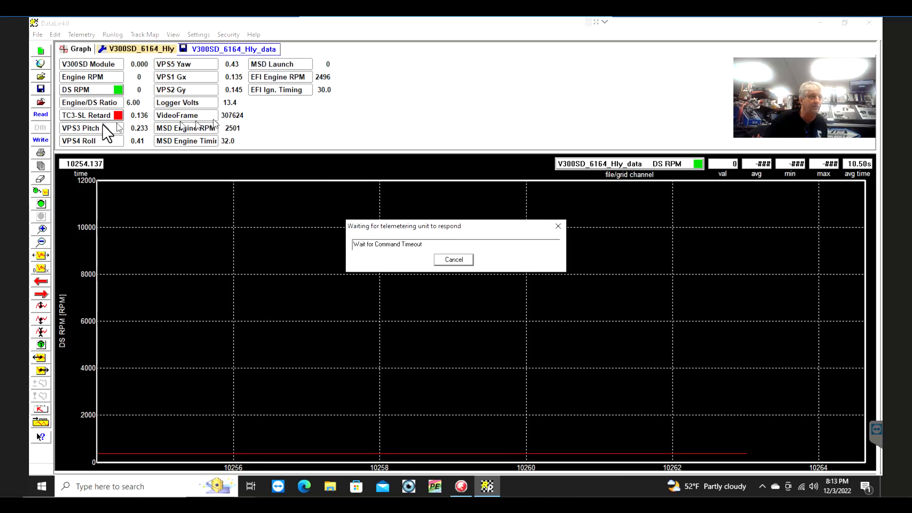
pyautogui.moveTo(103, 121)
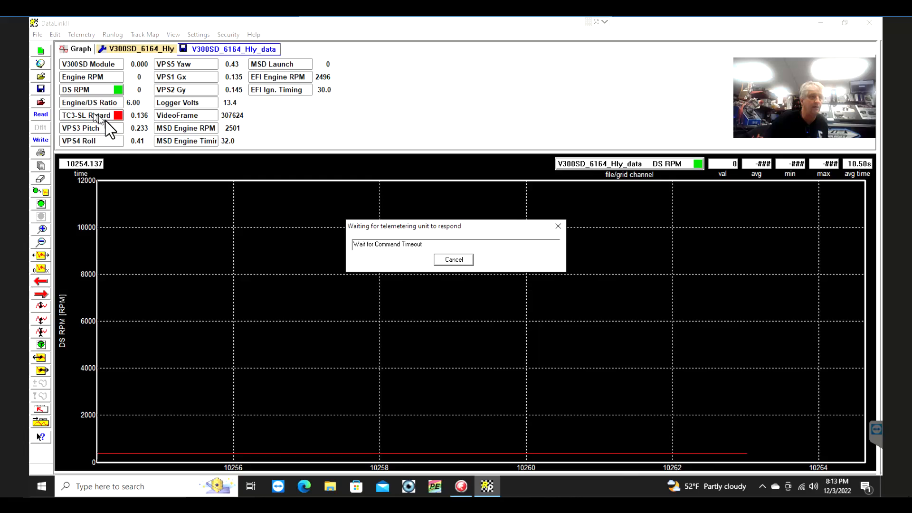
pyautogui.click(453, 260)
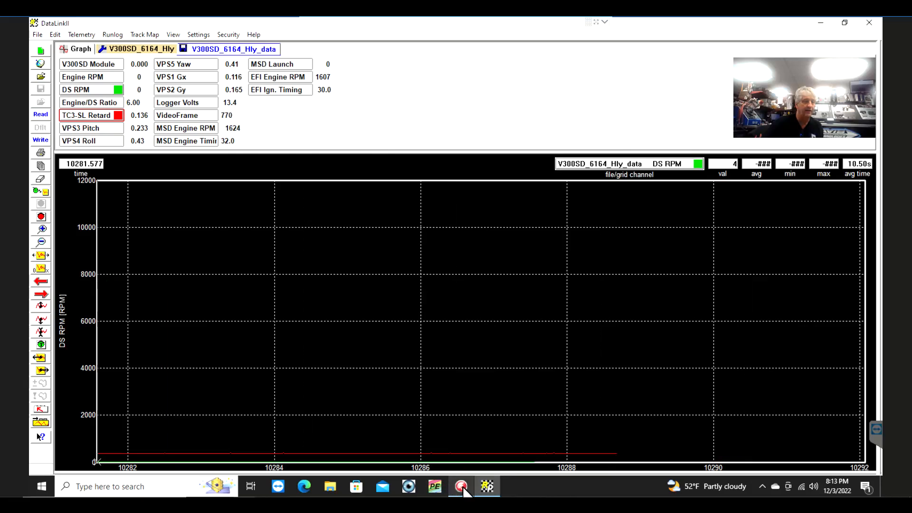
# Show the SL TC settings (Mode 5, Hold 3, Spread 30, Ramp In 100, Start RPM 2200), then hide the simulator
pyautogui.click(460, 487)
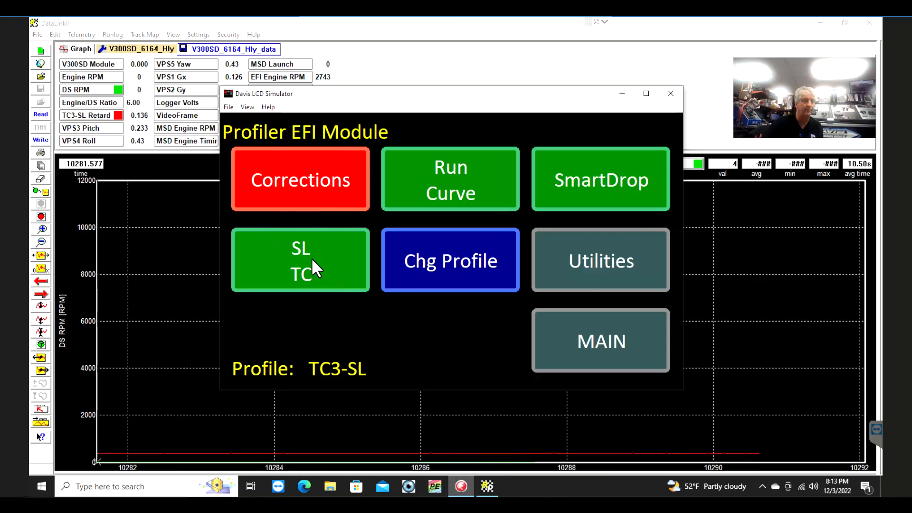
pyautogui.click(300, 261)
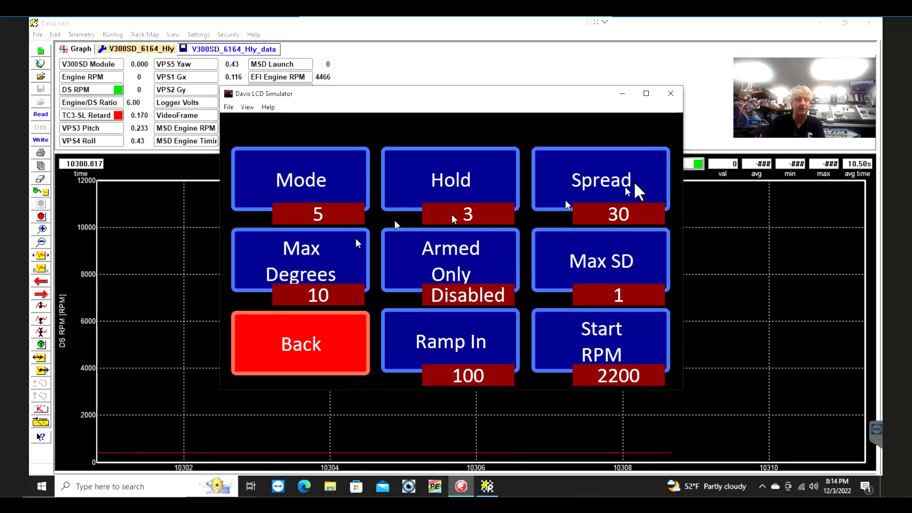
pyautogui.moveTo(607, 186)
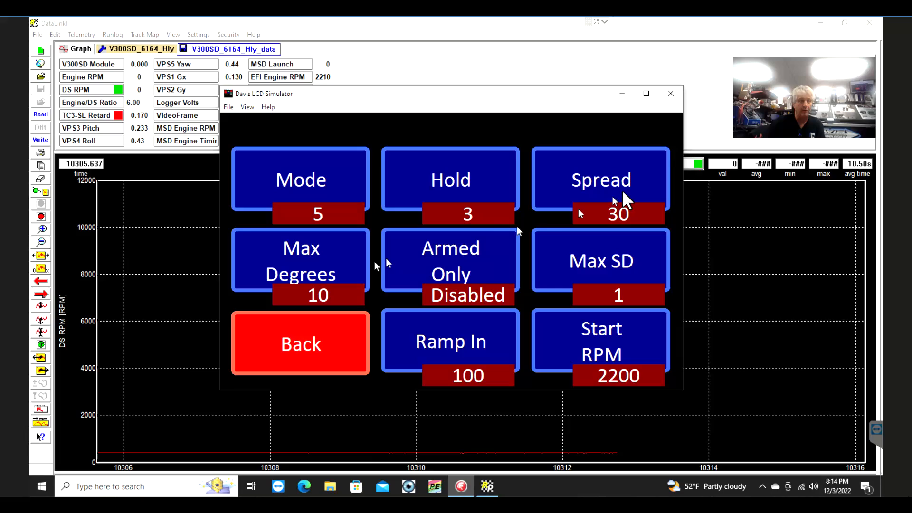
pyautogui.moveTo(296, 271)
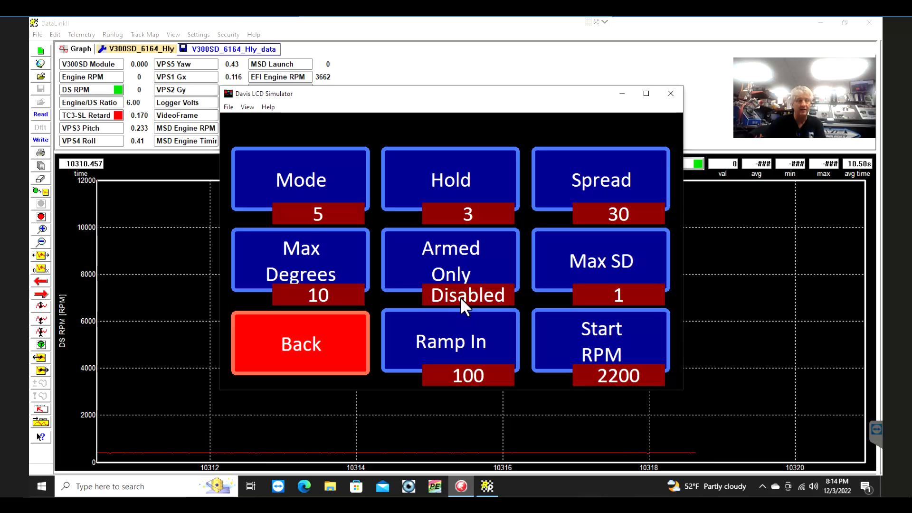
pyautogui.moveTo(616, 269)
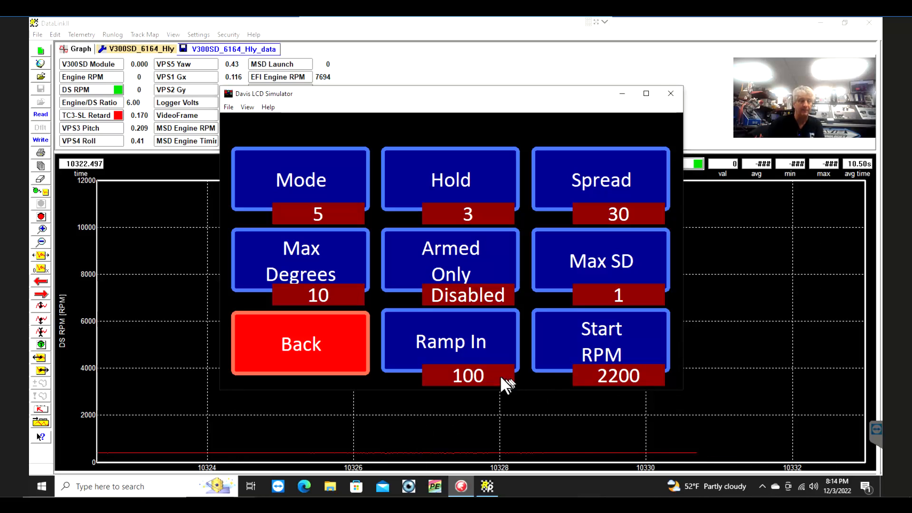
pyautogui.moveTo(442, 359)
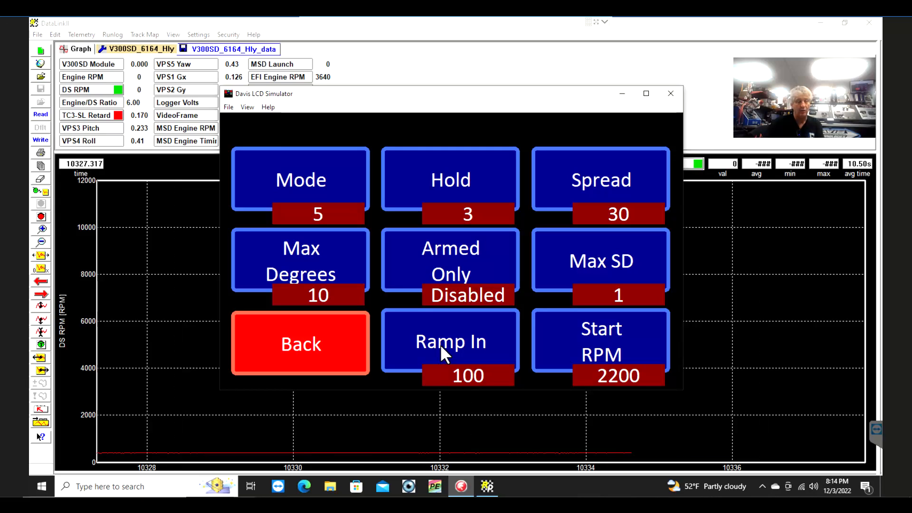
pyautogui.moveTo(329, 285)
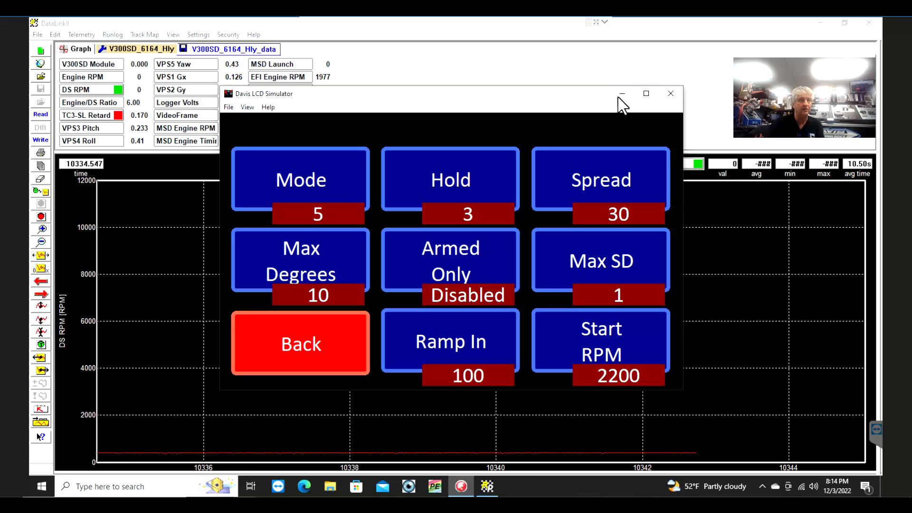
pyautogui.click(300, 344)
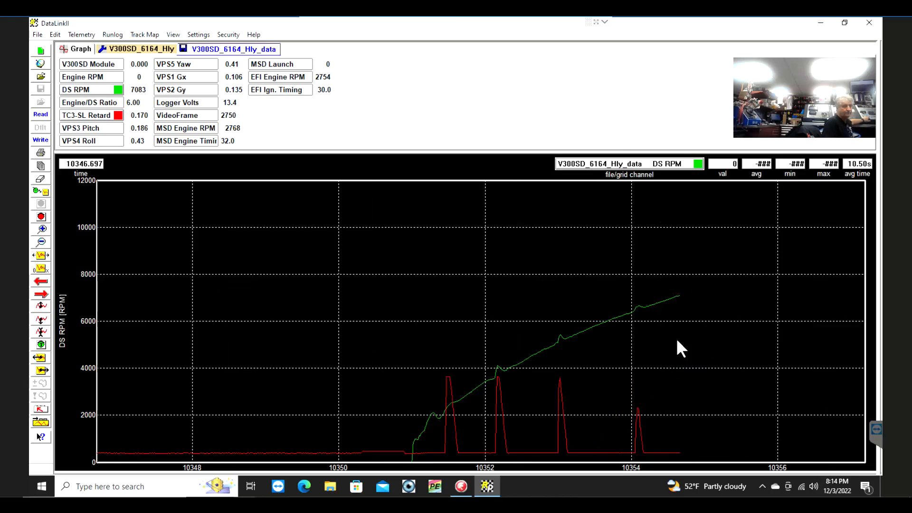
pyautogui.hscroll(3)
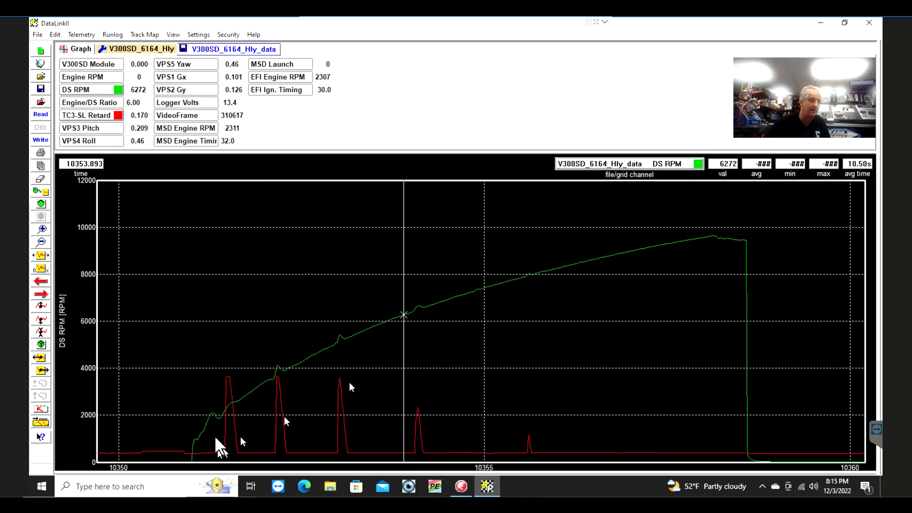
pyautogui.moveTo(128, 439)
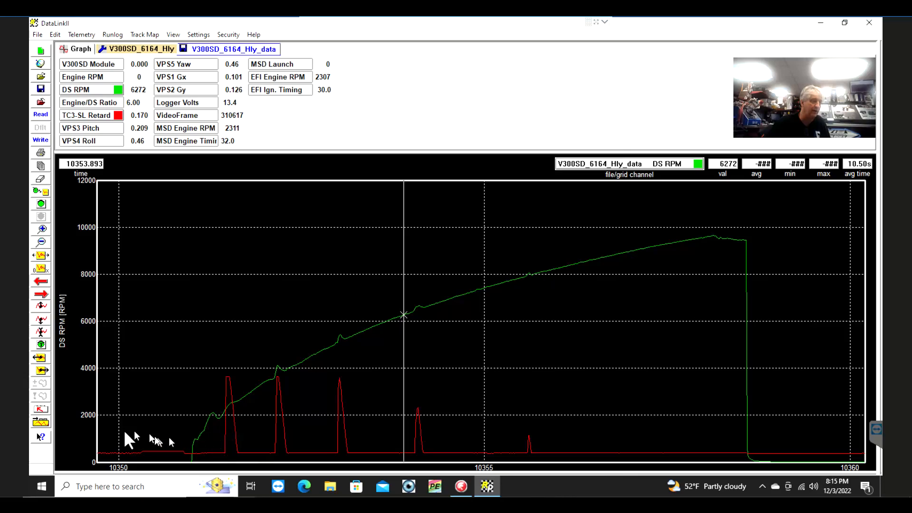
pyautogui.moveTo(222, 422)
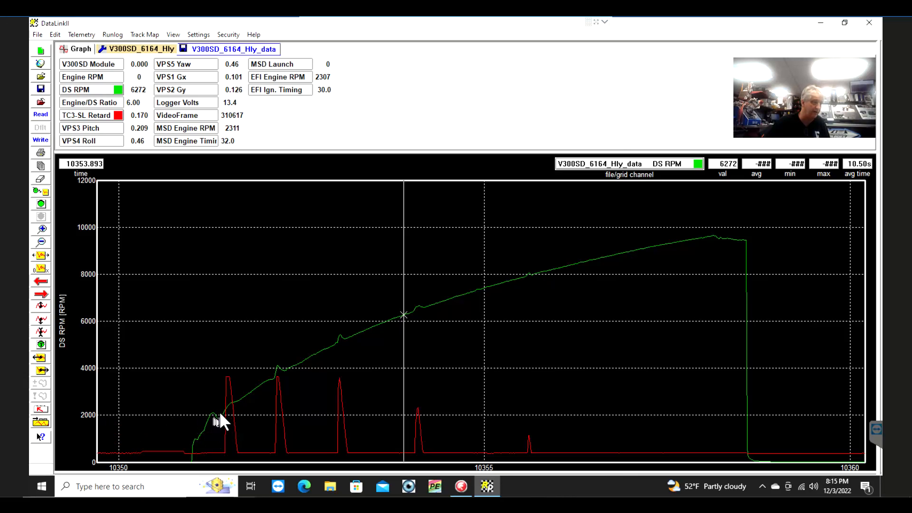
pyautogui.moveTo(193, 450)
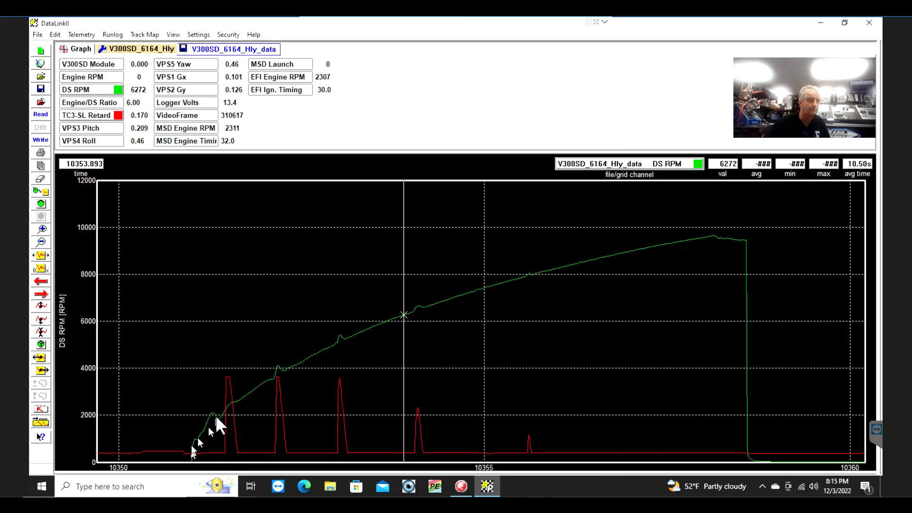
pyautogui.moveTo(232, 411)
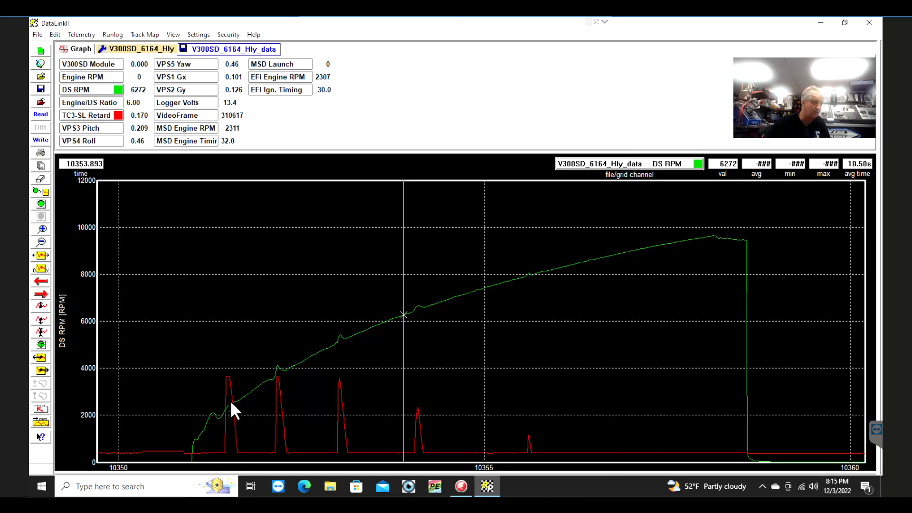
pyautogui.moveTo(222, 425)
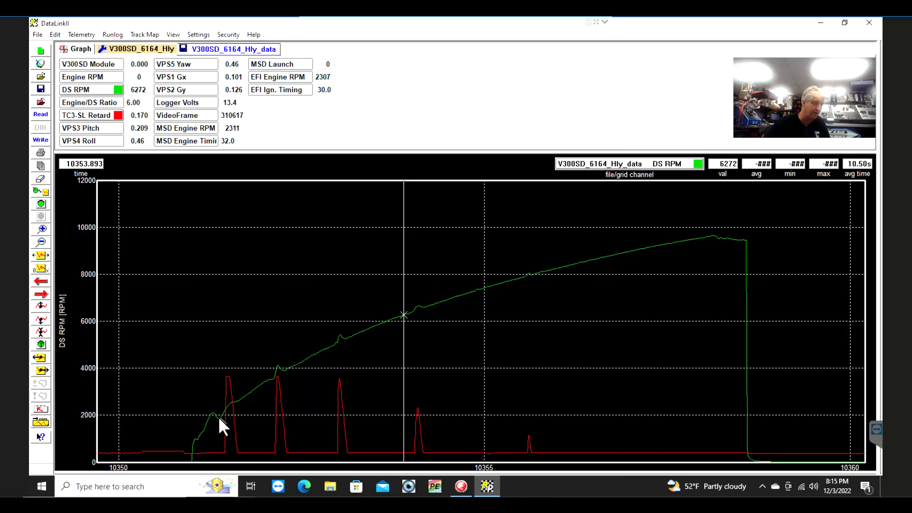
pyautogui.moveTo(235, 411)
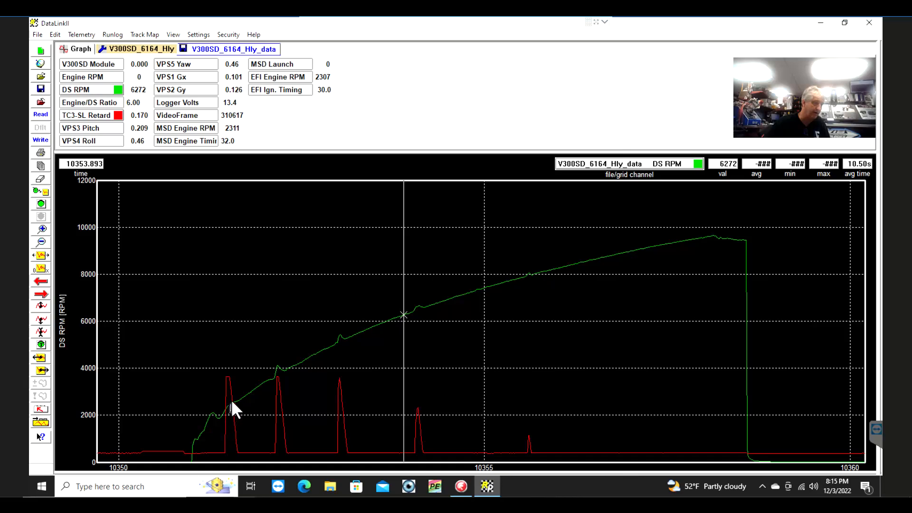
pyautogui.moveTo(239, 401)
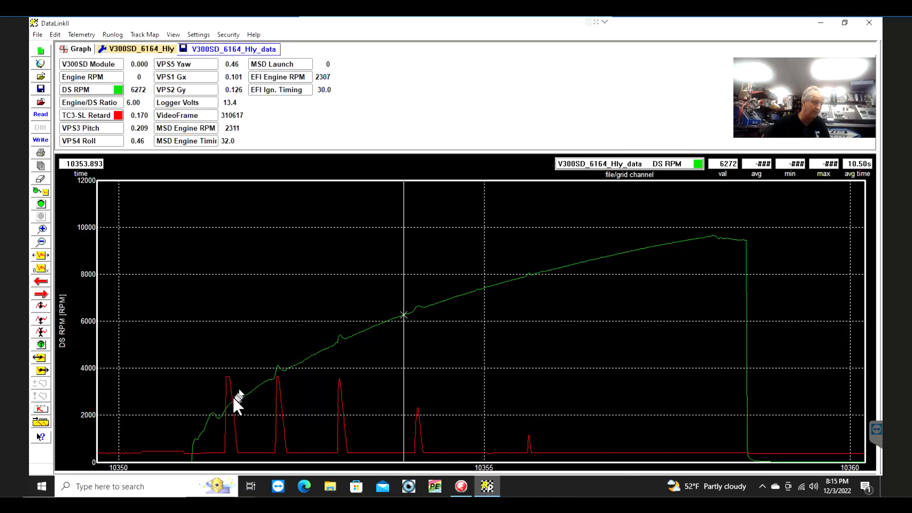
pyautogui.moveTo(224, 425)
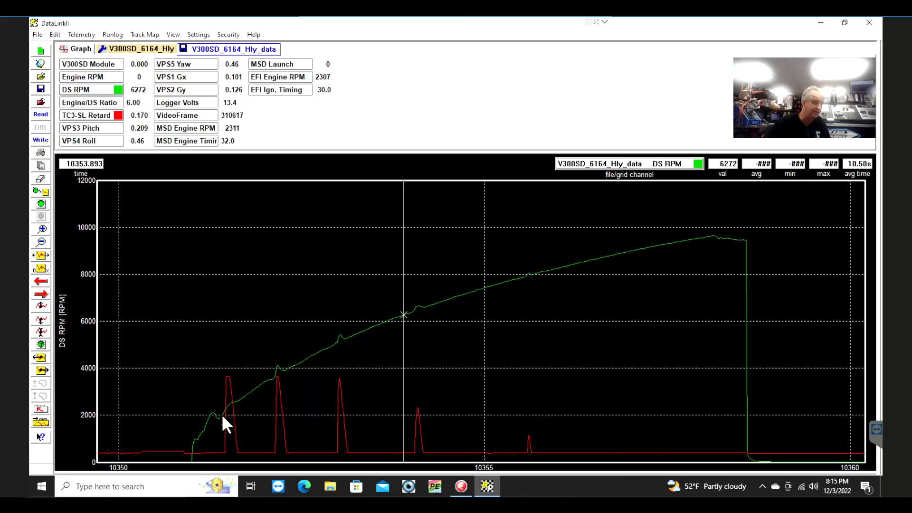
pyautogui.moveTo(232, 390)
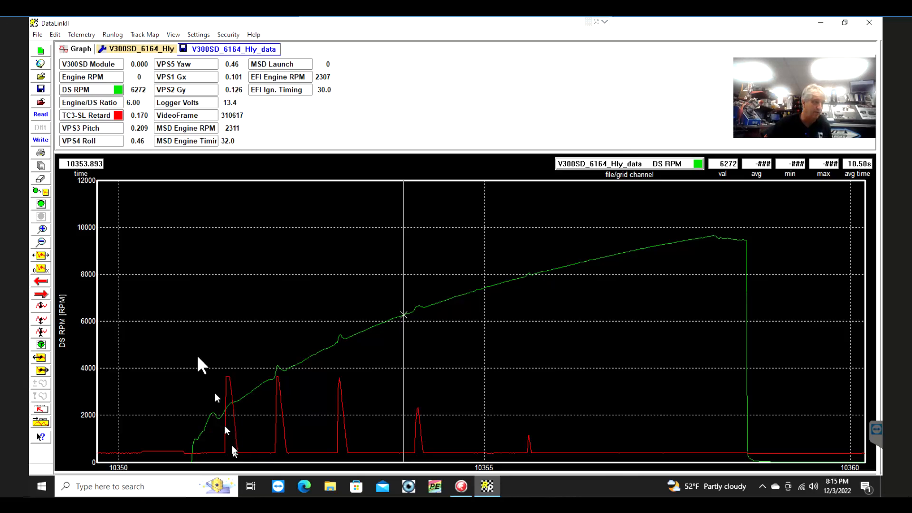
pyautogui.moveTo(228, 425)
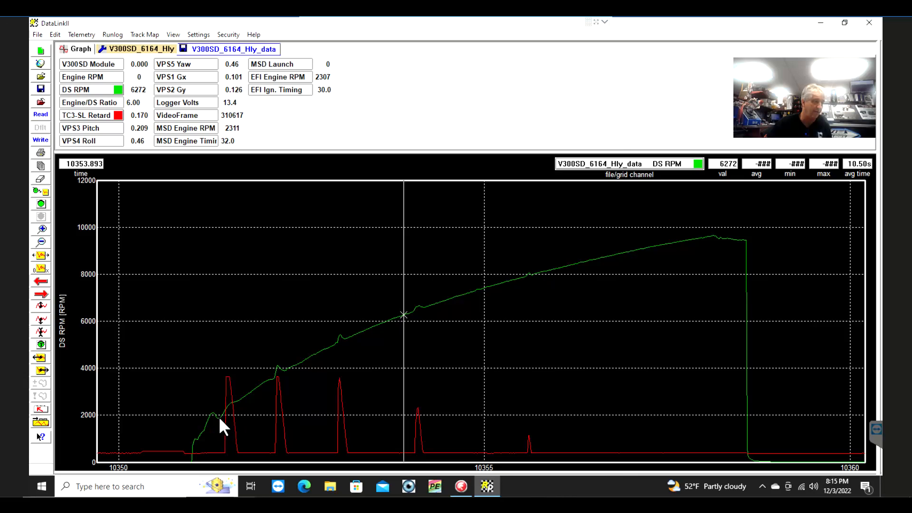
pyautogui.moveTo(227, 384)
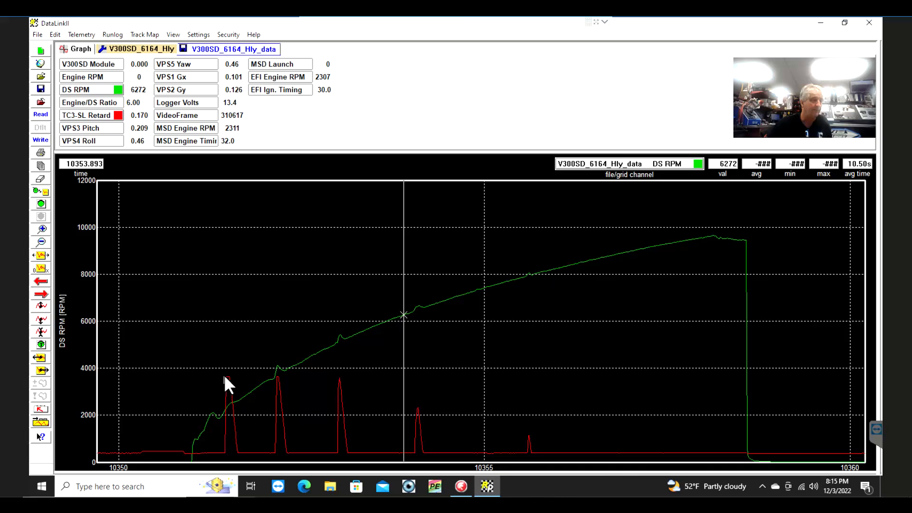
pyautogui.moveTo(232, 390)
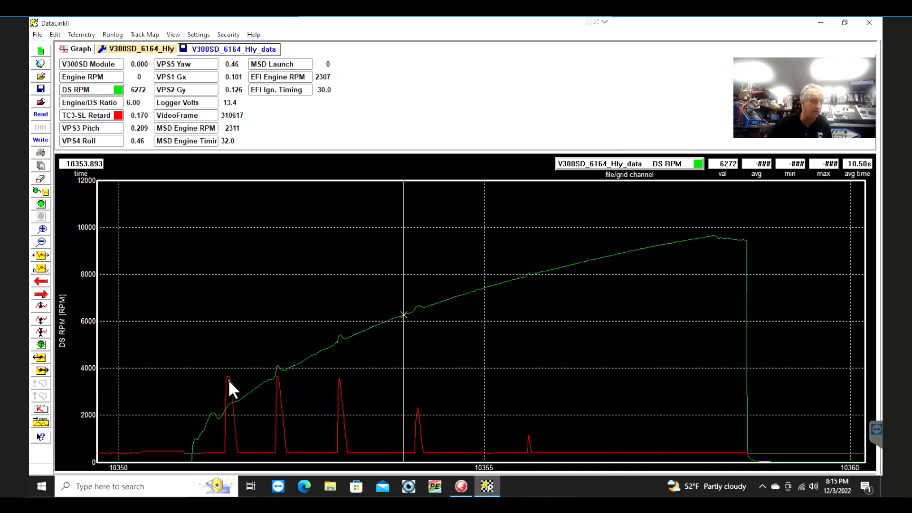
pyautogui.moveTo(273, 458)
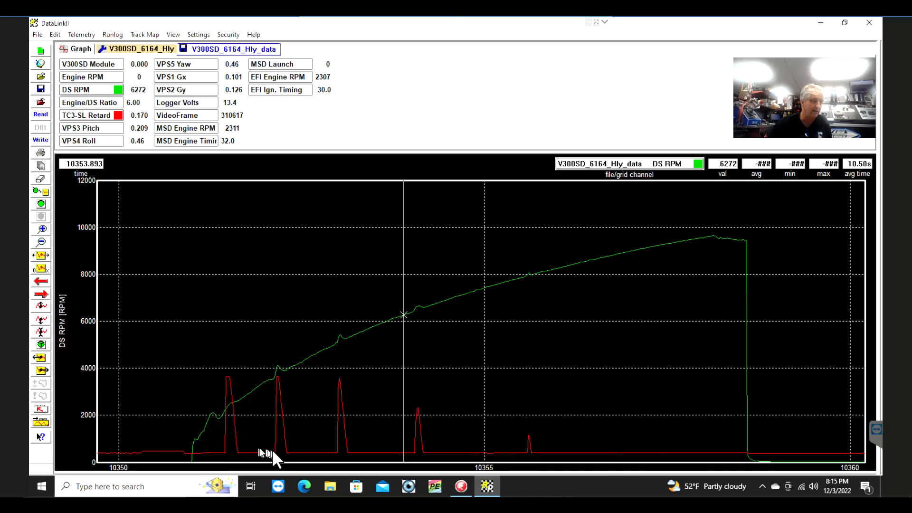
pyautogui.moveTo(277, 390)
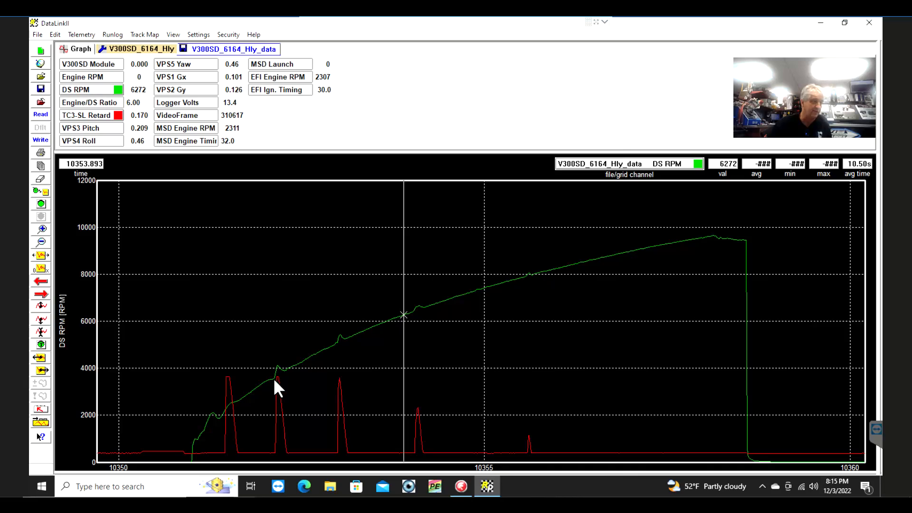
pyautogui.moveTo(324, 387)
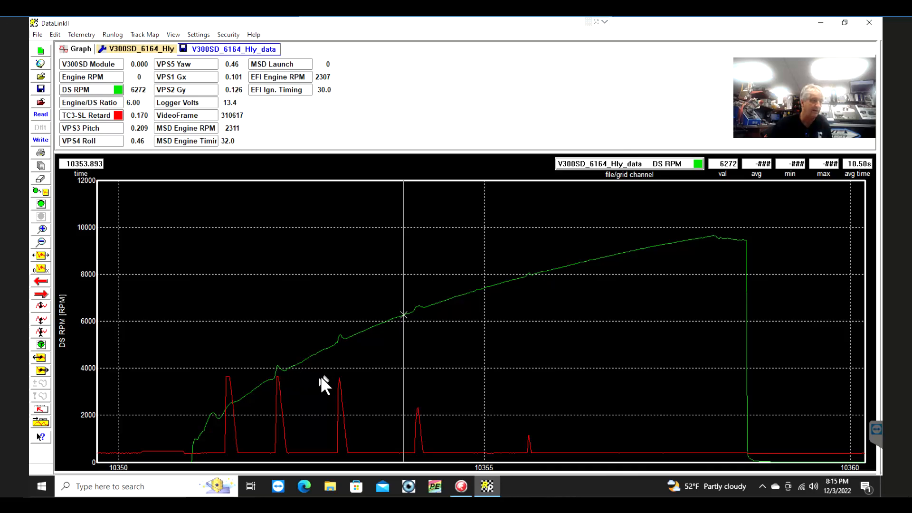
pyautogui.moveTo(280, 390)
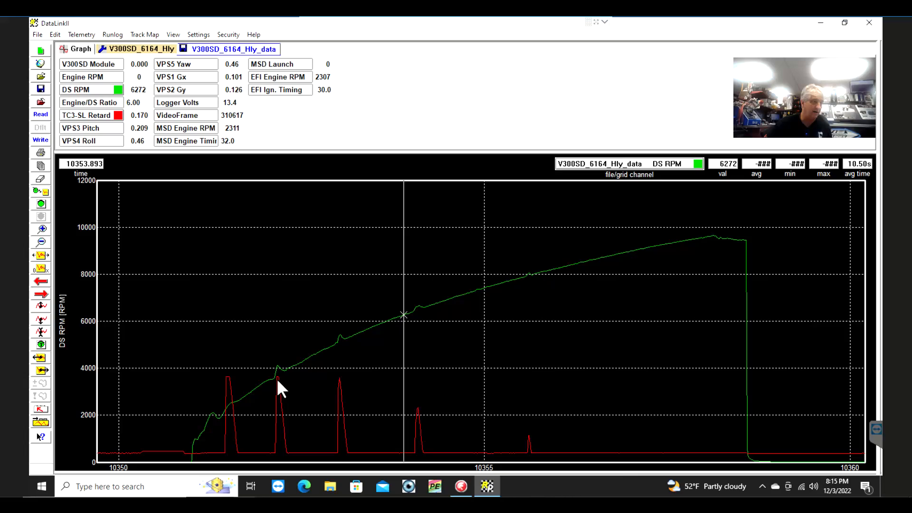
pyautogui.moveTo(343, 390)
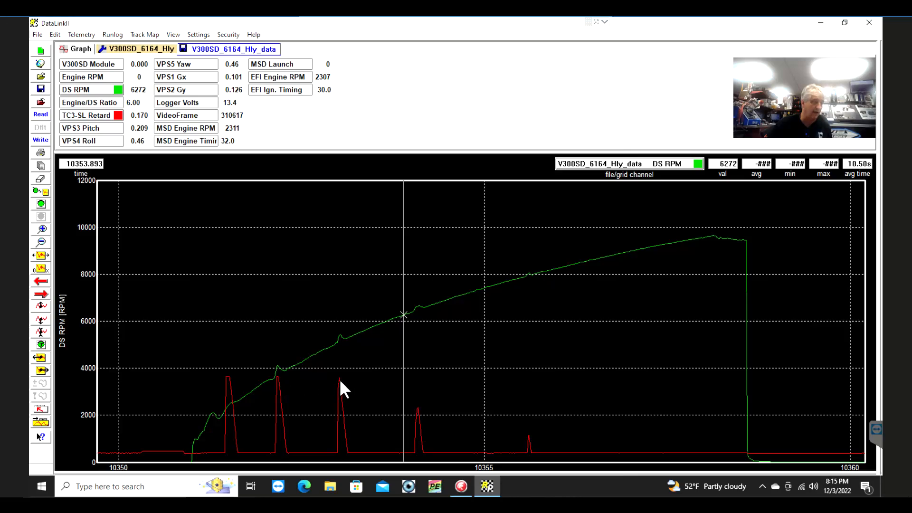
pyautogui.moveTo(422, 419)
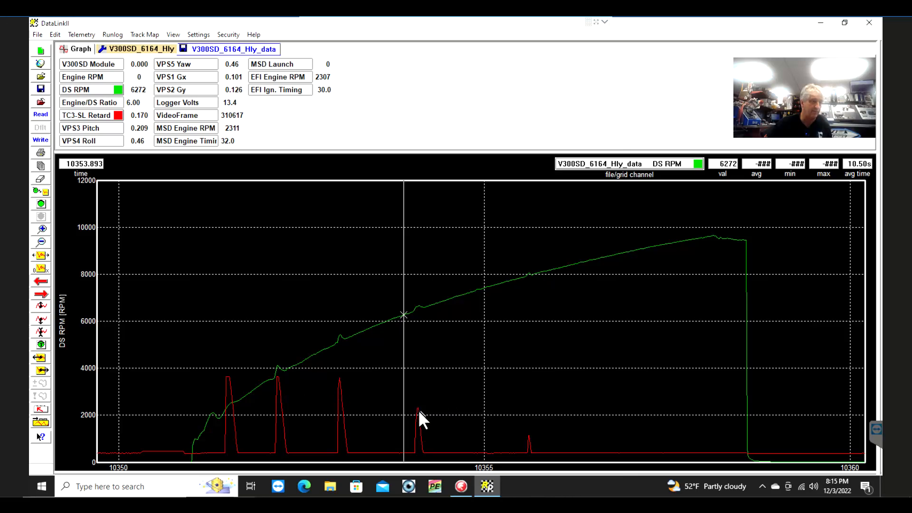
pyautogui.moveTo(418, 315)
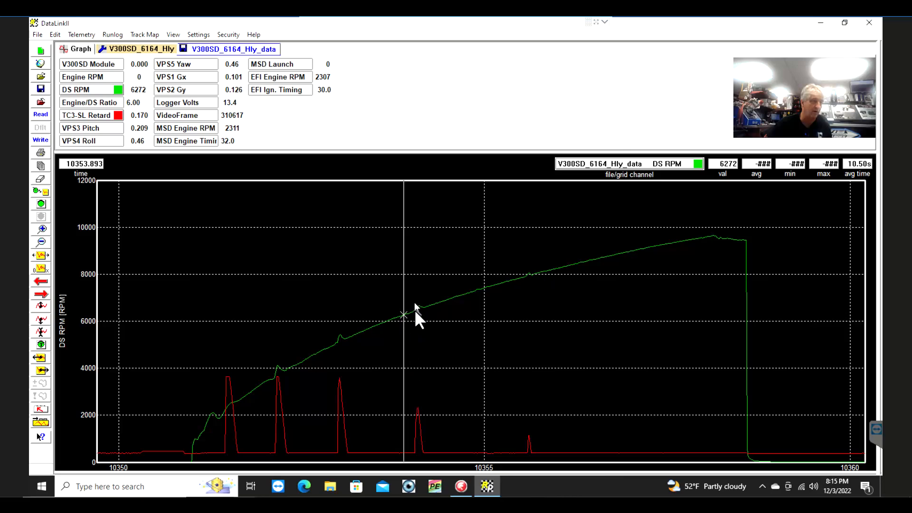
pyautogui.moveTo(523, 305)
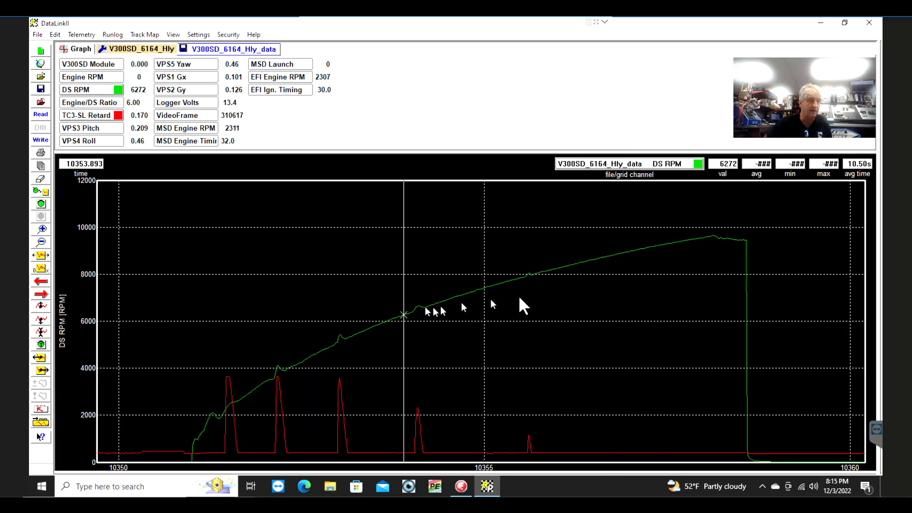
pyautogui.moveTo(528, 273)
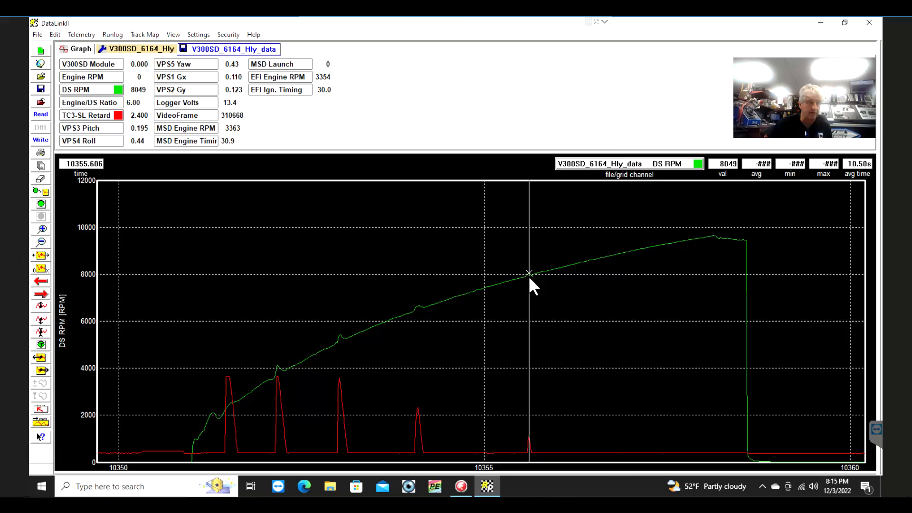
pyautogui.moveTo(515, 282)
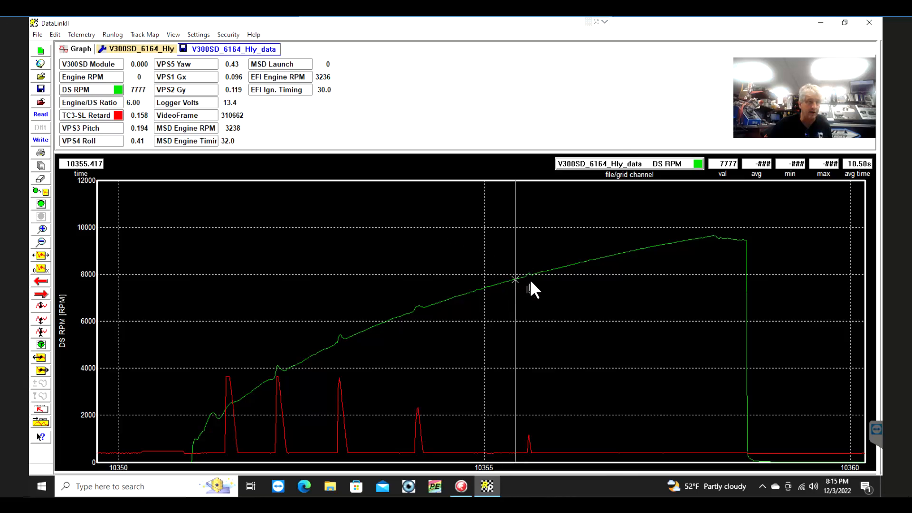
pyautogui.moveTo(533, 439)
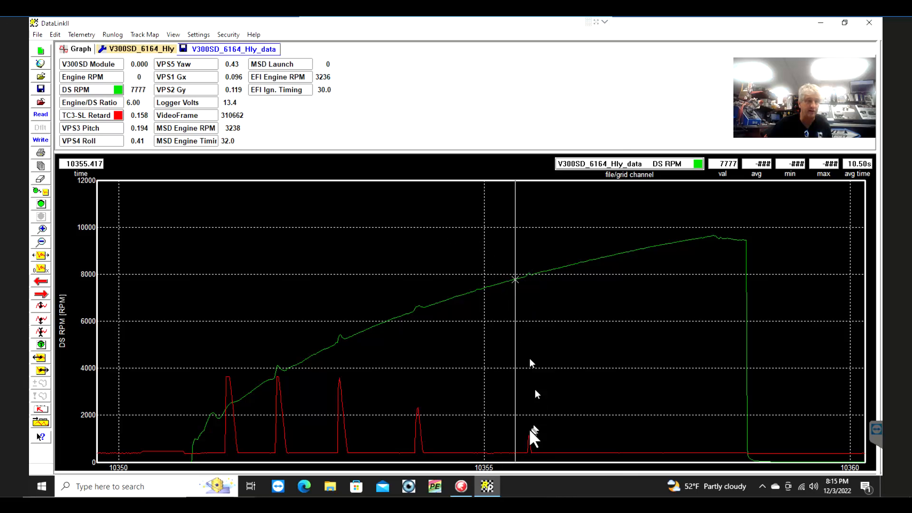
pyautogui.moveTo(369, 444)
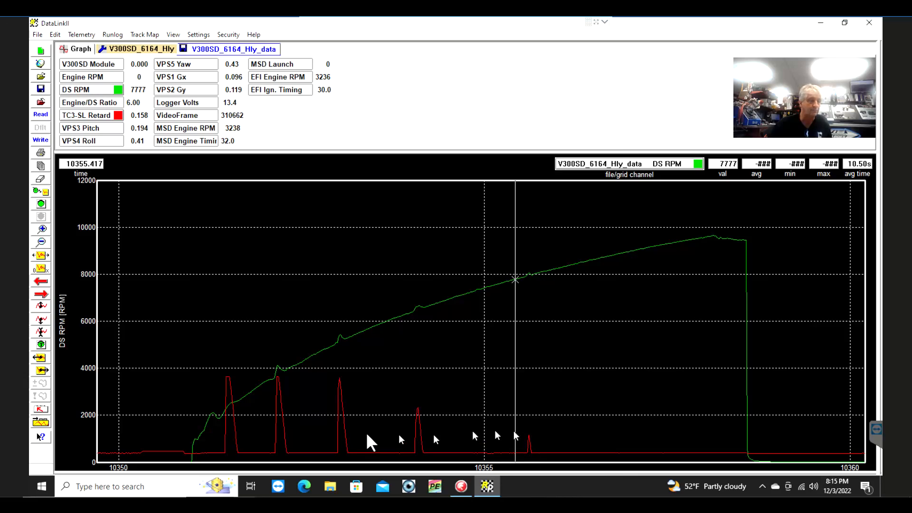
pyautogui.moveTo(279, 463)
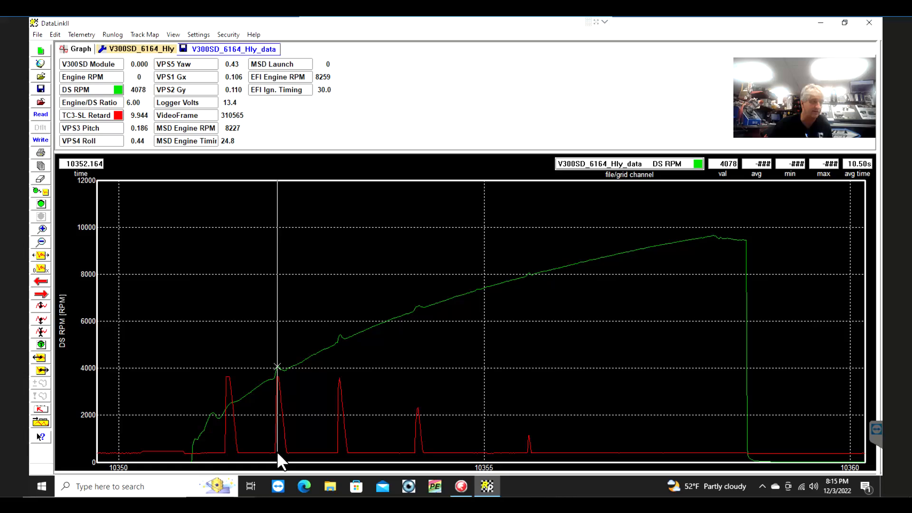
pyautogui.moveTo(278, 462)
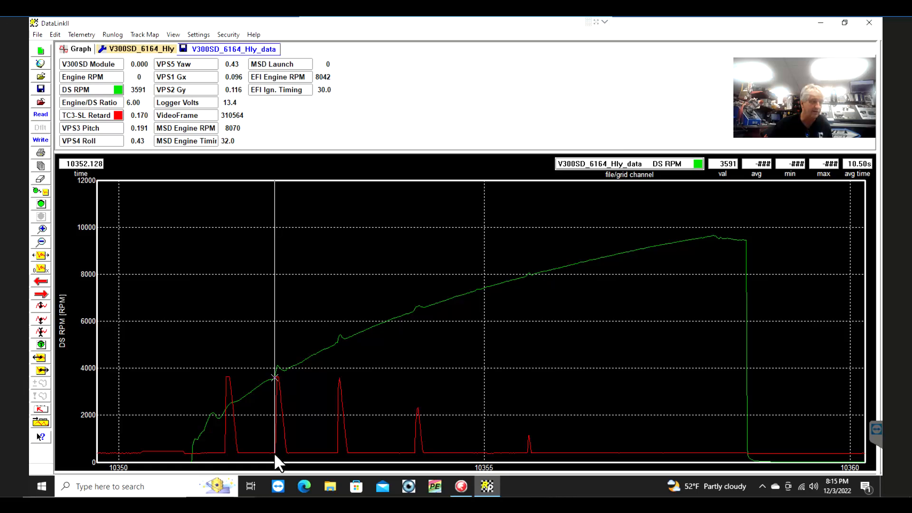
pyautogui.moveTo(276, 386)
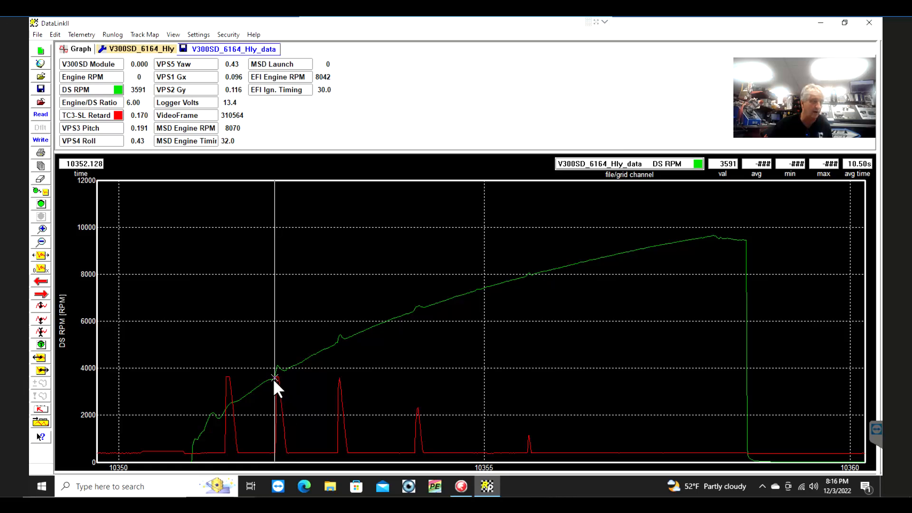
pyautogui.moveTo(279, 405)
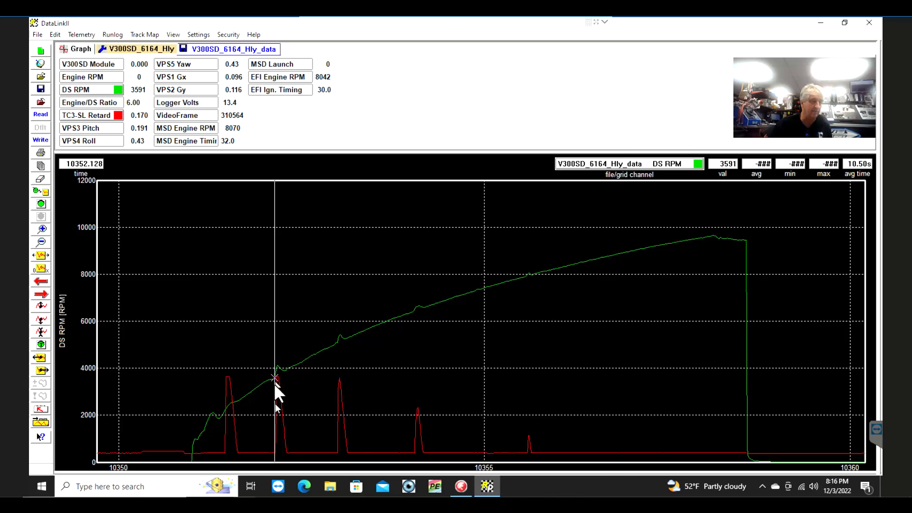
pyautogui.moveTo(530, 431)
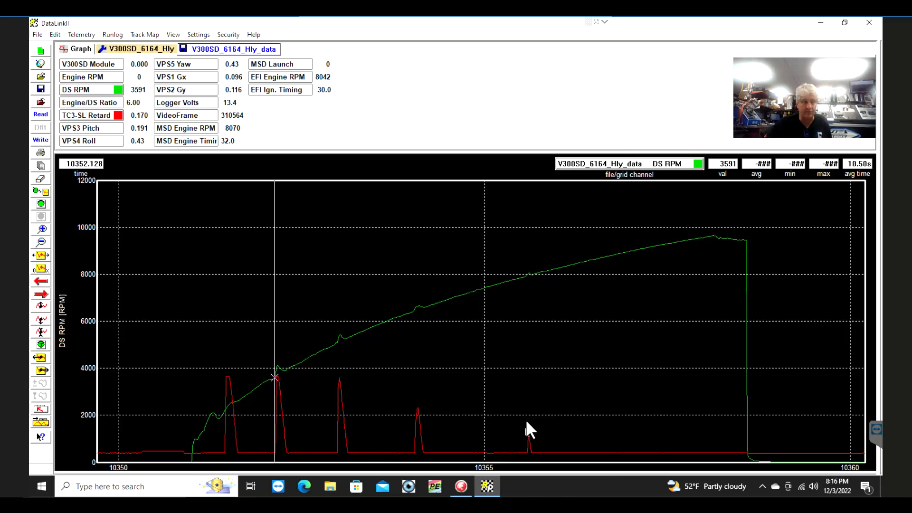
pyautogui.moveTo(460, 355)
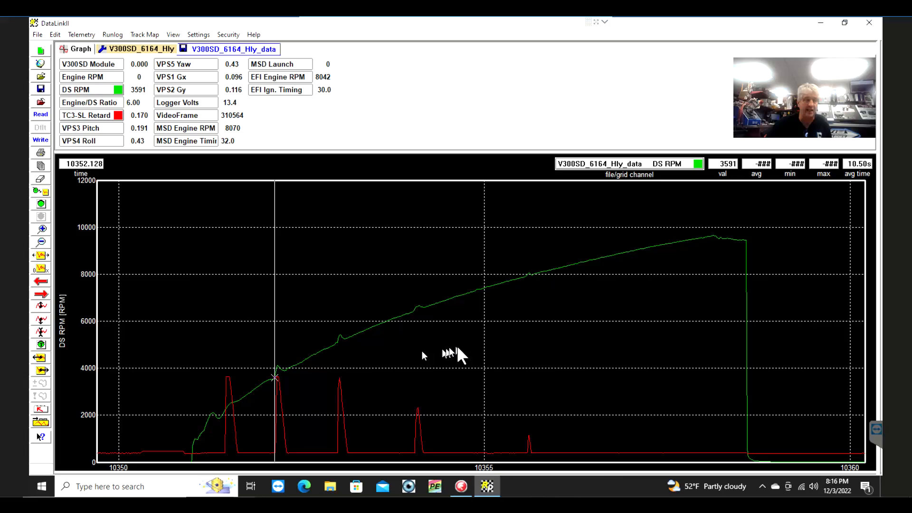
pyautogui.moveTo(414, 379)
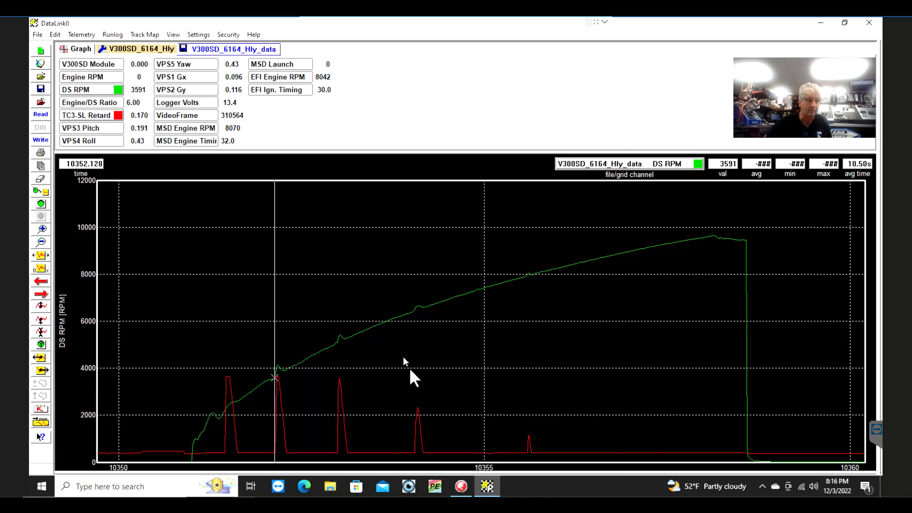
pyautogui.moveTo(50, 219)
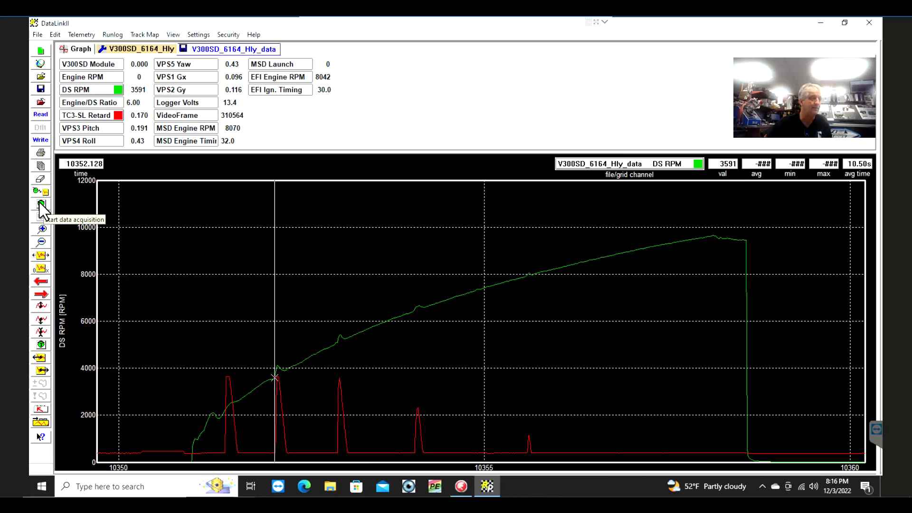
# Acquire a new replayed run from the logger so its RPM trace and retard pulses plot
pyautogui.click(41, 205)
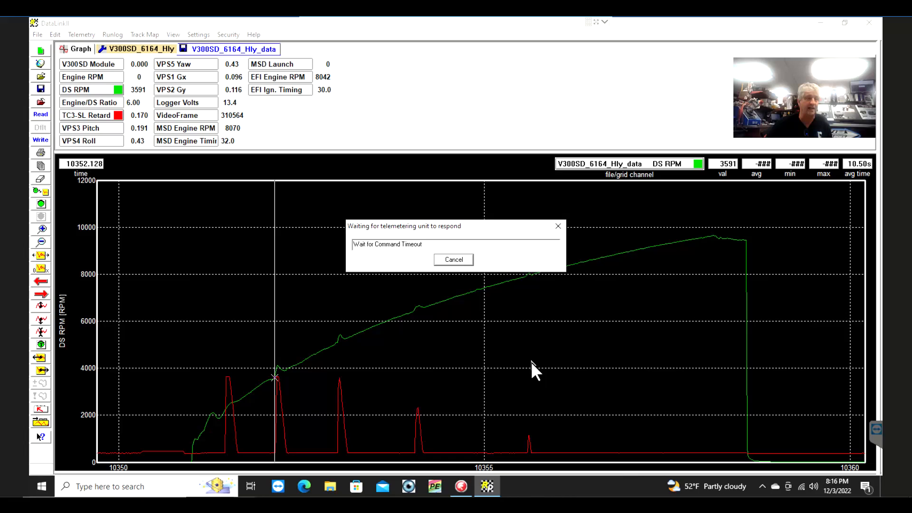
pyautogui.moveTo(590, 343)
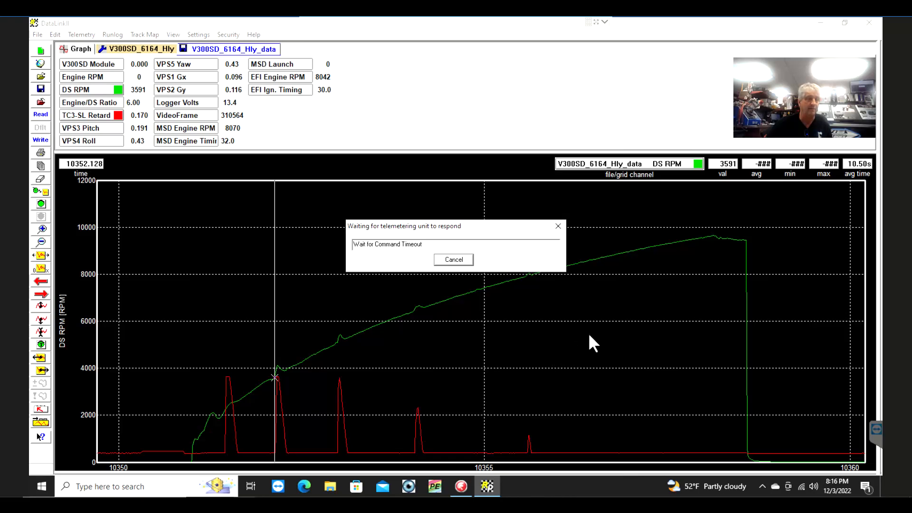
pyautogui.click(454, 260)
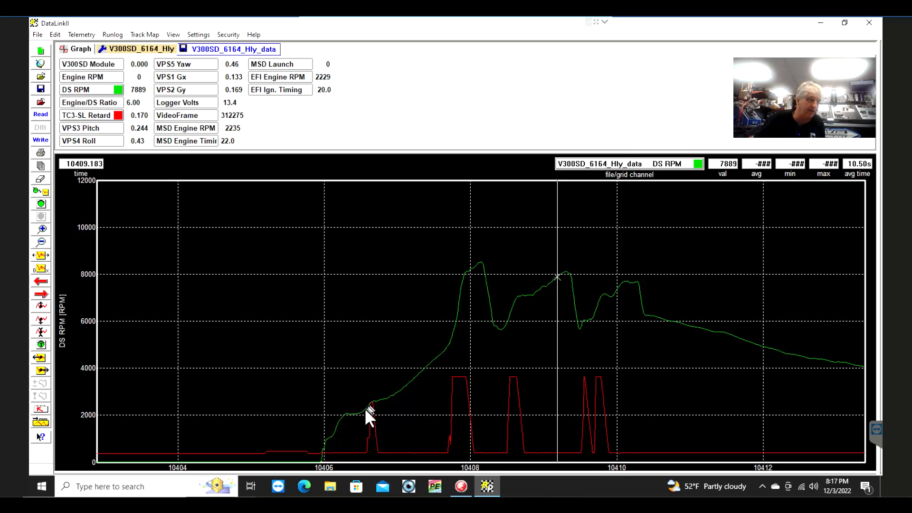
pyautogui.moveTo(359, 428)
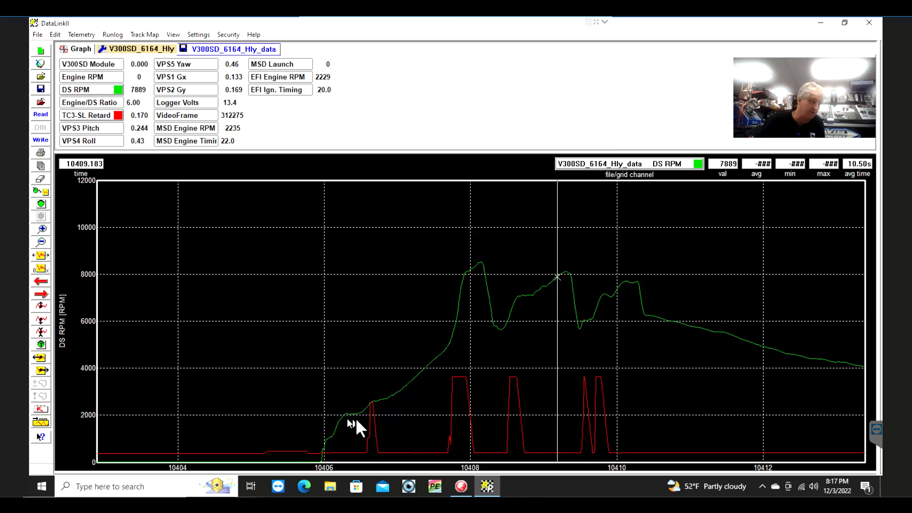
pyautogui.moveTo(368, 437)
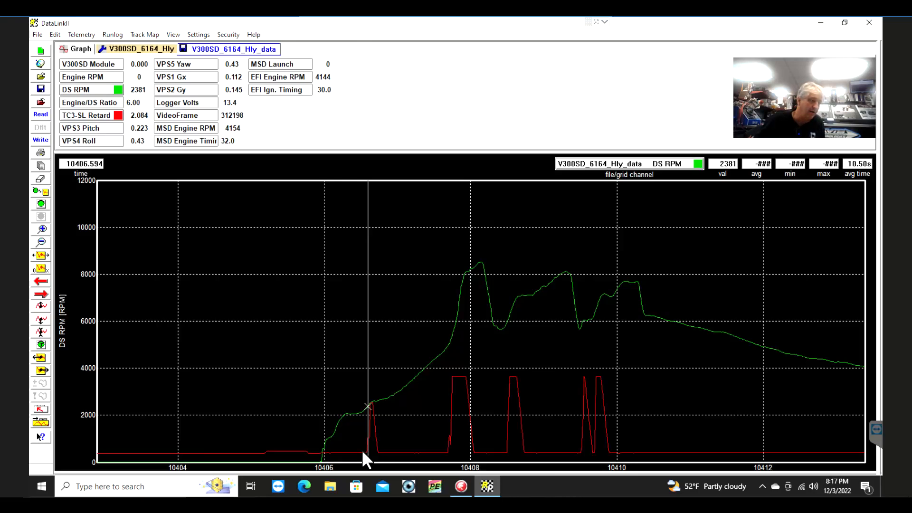
pyautogui.moveTo(390, 401)
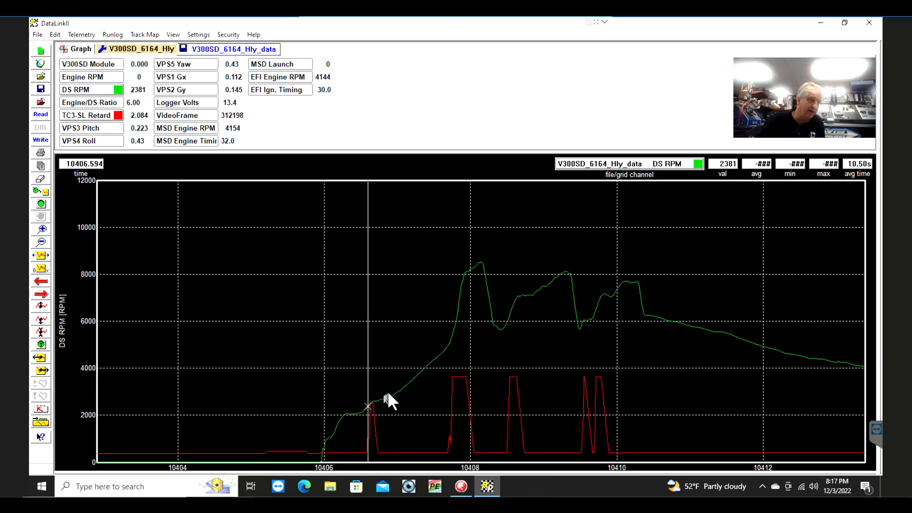
pyautogui.moveTo(414, 393)
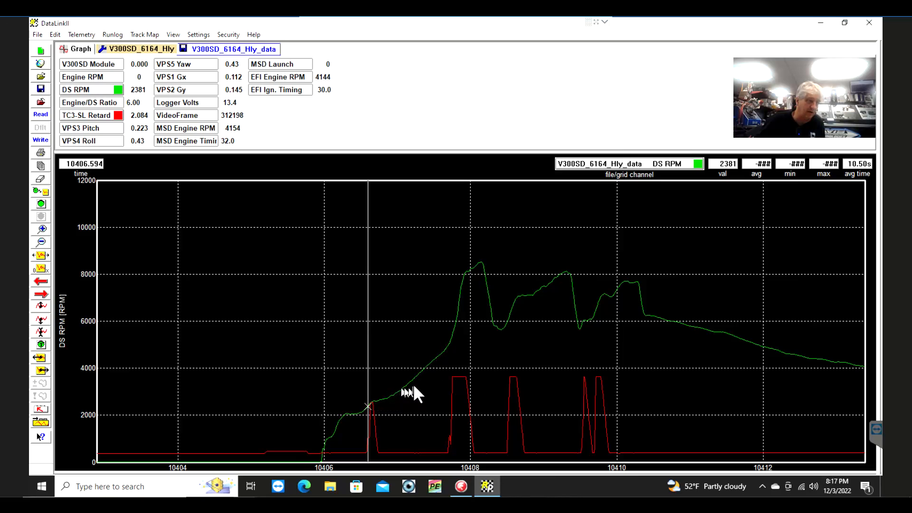
pyautogui.moveTo(442, 361)
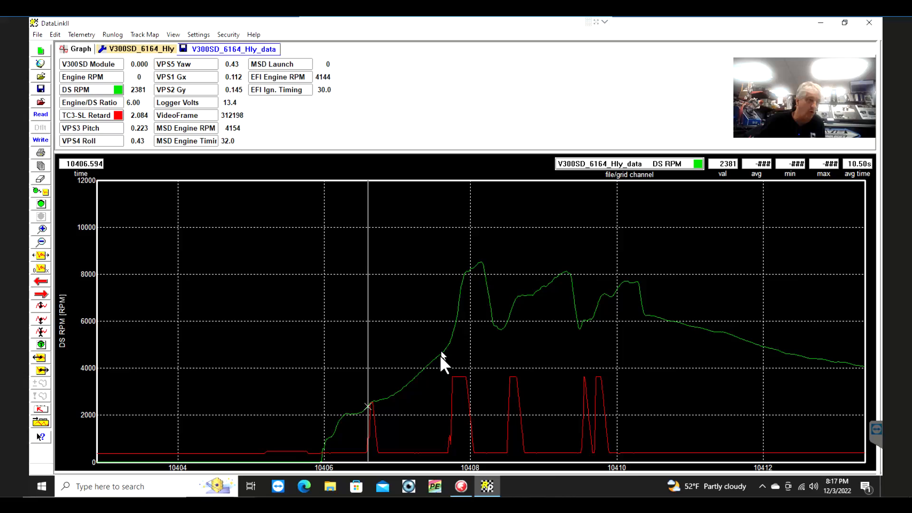
pyautogui.moveTo(389, 408)
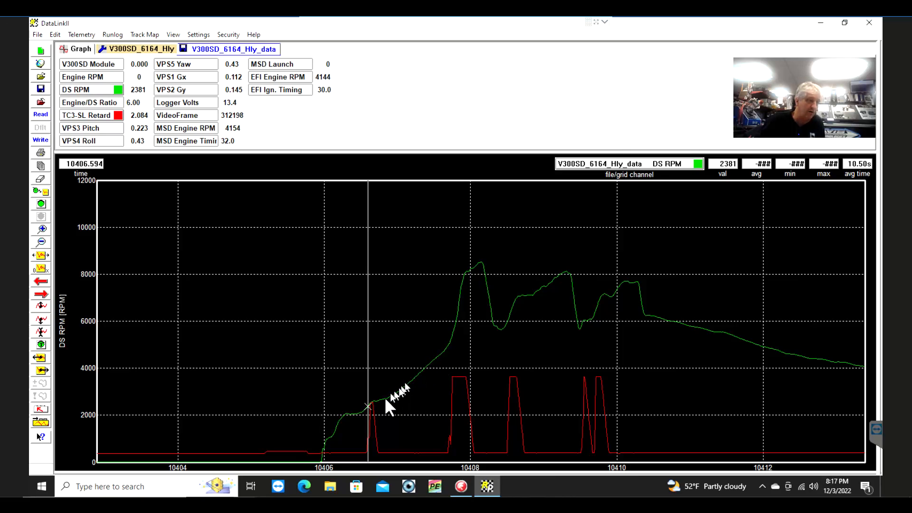
pyautogui.moveTo(398, 398)
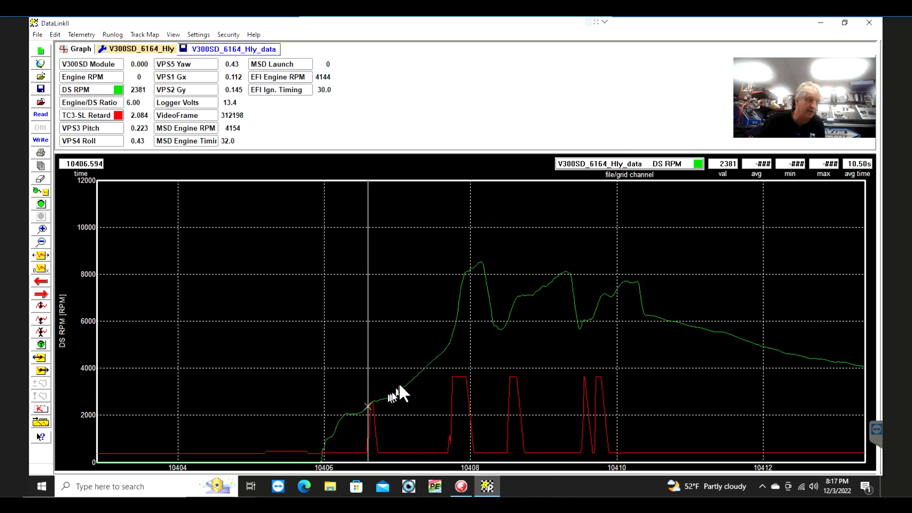
pyautogui.moveTo(437, 369)
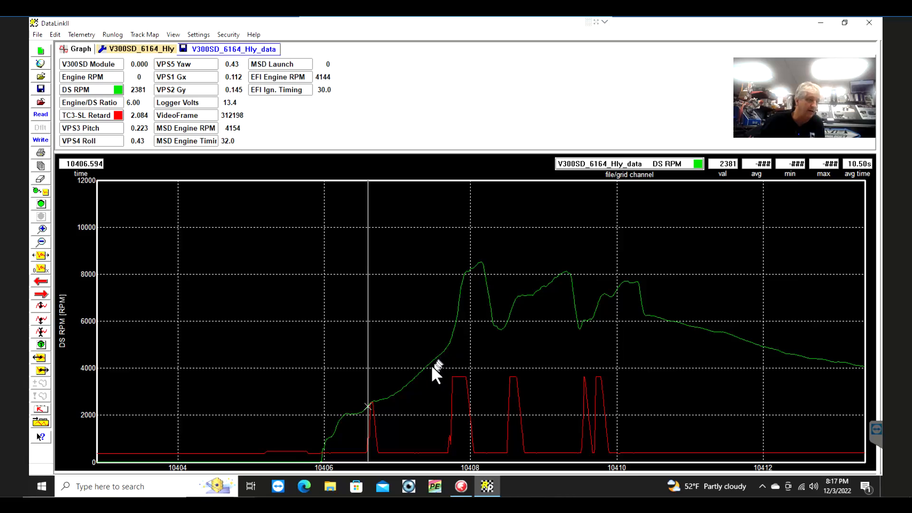
pyautogui.moveTo(454, 460)
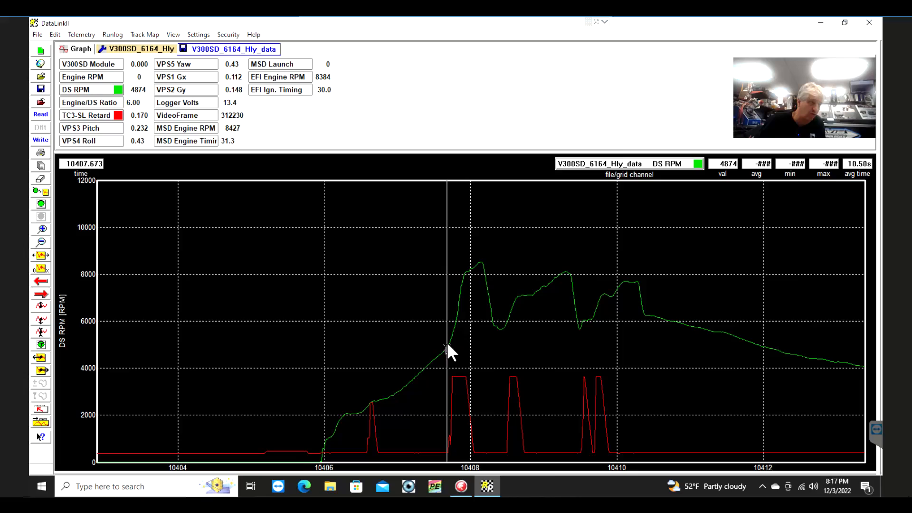
pyautogui.moveTo(460, 384)
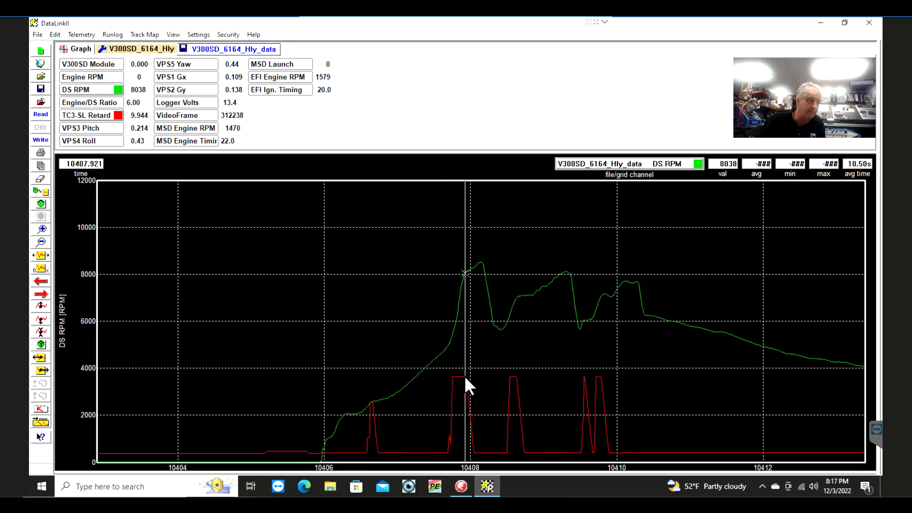
pyautogui.moveTo(468, 280)
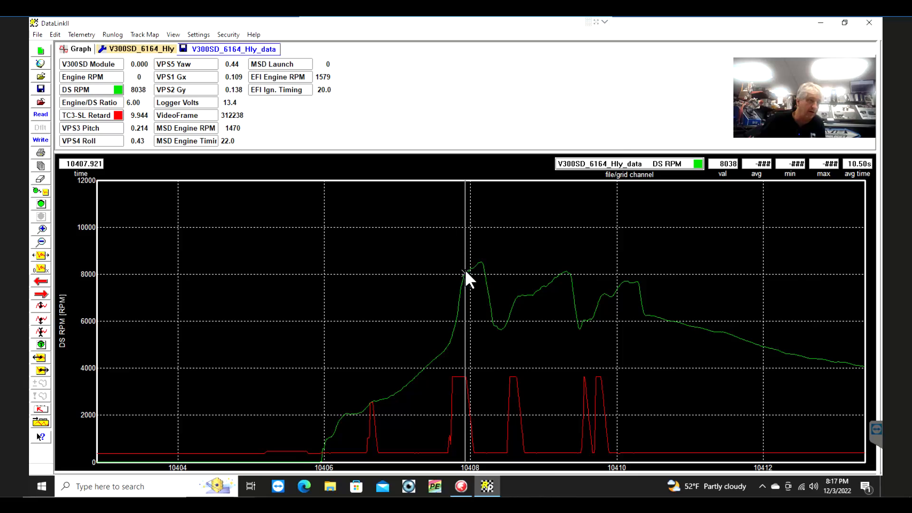
pyautogui.moveTo(480, 271)
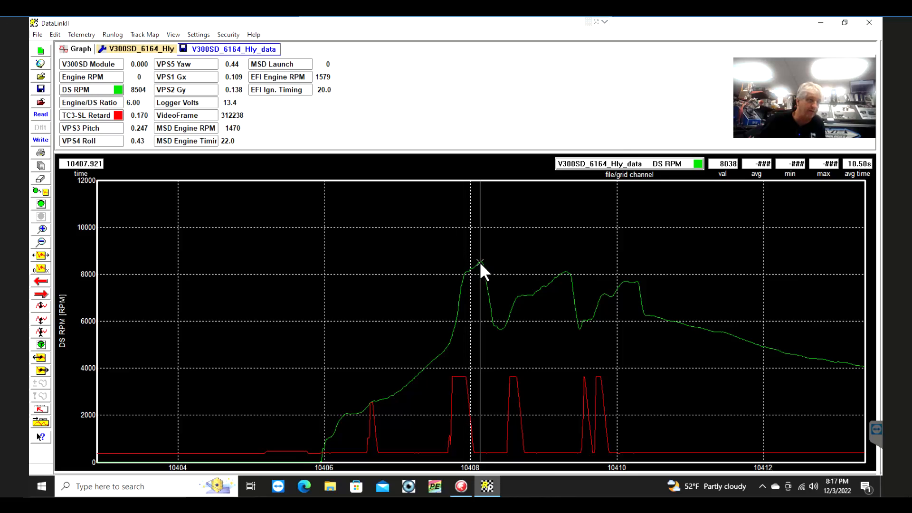
pyautogui.moveTo(504, 340)
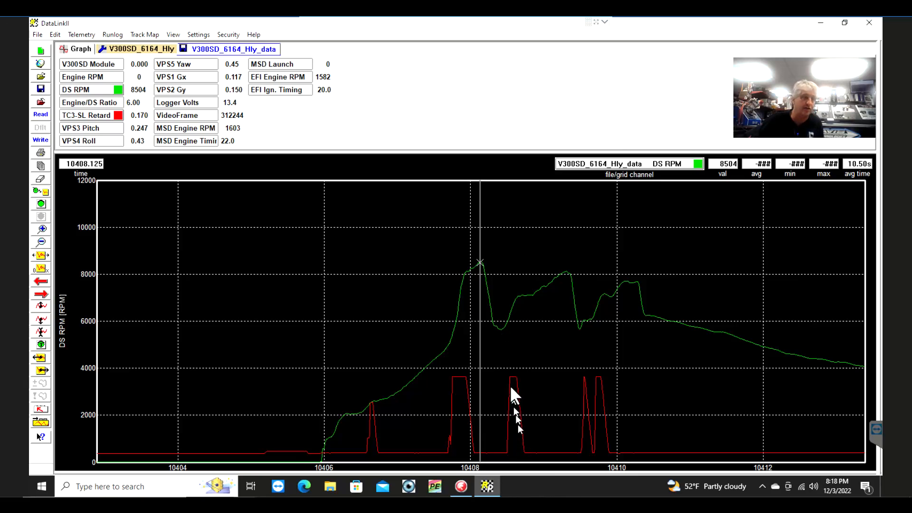
pyautogui.moveTo(512, 466)
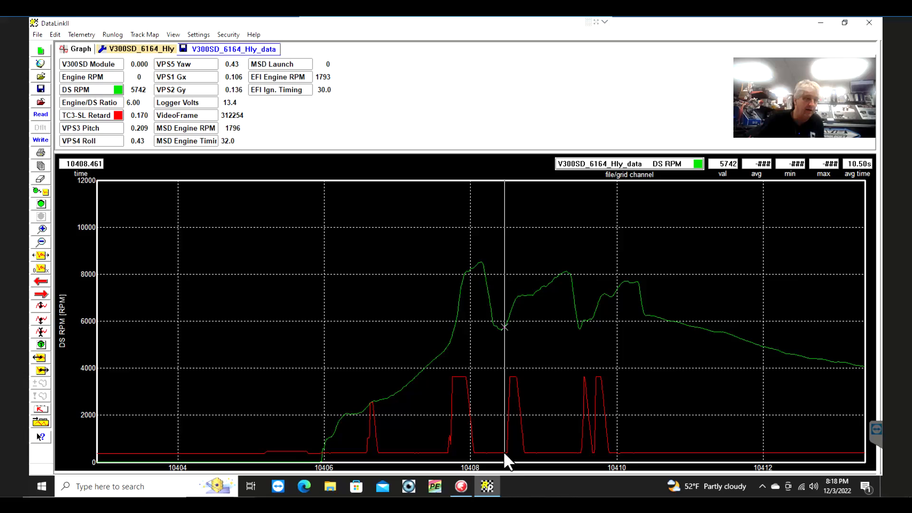
pyautogui.moveTo(511, 454)
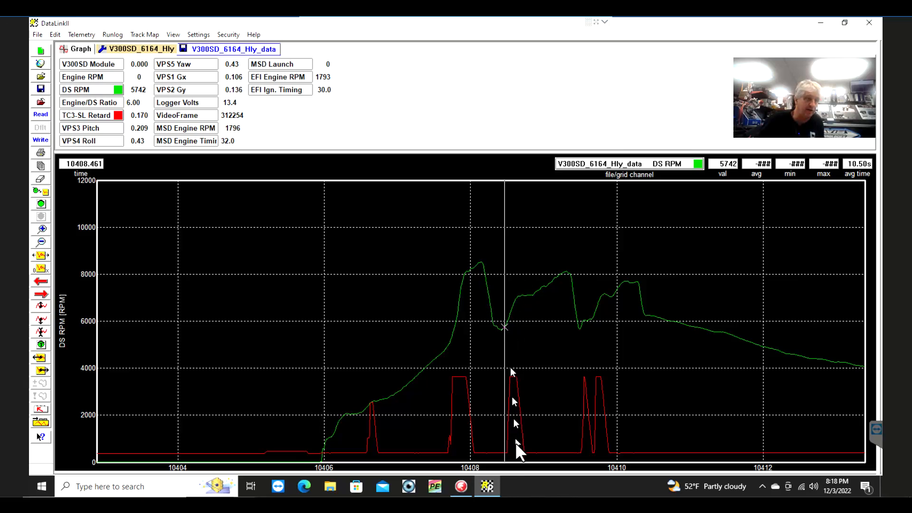
pyautogui.moveTo(55, 291)
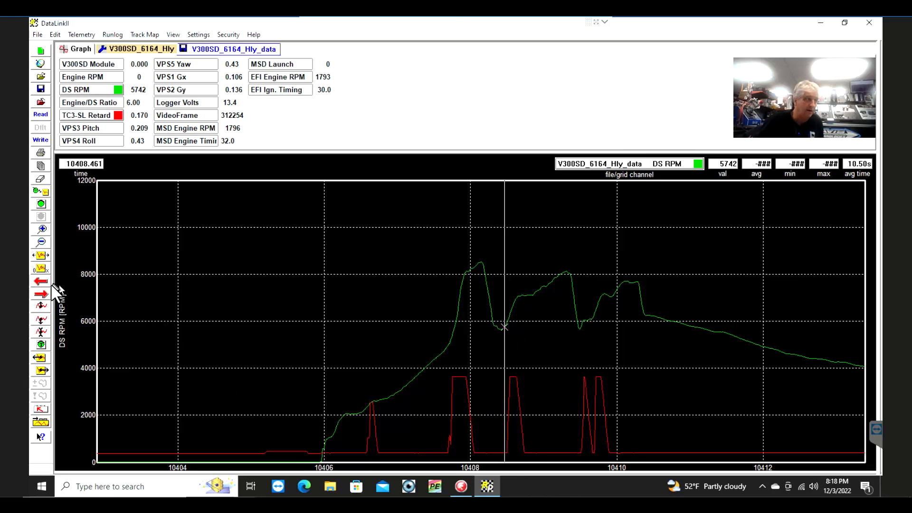
pyautogui.click(41, 282)
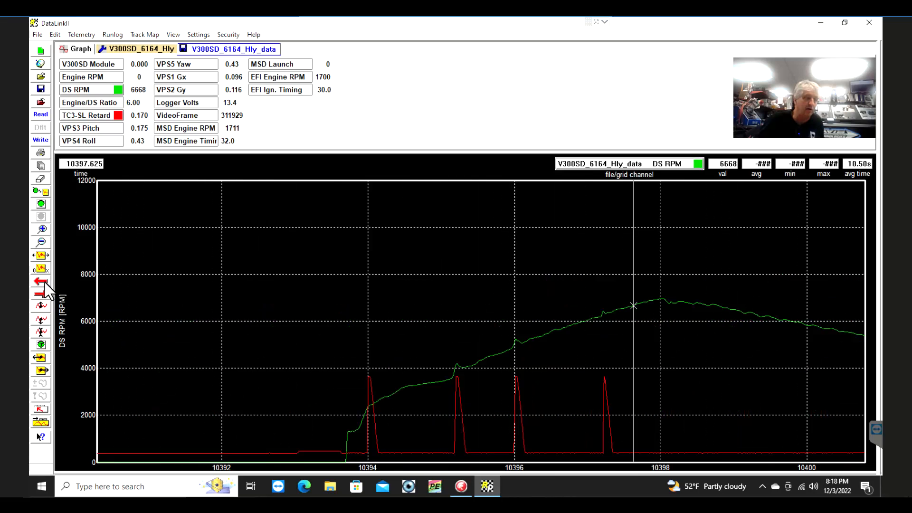
pyautogui.moveTo(358, 422)
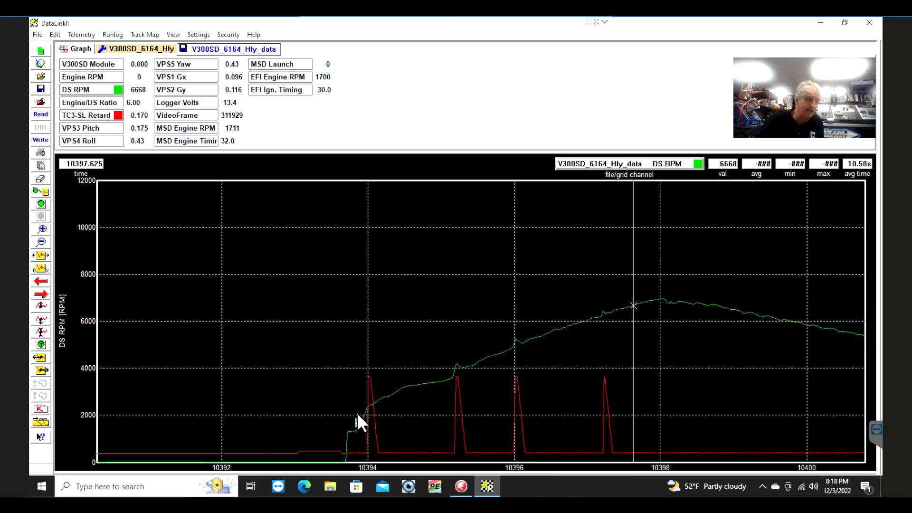
pyautogui.moveTo(368, 423)
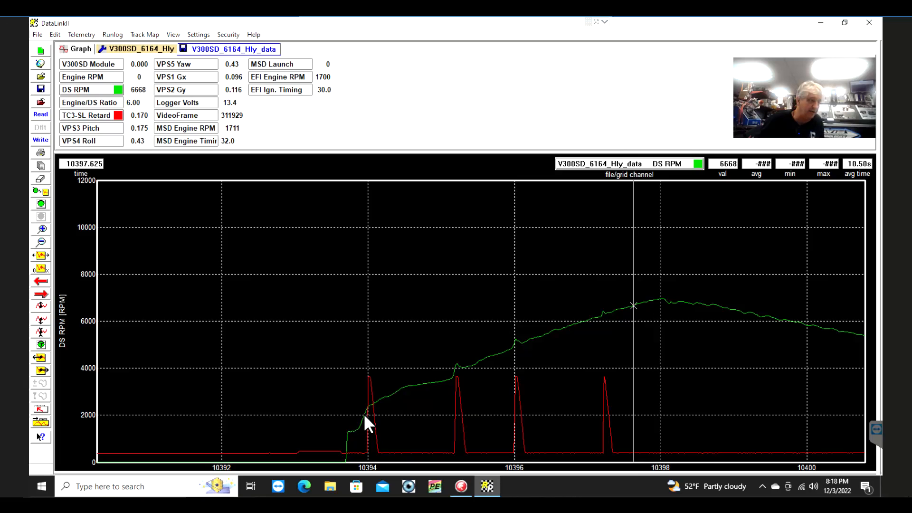
pyautogui.moveTo(368, 428)
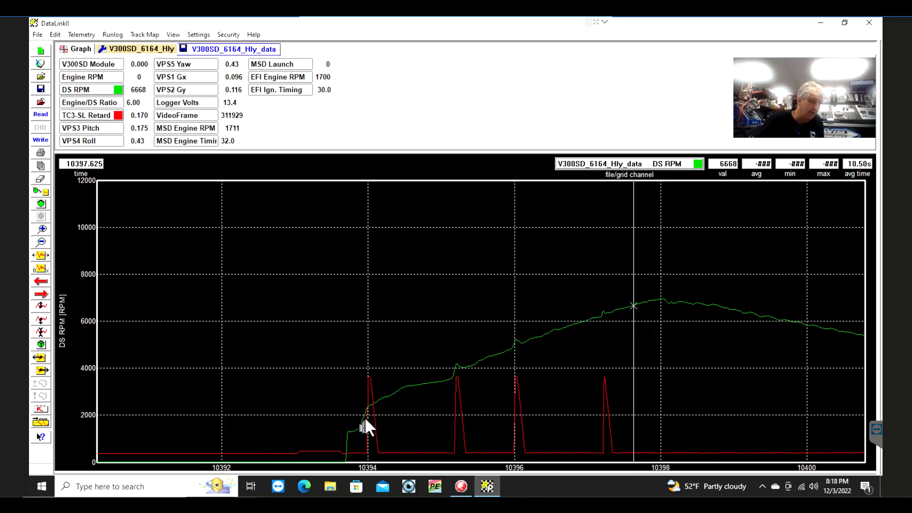
pyautogui.moveTo(358, 434)
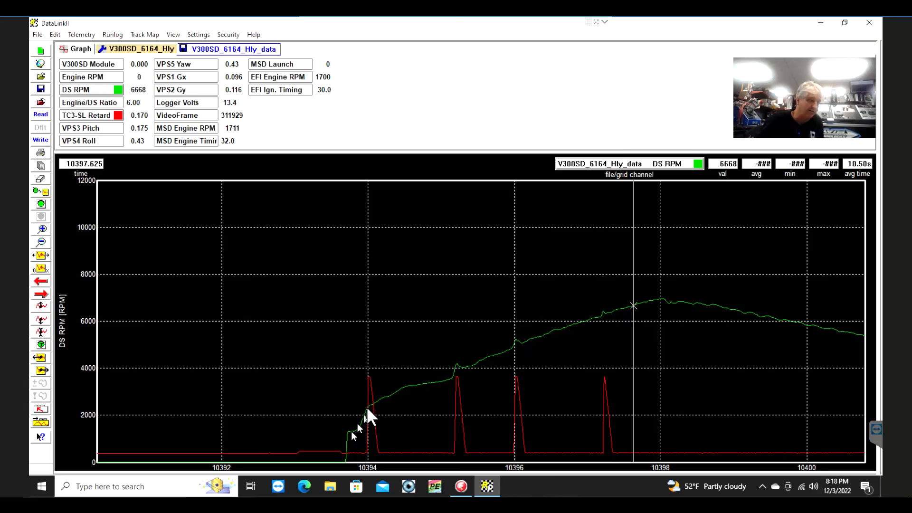
pyautogui.moveTo(372, 422)
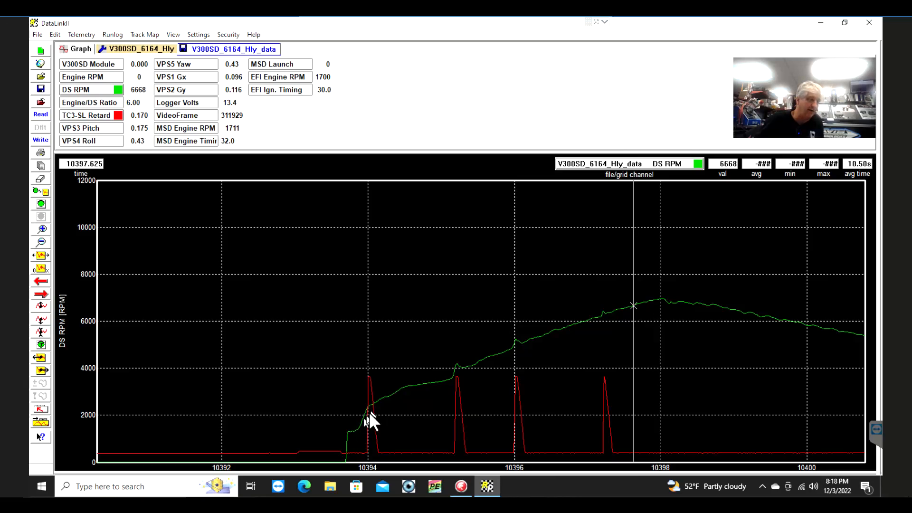
pyautogui.moveTo(358, 442)
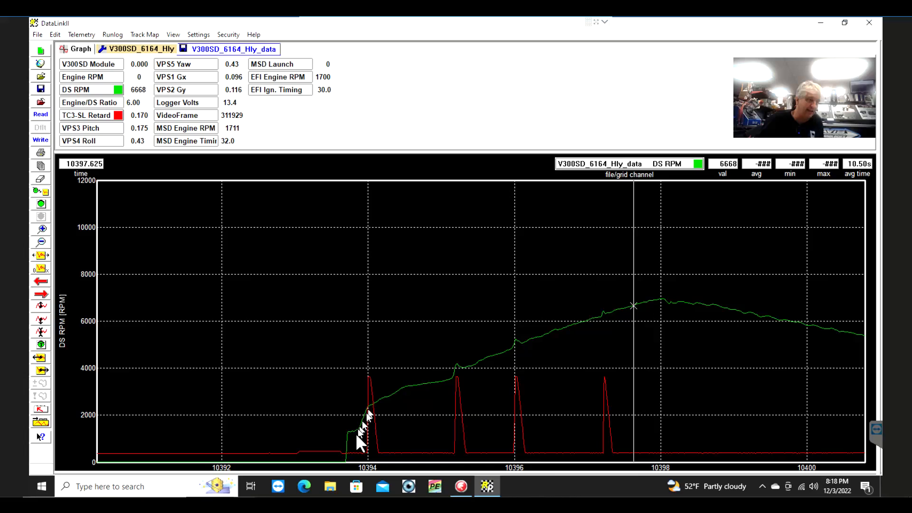
pyautogui.moveTo(390, 405)
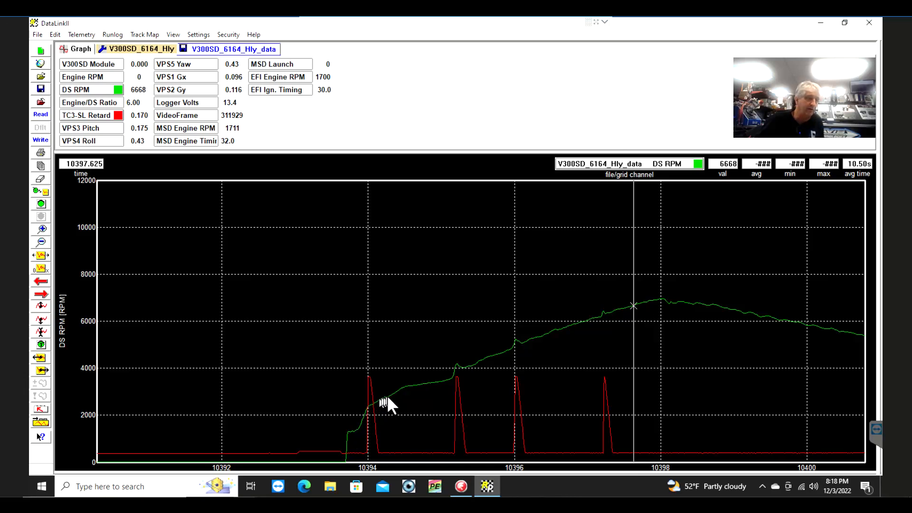
pyautogui.moveTo(370, 425)
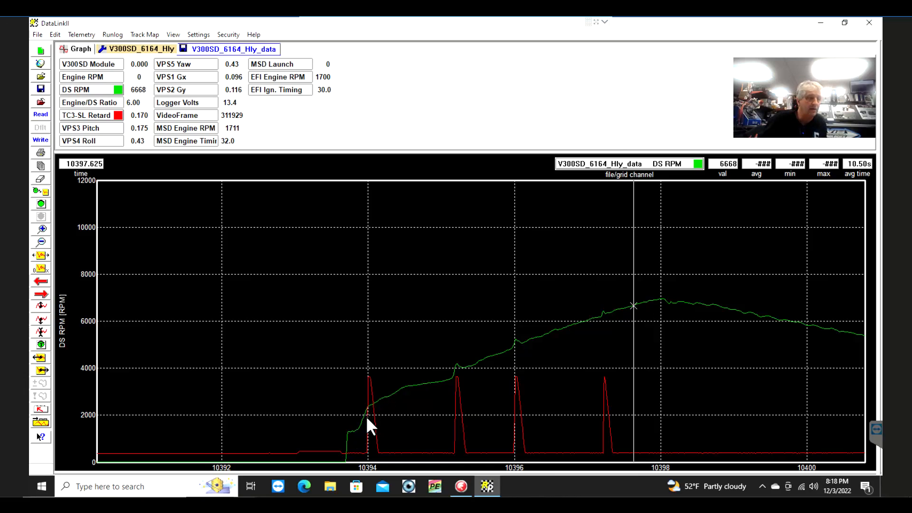
pyautogui.moveTo(444, 389)
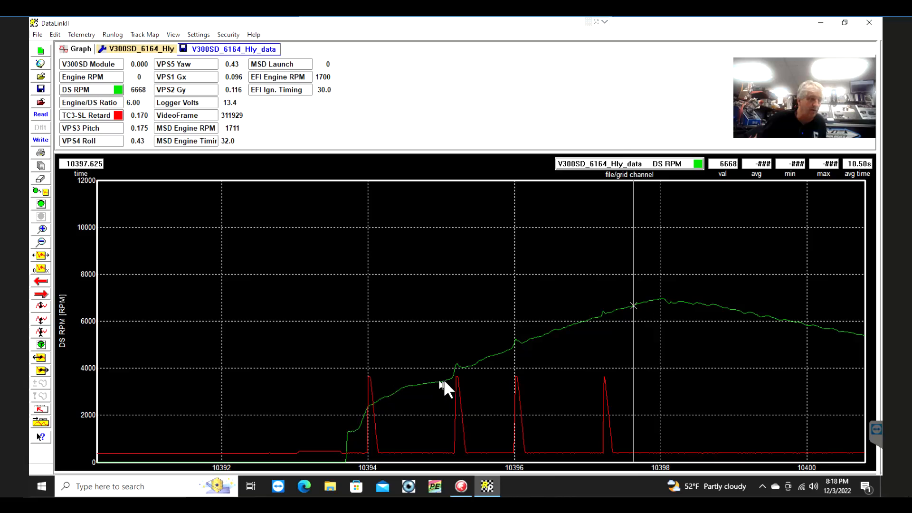
pyautogui.moveTo(457, 457)
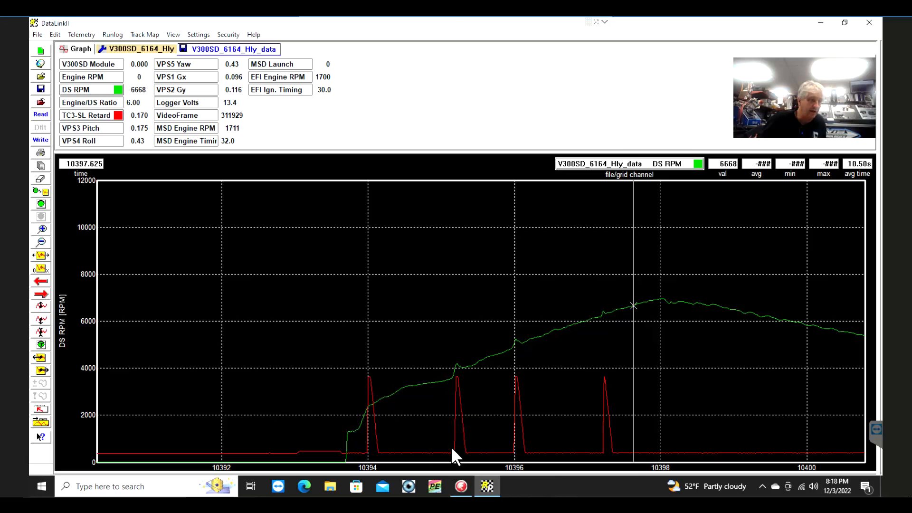
pyautogui.moveTo(457, 390)
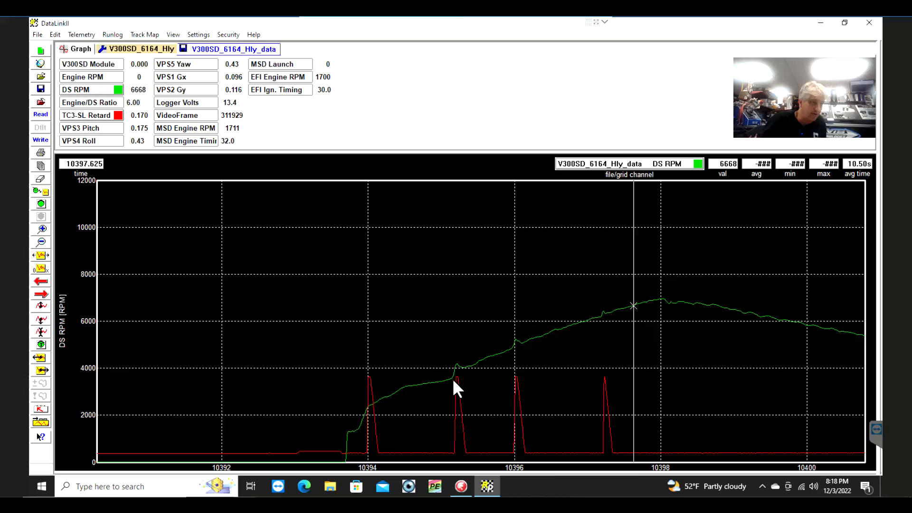
pyautogui.moveTo(460, 460)
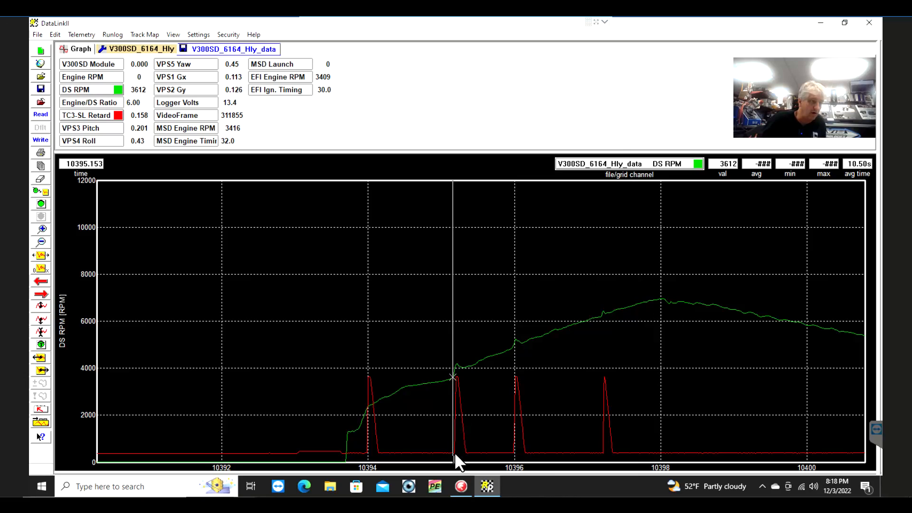
pyautogui.moveTo(448, 364)
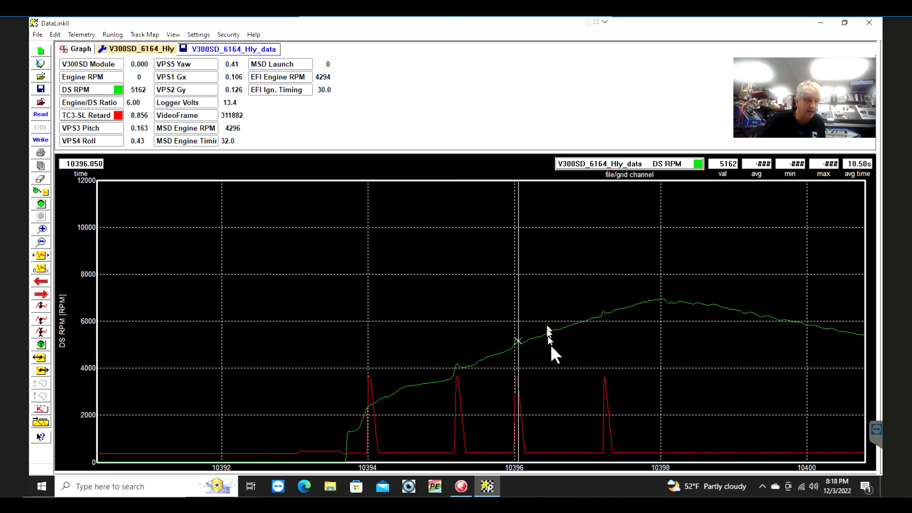
pyautogui.moveTo(556, 342)
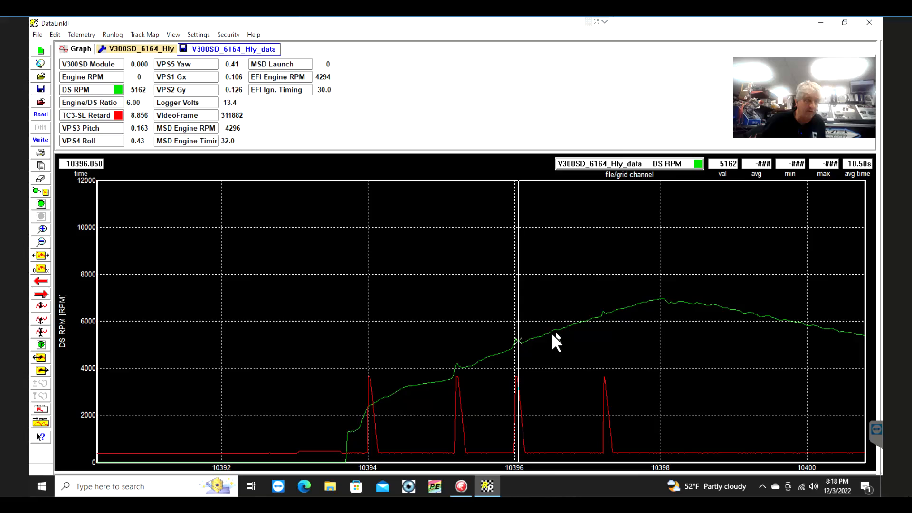
pyautogui.moveTo(561, 342)
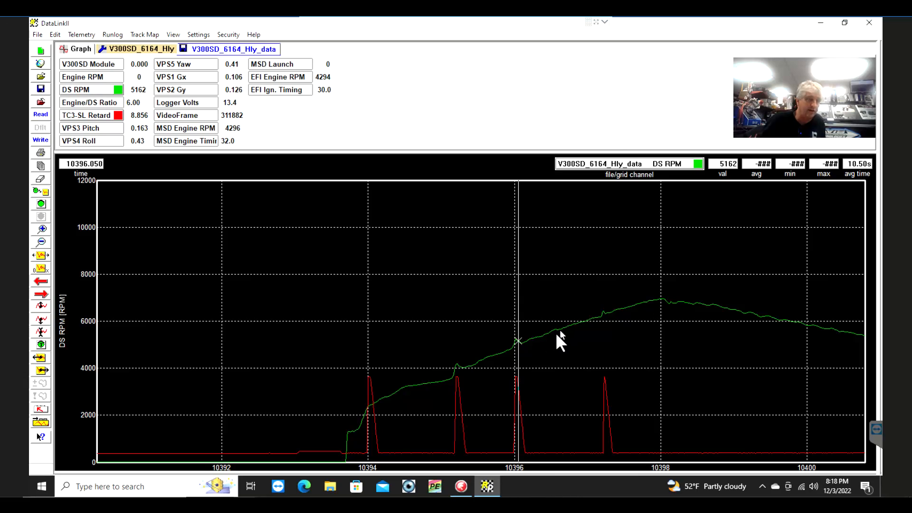
pyautogui.moveTo(538, 348)
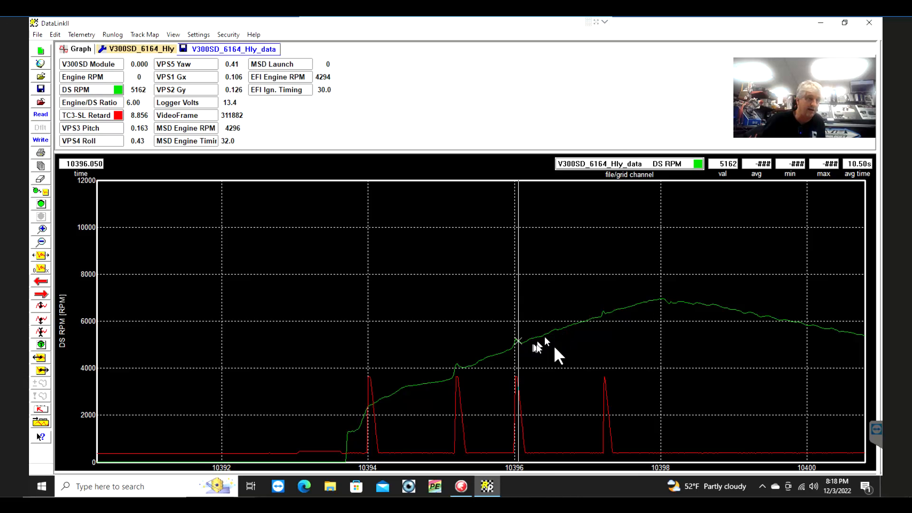
pyautogui.moveTo(565, 342)
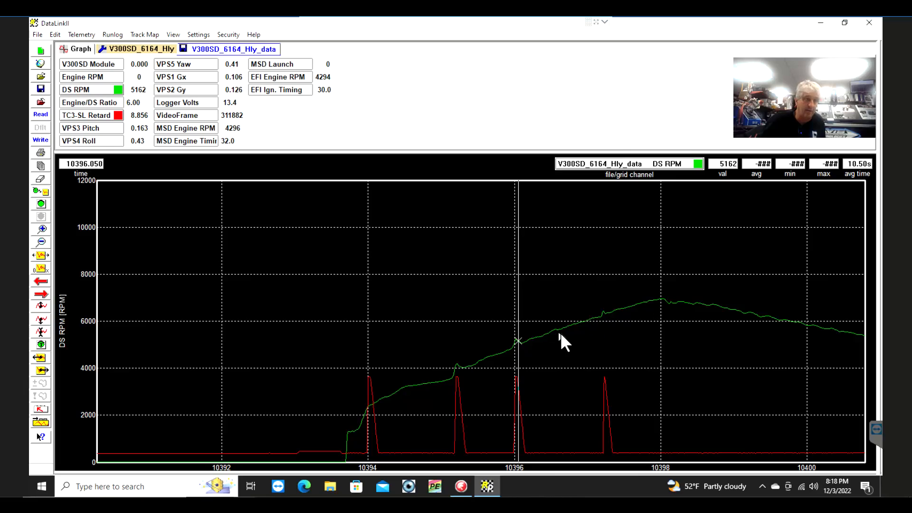
pyautogui.moveTo(604, 326)
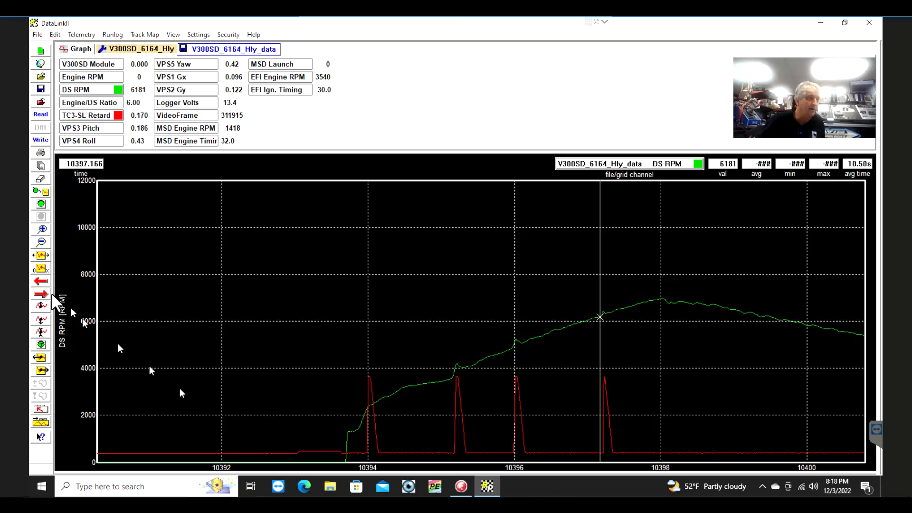
pyautogui.click(40, 284)
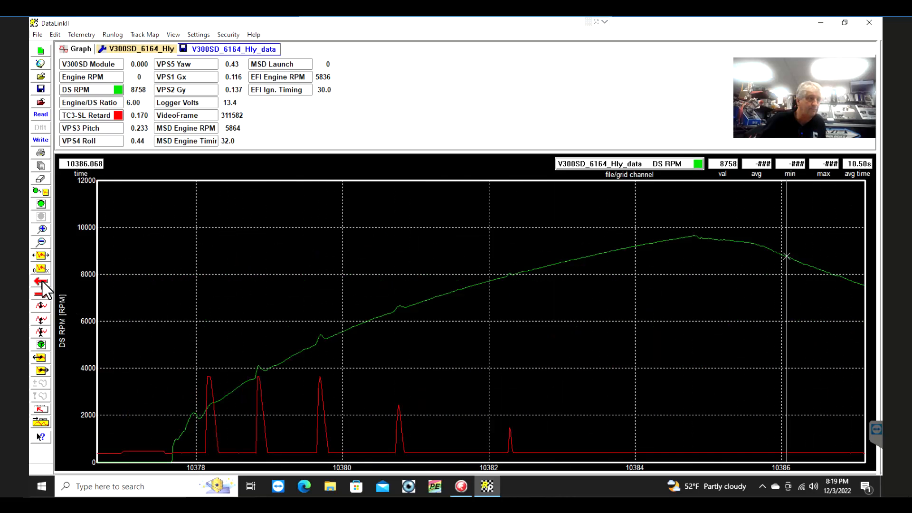
# Page the graph back to the earlier run around time 10370 with its retard spikes
pyautogui.click(40, 282)
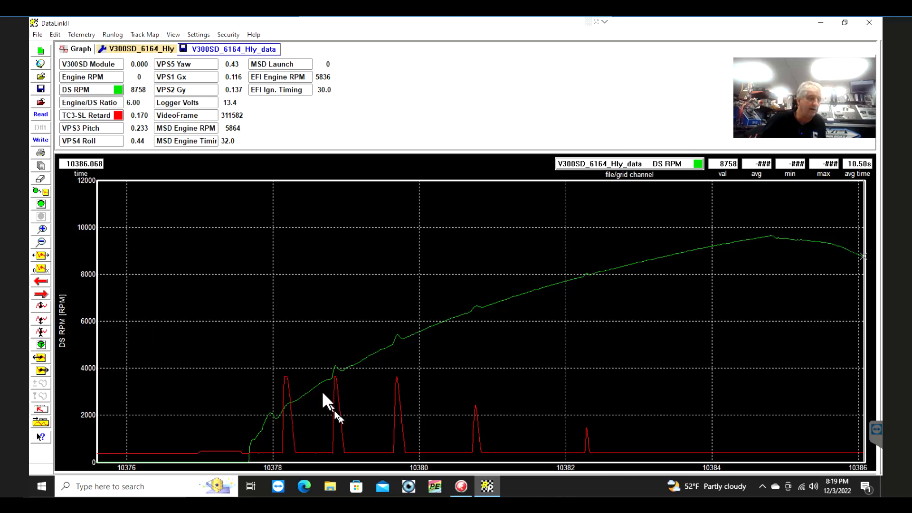
pyautogui.moveTo(477, 436)
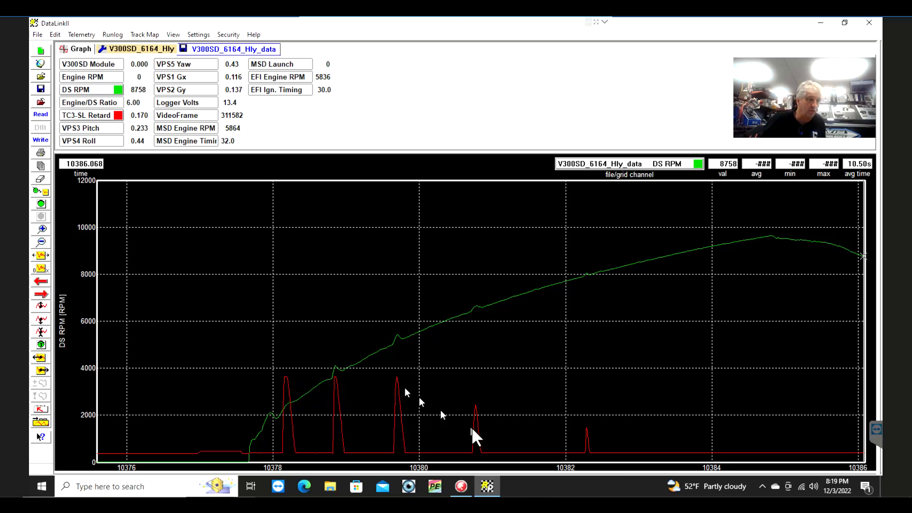
pyautogui.moveTo(593, 273)
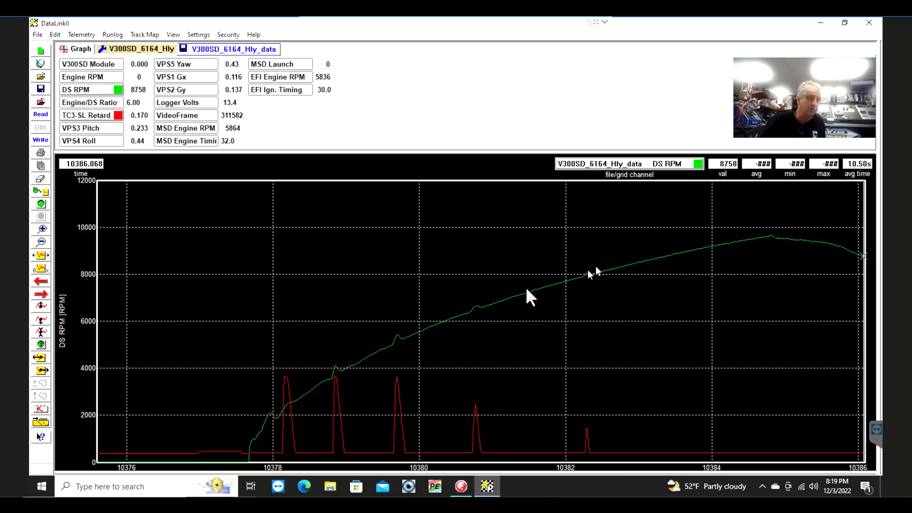
pyautogui.click(41, 281)
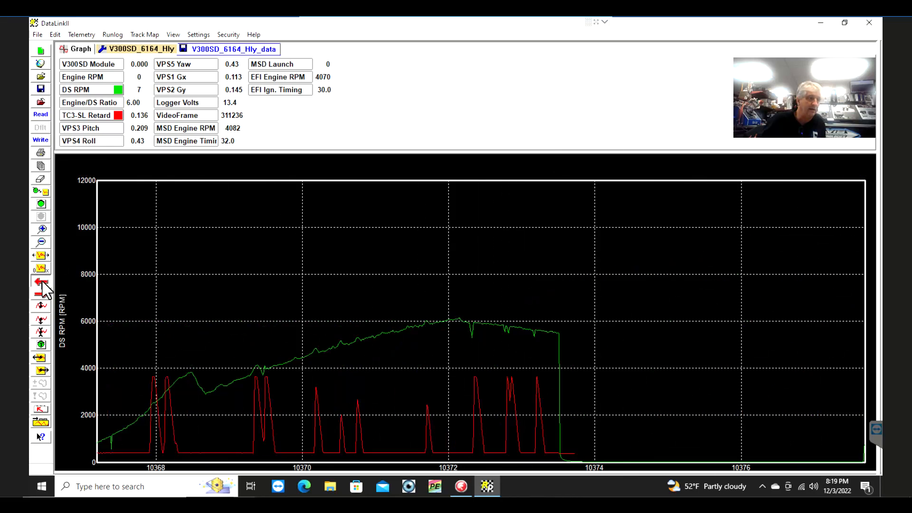
# Shift the graph earlier so the whole 10368–10373 run is visible
pyautogui.click(41, 282)
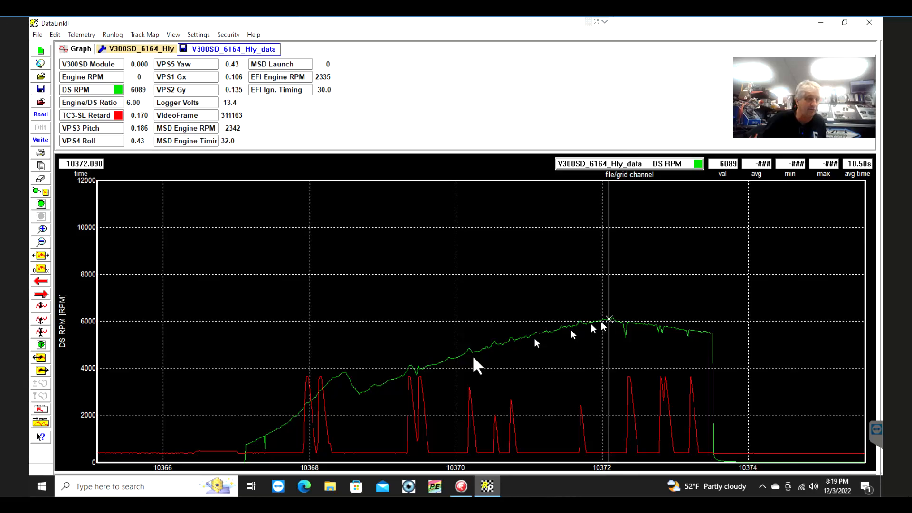
pyautogui.moveTo(375, 395)
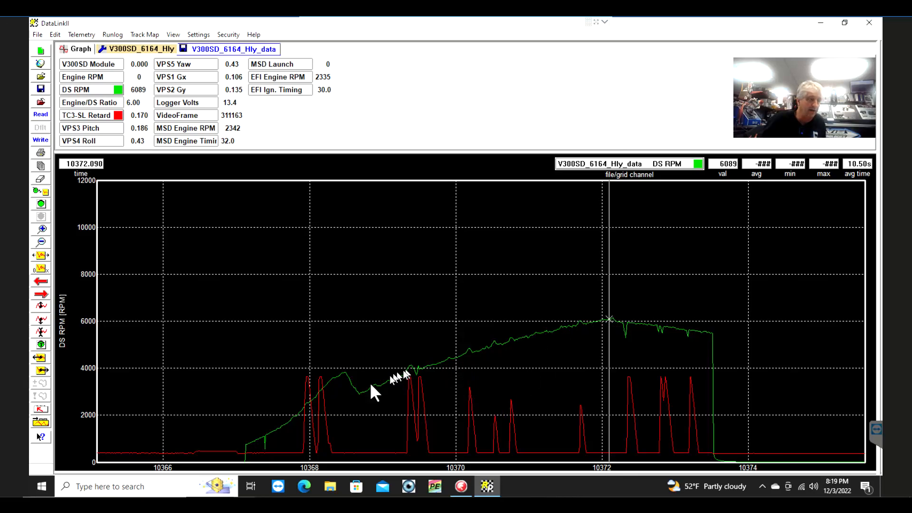
pyautogui.moveTo(293, 433)
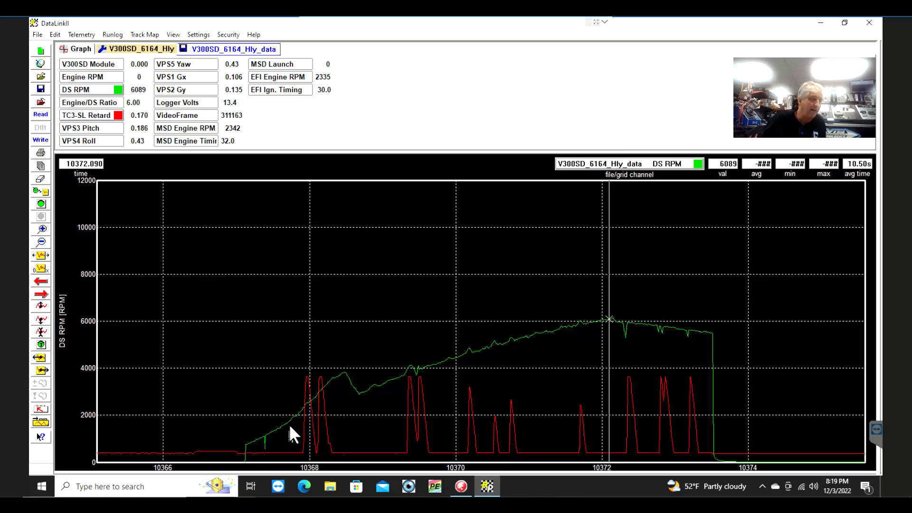
pyautogui.moveTo(364, 401)
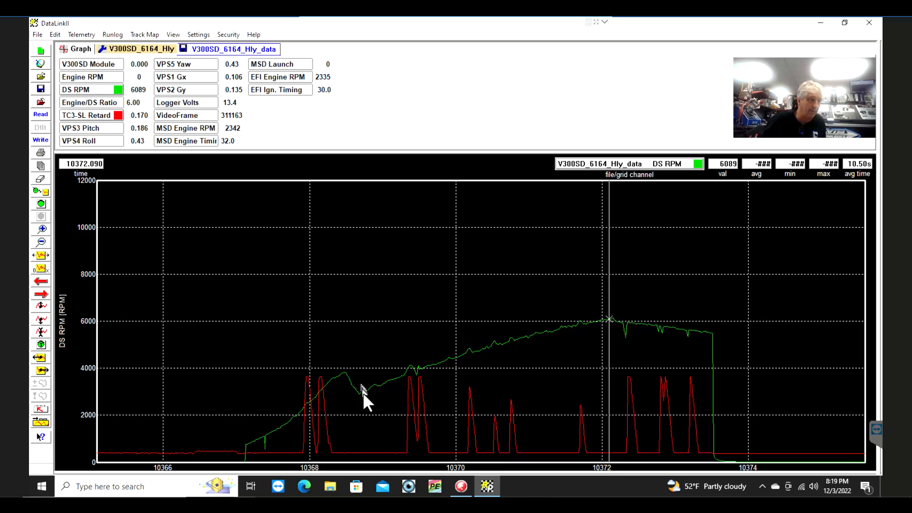
pyautogui.moveTo(469, 368)
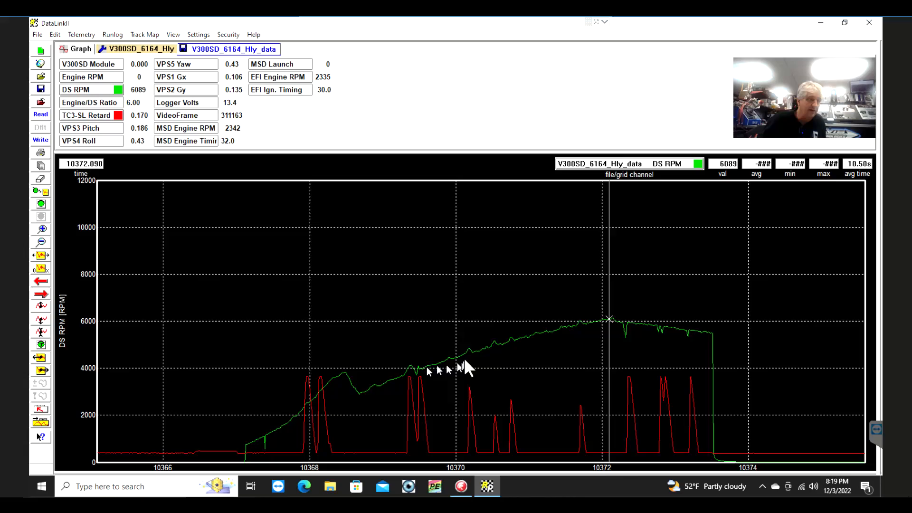
pyautogui.moveTo(568, 372)
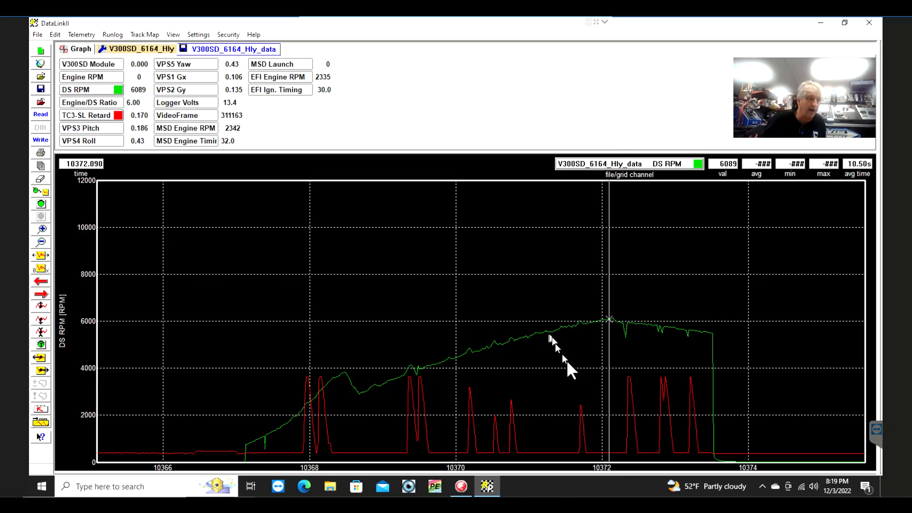
pyautogui.moveTo(600, 326)
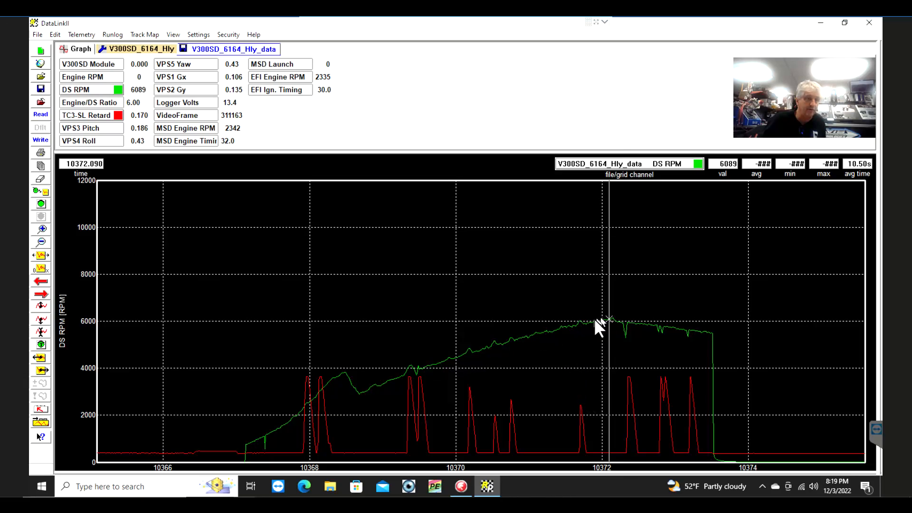
pyautogui.moveTo(628, 337)
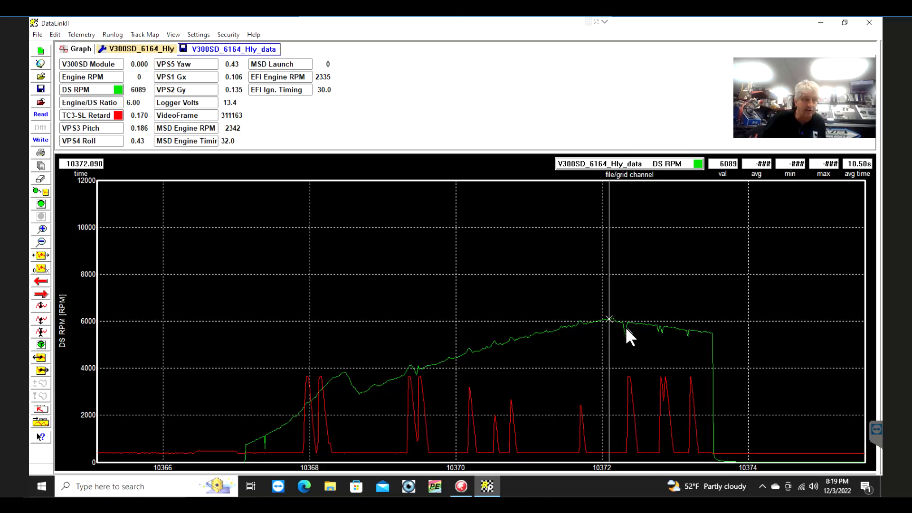
pyautogui.moveTo(656, 341)
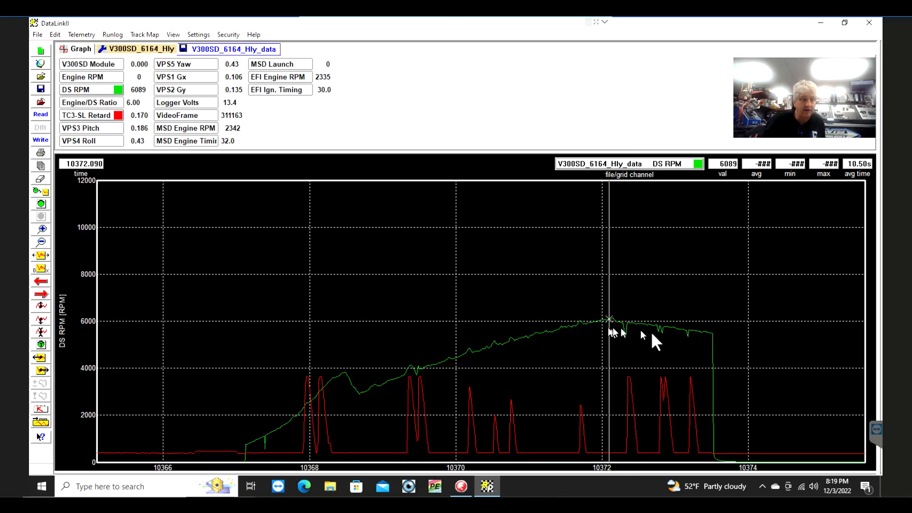
pyautogui.moveTo(637, 346)
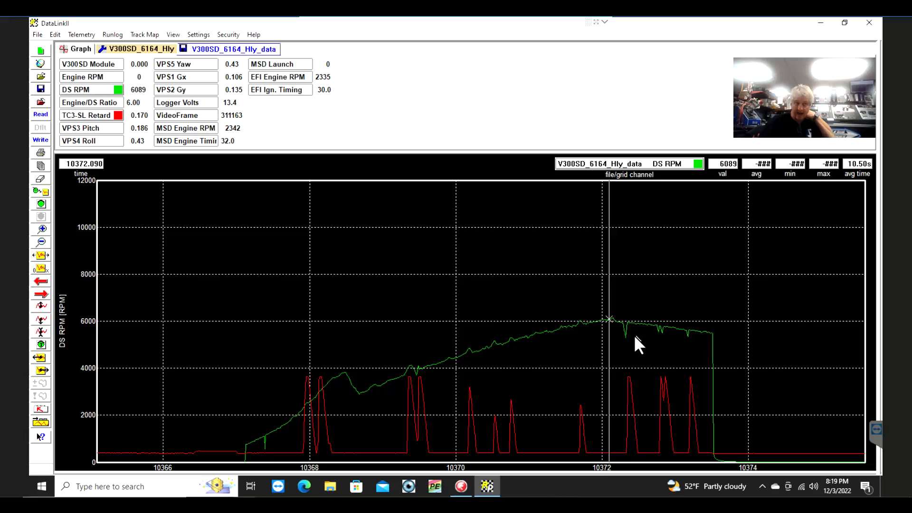
pyautogui.moveTo(644, 340)
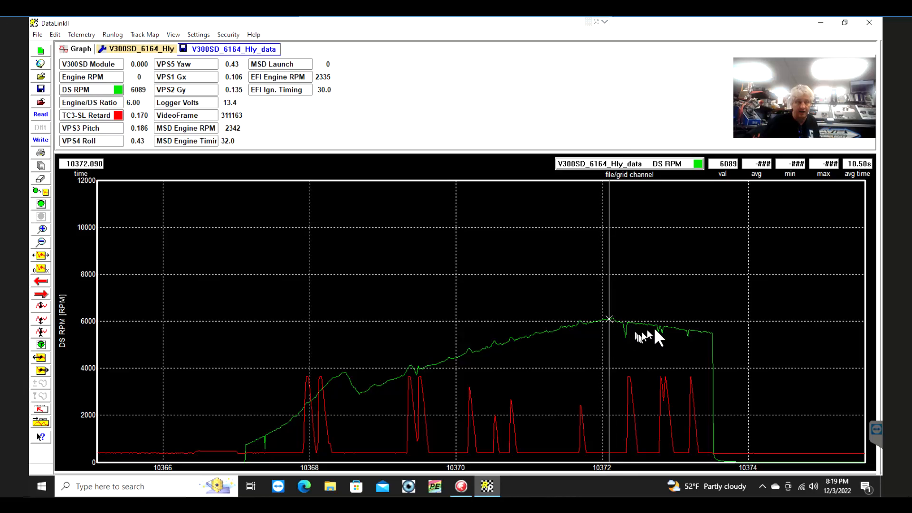
pyautogui.moveTo(690, 346)
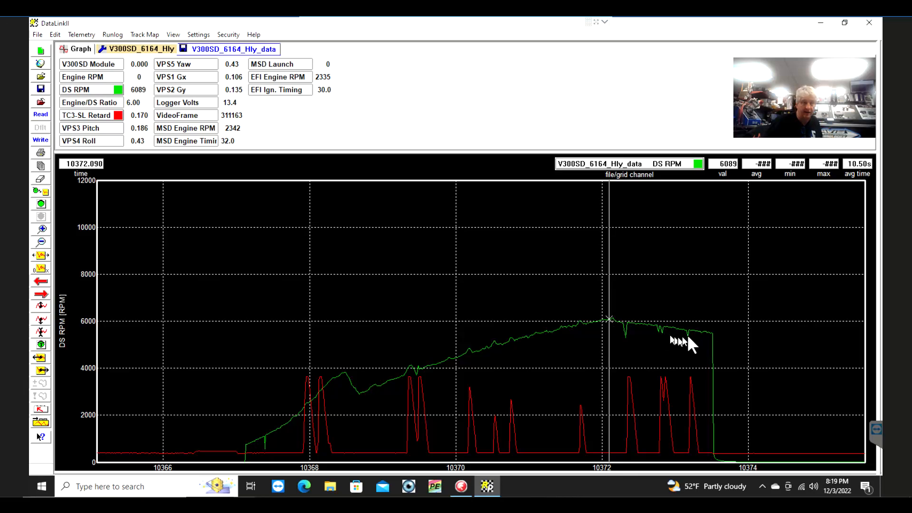
pyautogui.moveTo(631, 428)
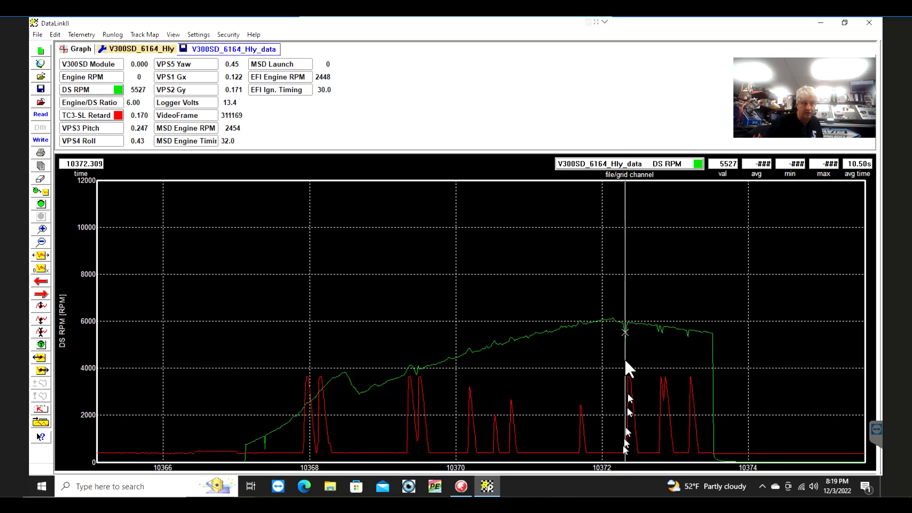
pyautogui.moveTo(608, 354)
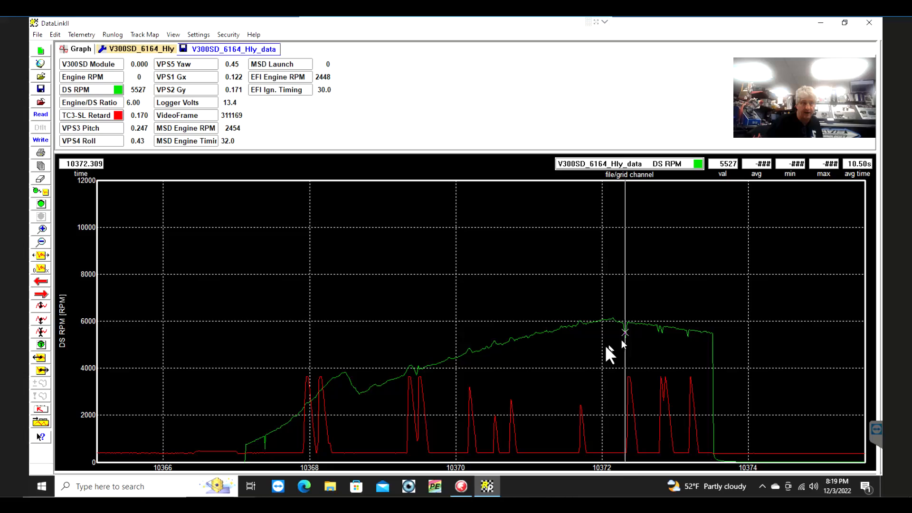
pyautogui.moveTo(634, 469)
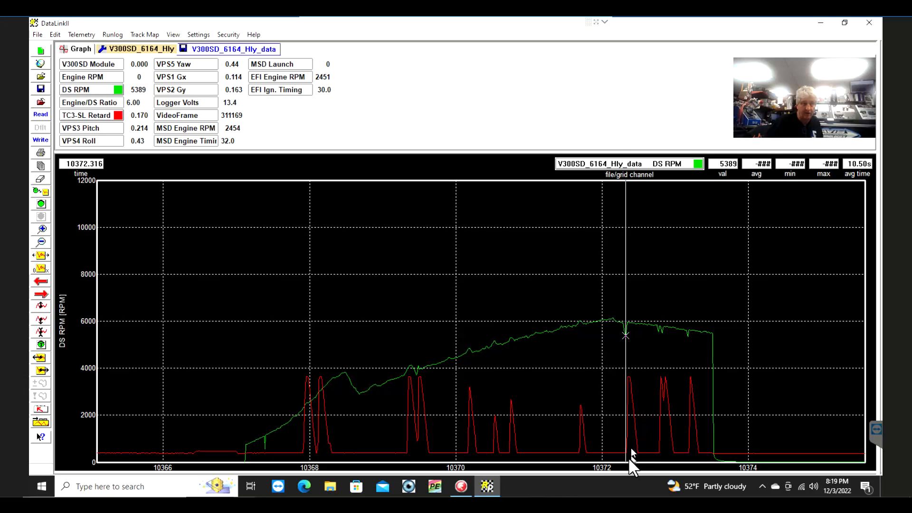
pyautogui.moveTo(683, 390)
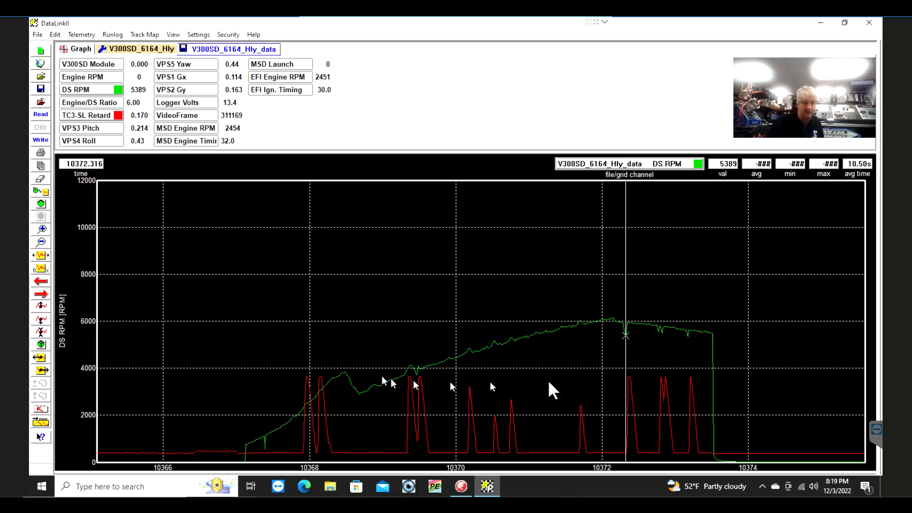
pyautogui.moveTo(396, 334)
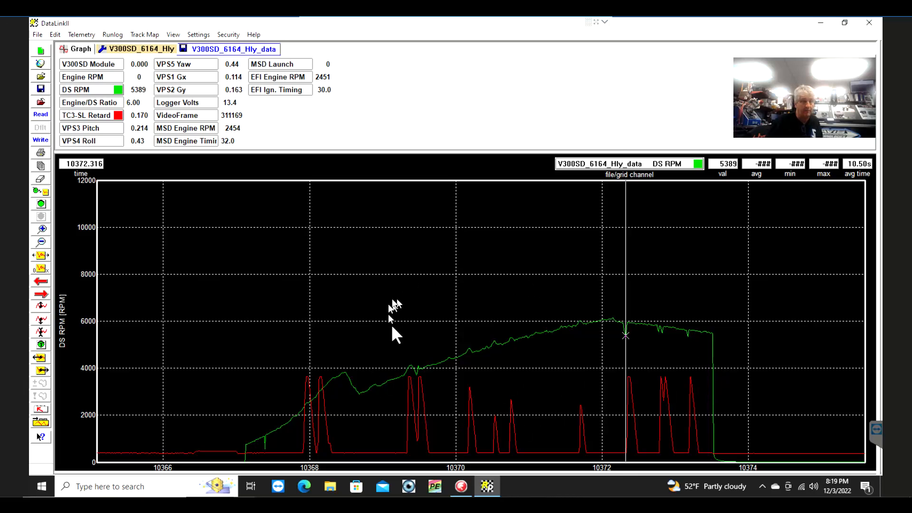
pyautogui.moveTo(401, 339)
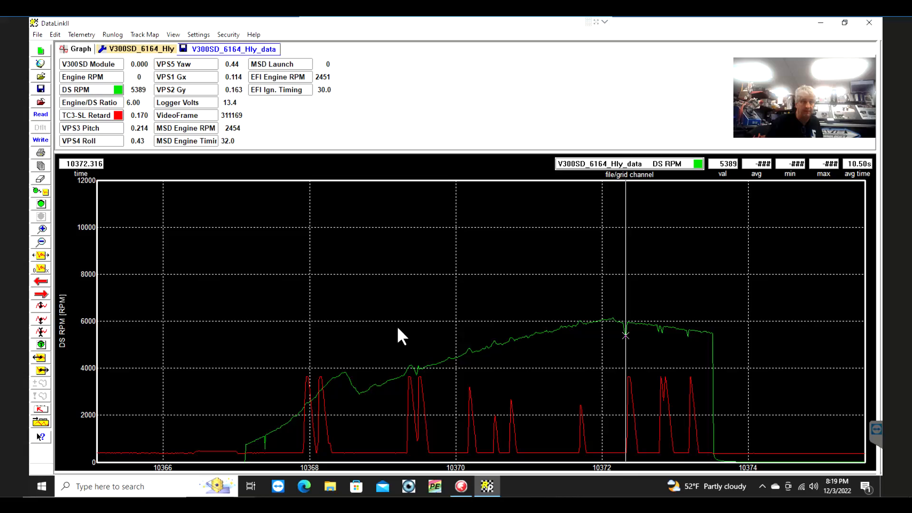
pyautogui.moveTo(419, 358)
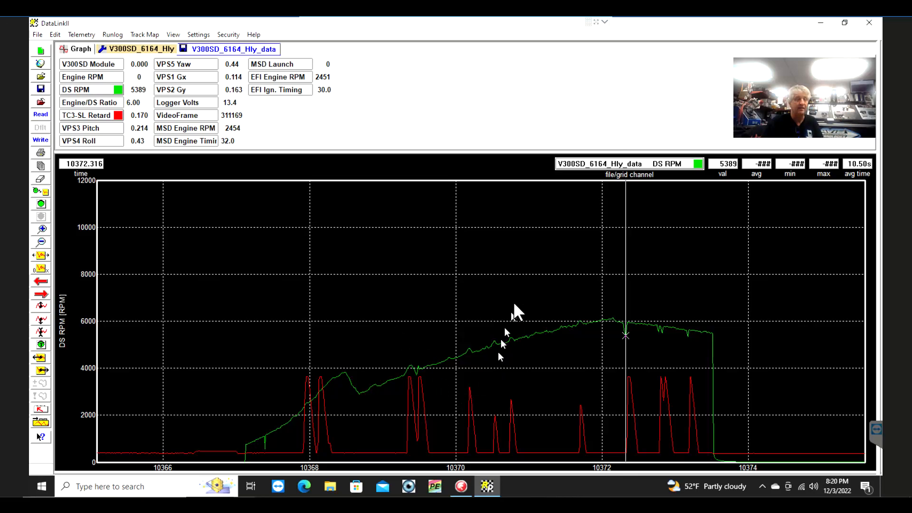
pyautogui.moveTo(477, 285)
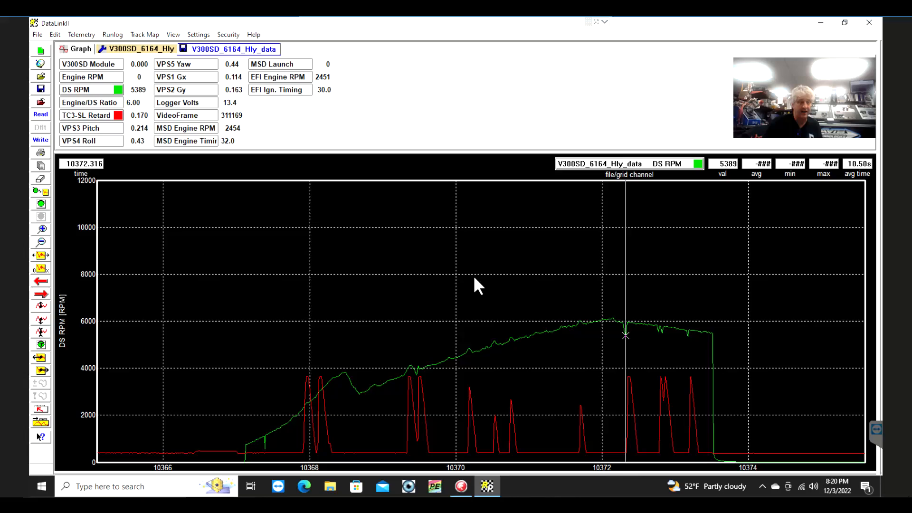
pyautogui.moveTo(470, 376)
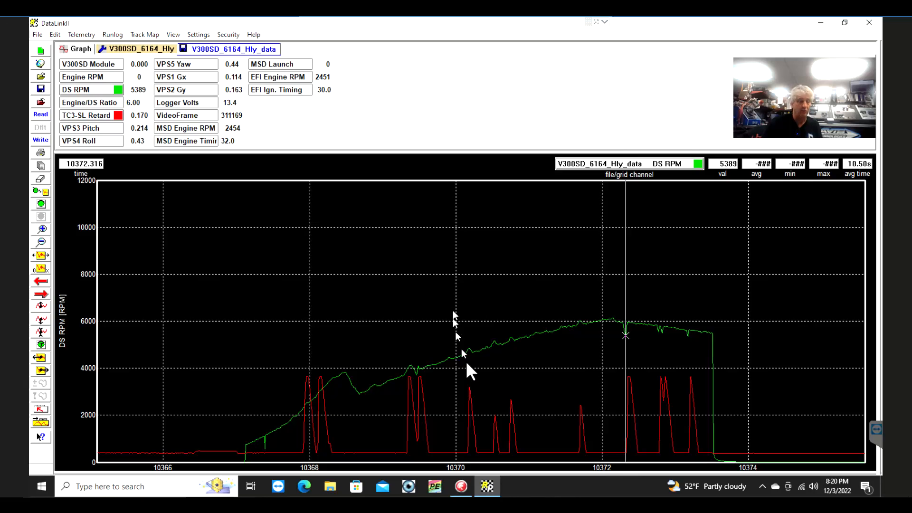
pyautogui.moveTo(343, 384)
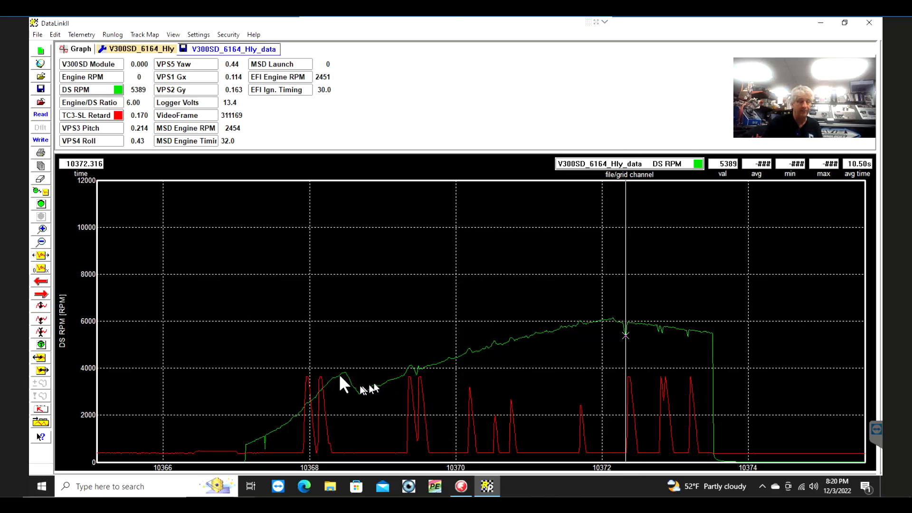
pyautogui.moveTo(323, 348)
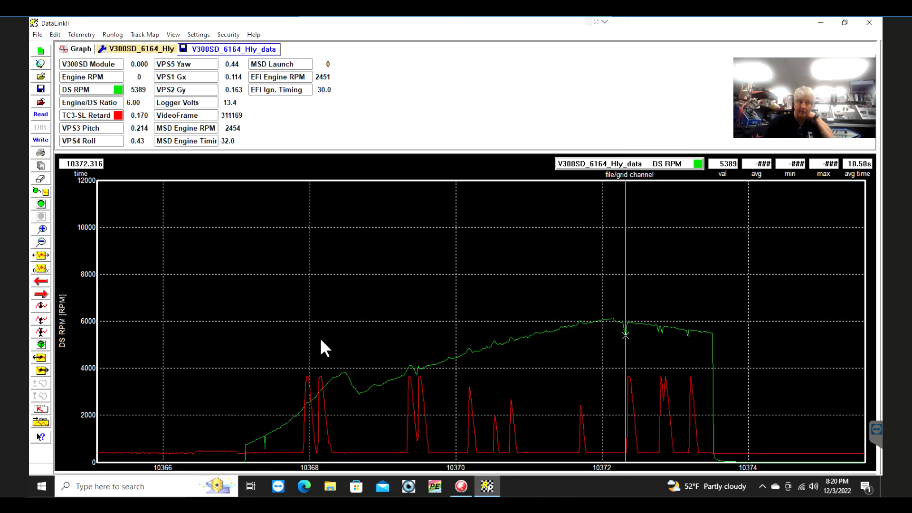
pyautogui.moveTo(308, 355)
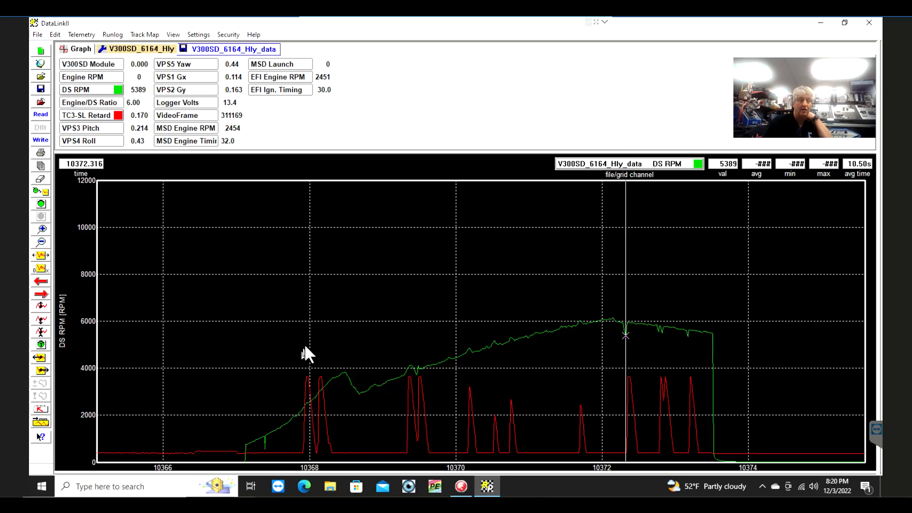
pyautogui.moveTo(411, 389)
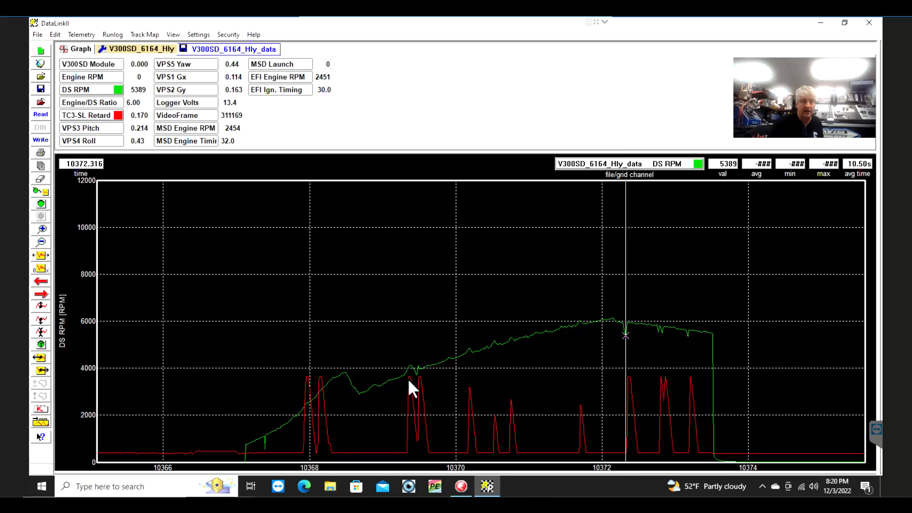
pyautogui.moveTo(573, 399)
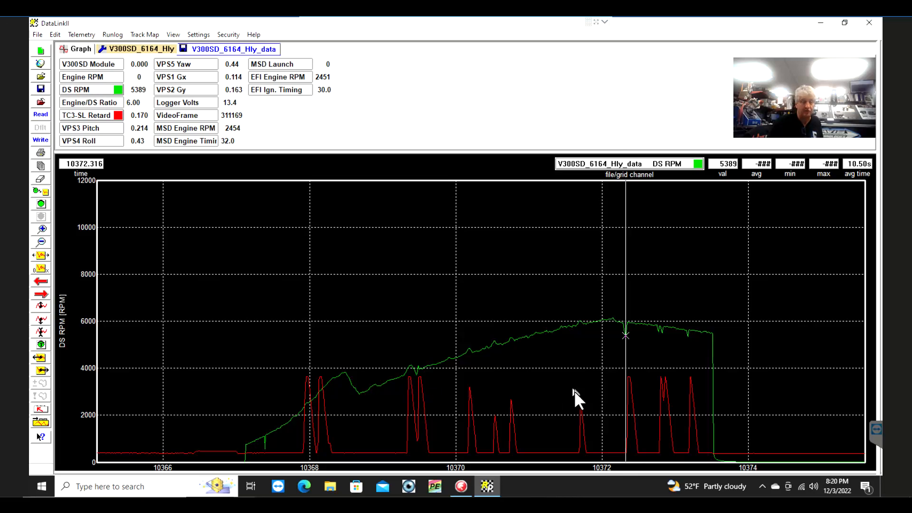
pyautogui.moveTo(355, 408)
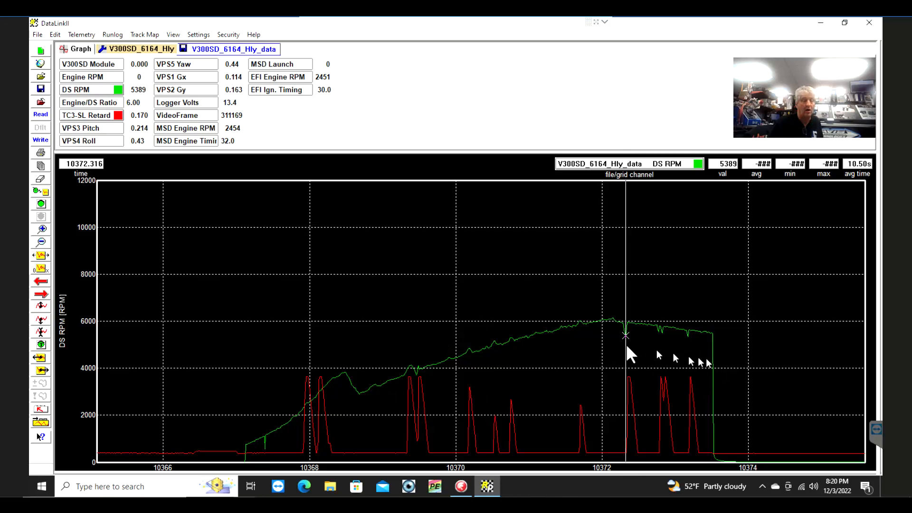
pyautogui.moveTo(631, 375)
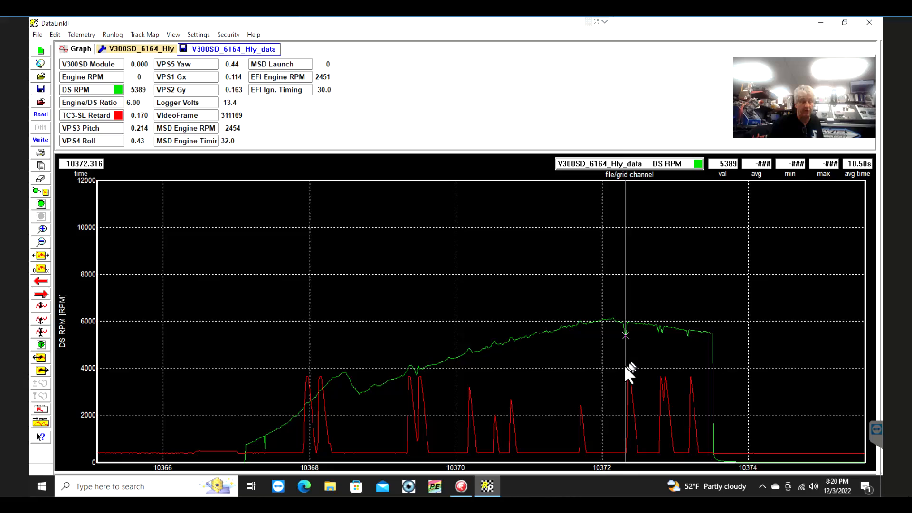
pyautogui.moveTo(535, 386)
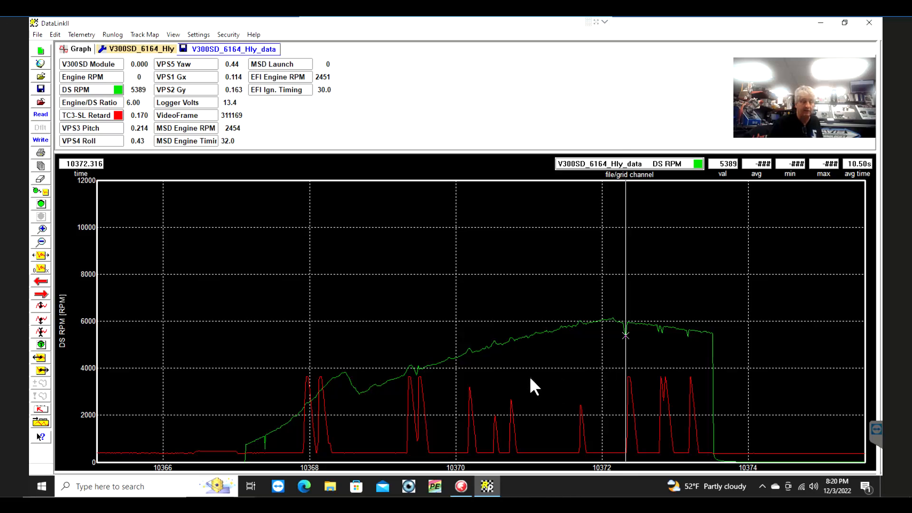
pyautogui.moveTo(421, 413)
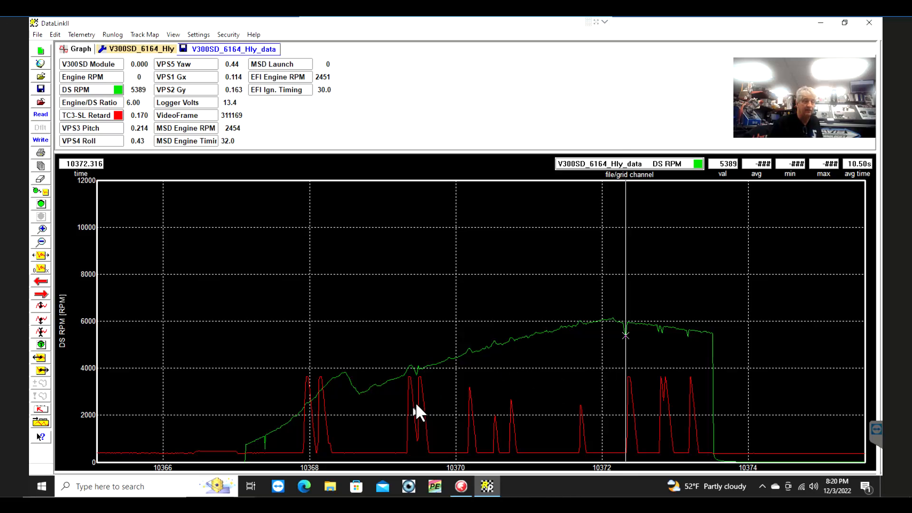
pyautogui.moveTo(429, 389)
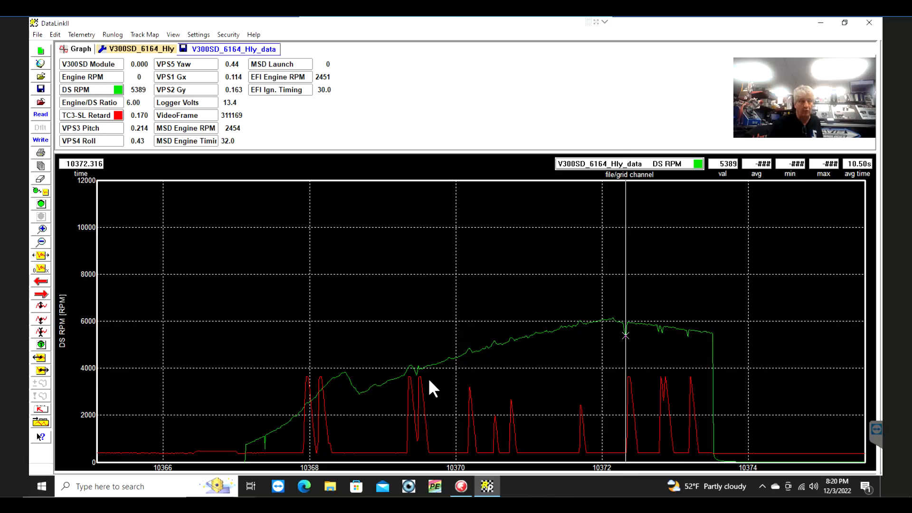
pyautogui.moveTo(488, 364)
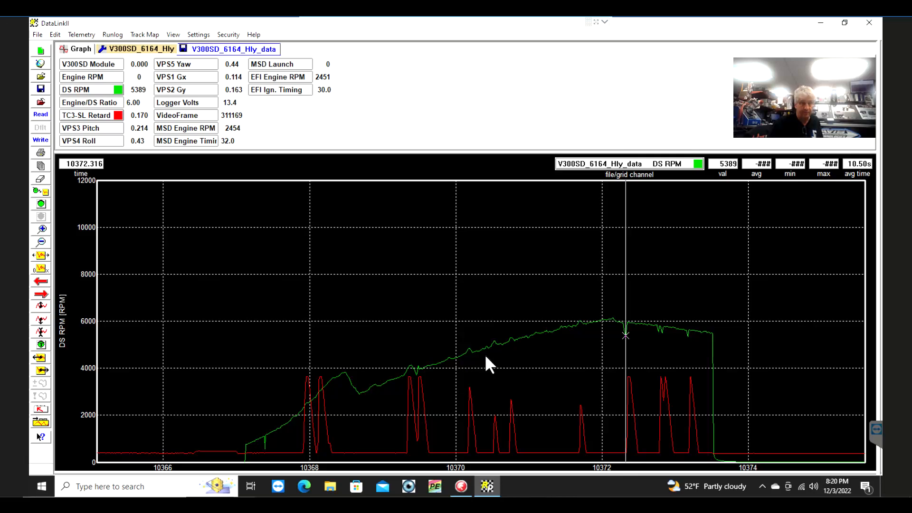
pyautogui.moveTo(474, 373)
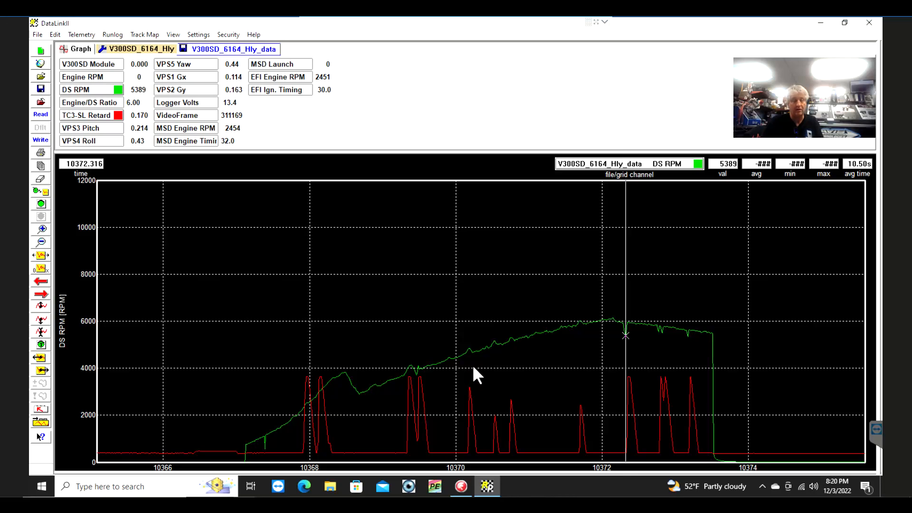
pyautogui.moveTo(483, 364)
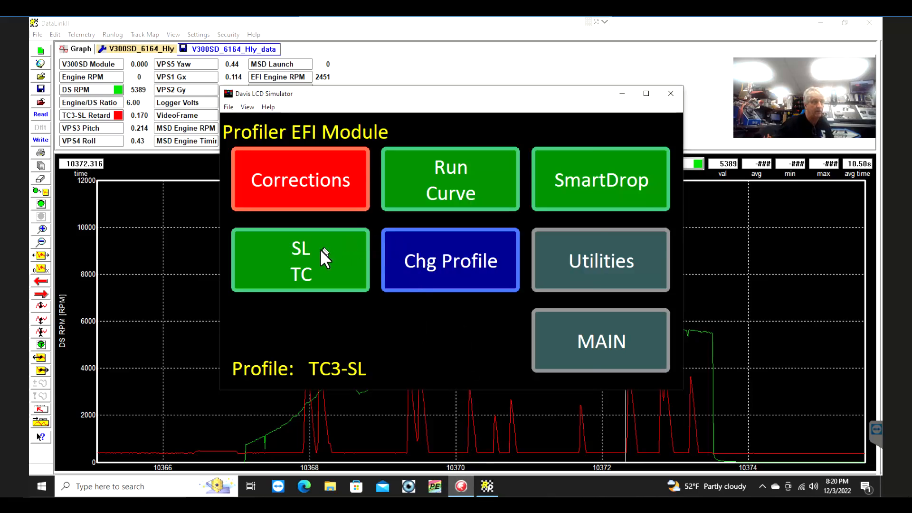
# Save traction control mode 1 (NON-SL TC) and return to the DataLink II graph
pyautogui.click(301, 260)
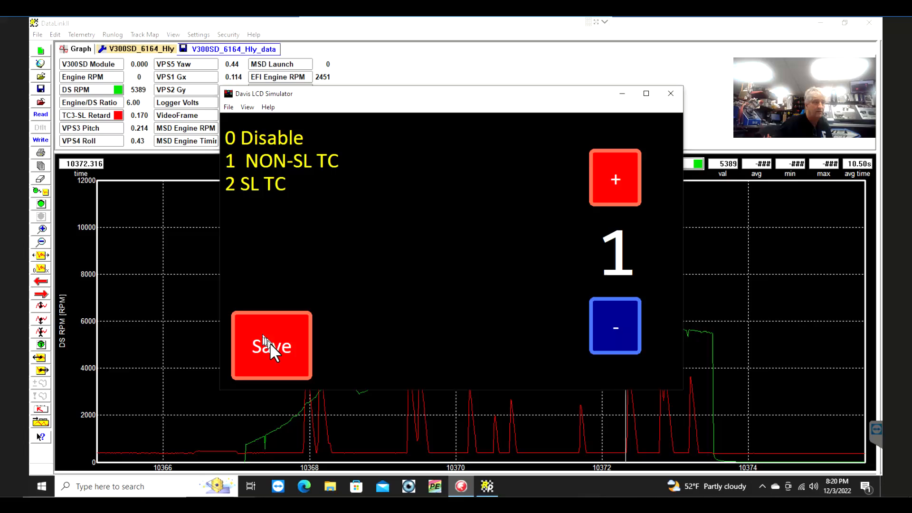
pyautogui.click(272, 346)
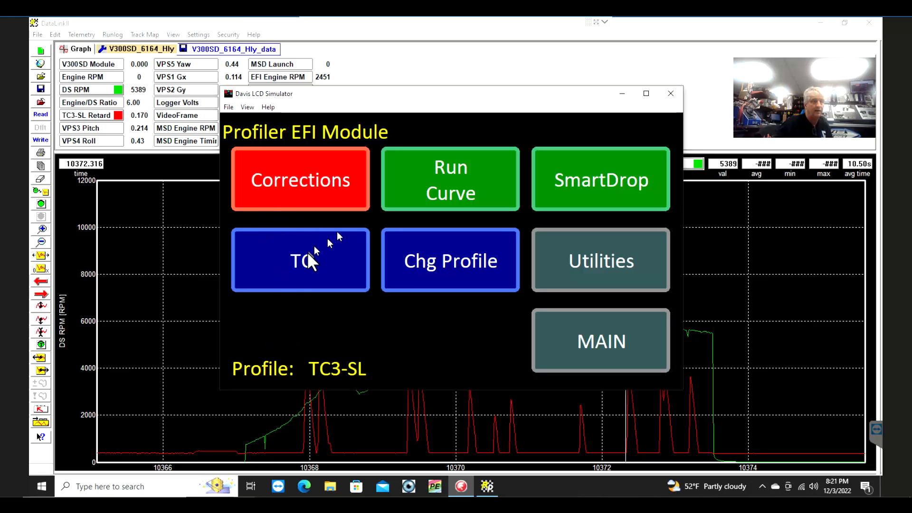
pyautogui.moveTo(587, 241)
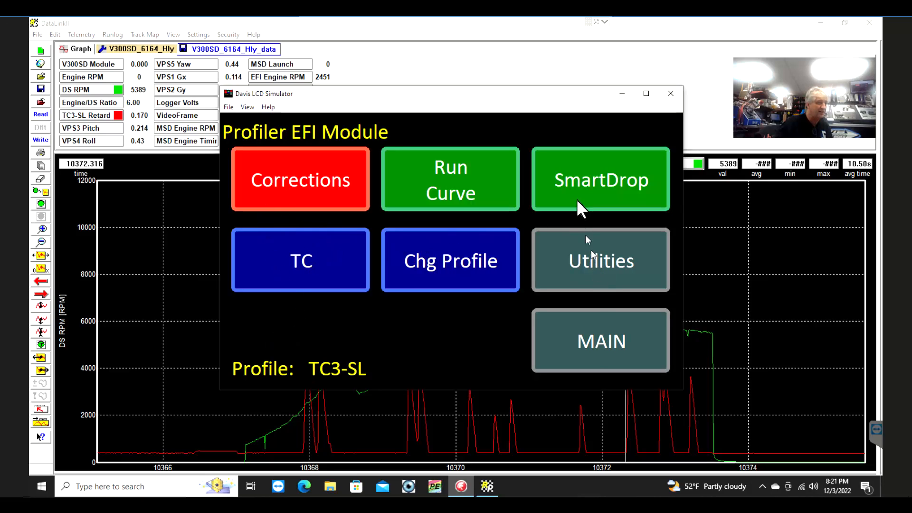
pyautogui.moveTo(647, 107)
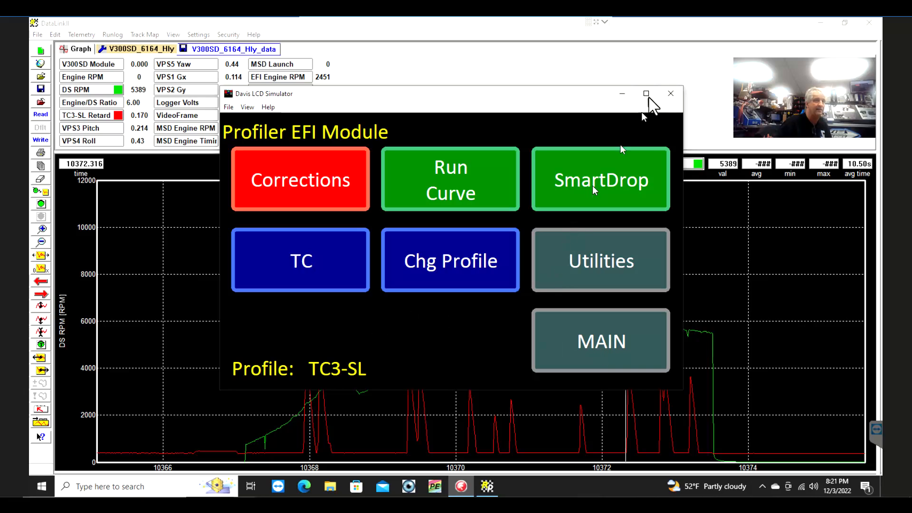
pyautogui.click(670, 93)
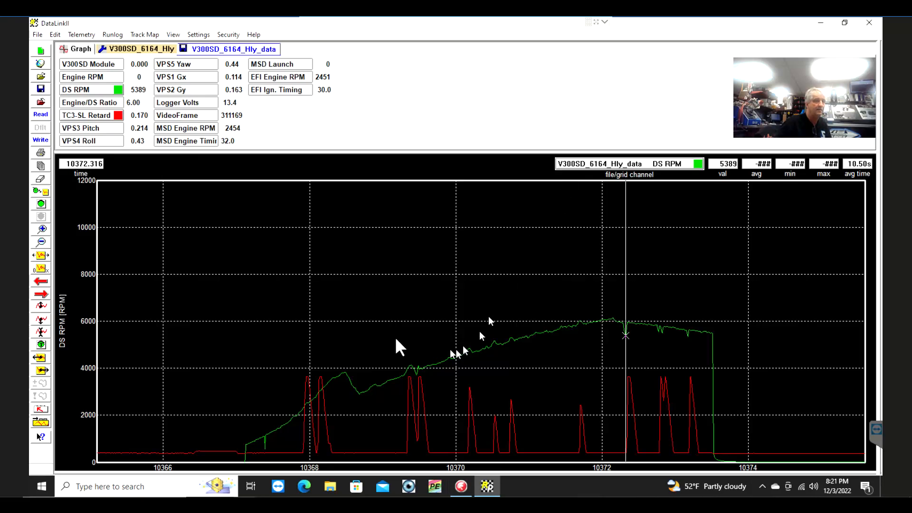
pyautogui.moveTo(258, 317)
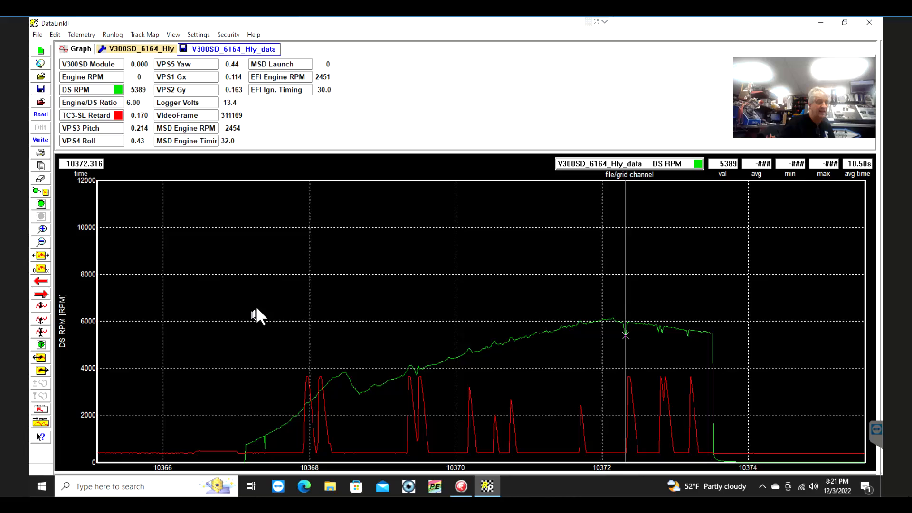
pyautogui.moveTo(41, 210)
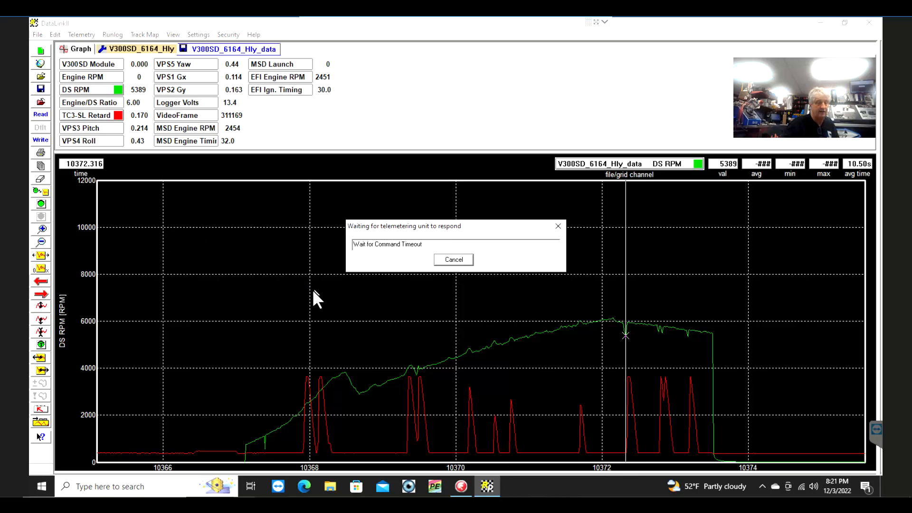
pyautogui.moveTo(355, 323)
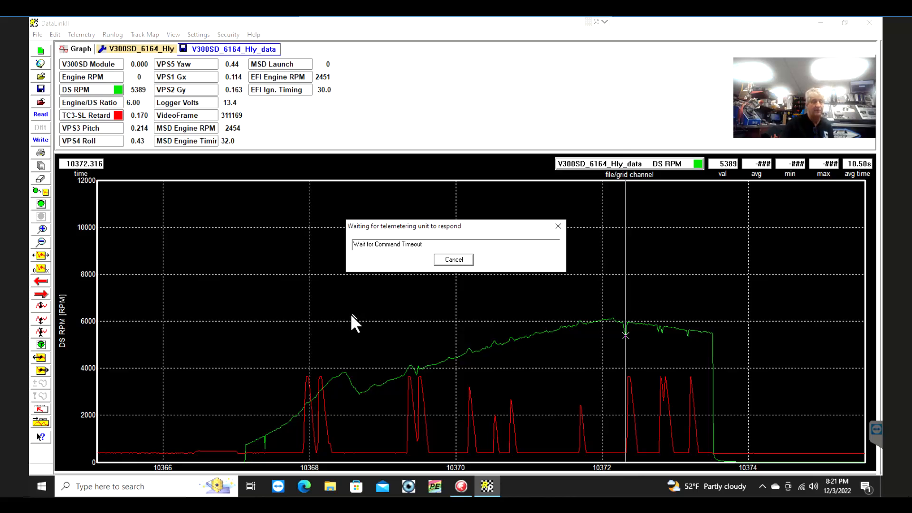
# Acknowledge the telemetry unit and scroll the graph right to the newly loaded run
pyautogui.click(453, 259)
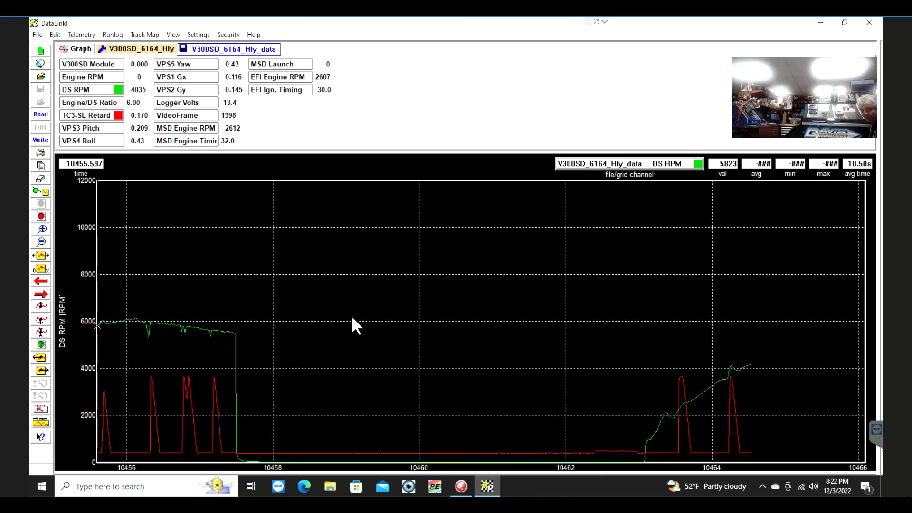
pyautogui.hscroll(3)
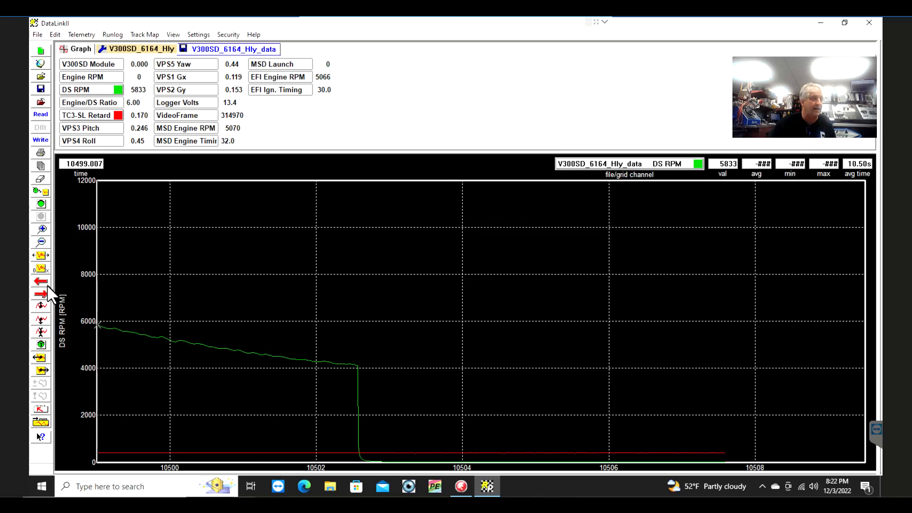
# Page the graph back to the earlier run around time 10464
pyautogui.click(41, 282)
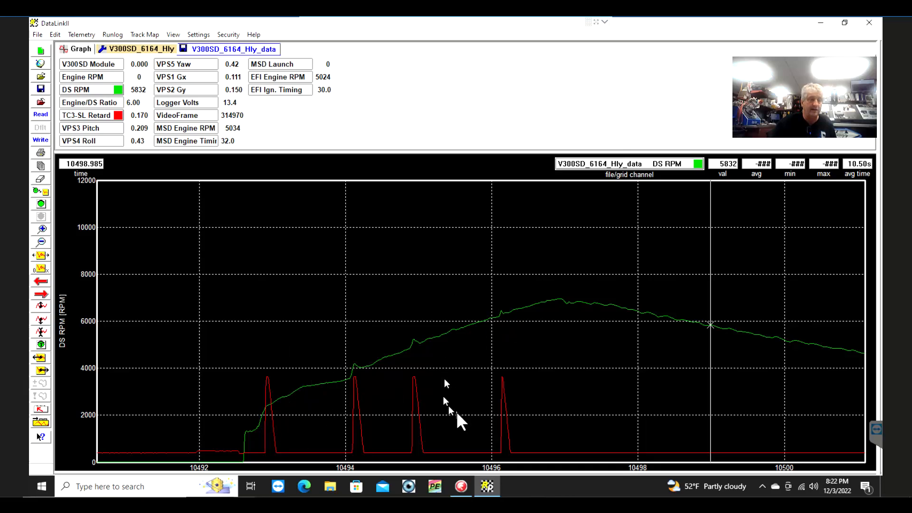
pyautogui.moveTo(483, 387)
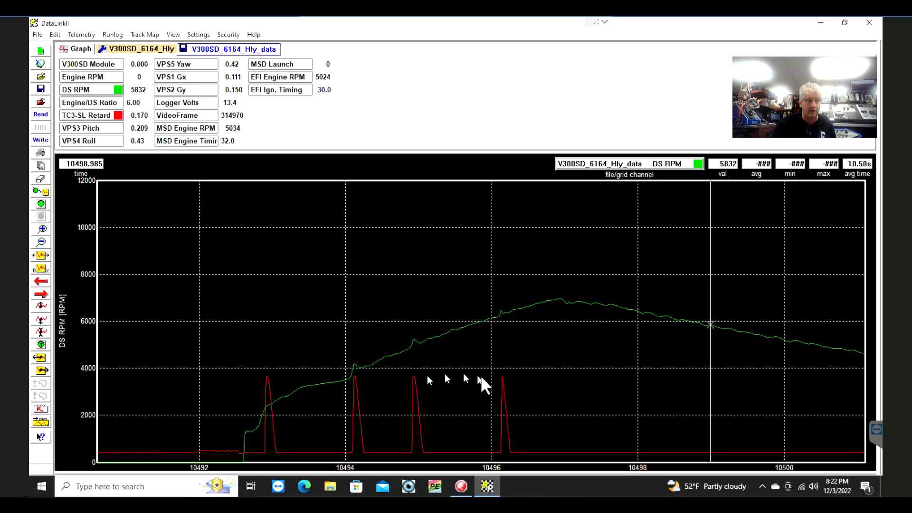
pyautogui.moveTo(494, 353)
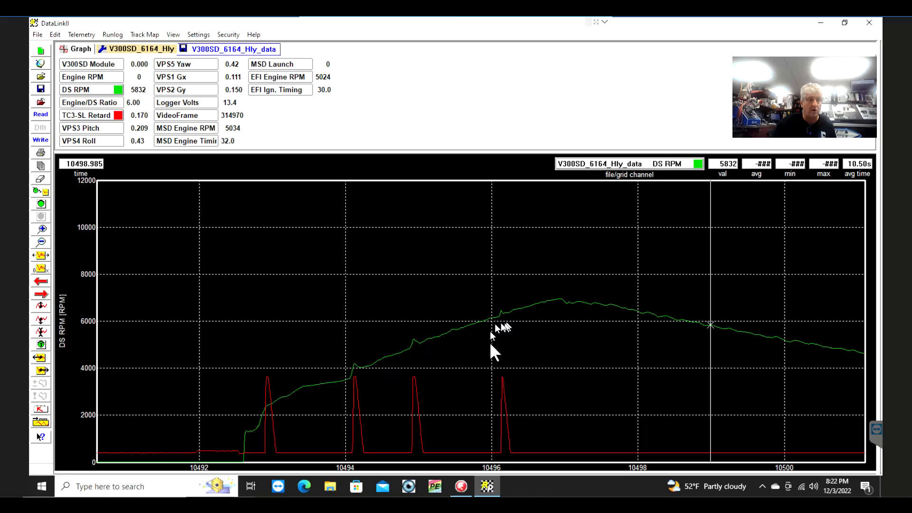
pyautogui.moveTo(37, 285)
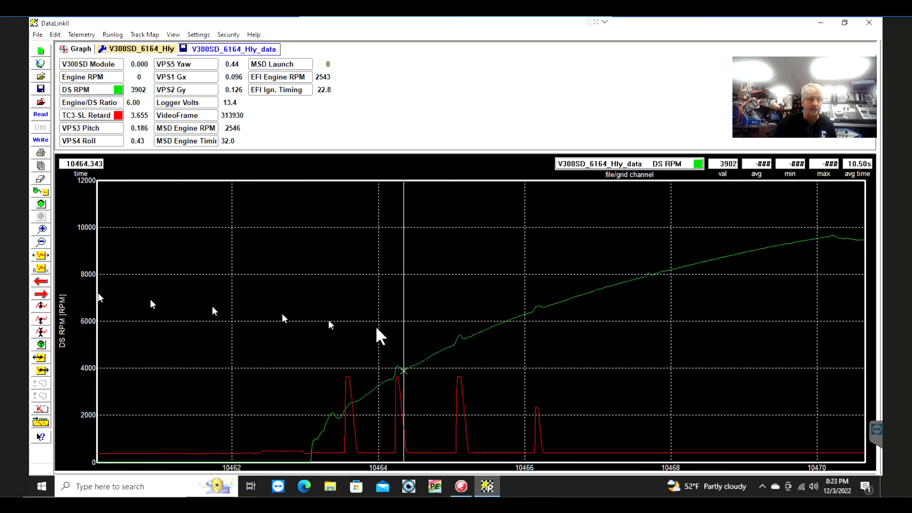
pyautogui.moveTo(595, 356)
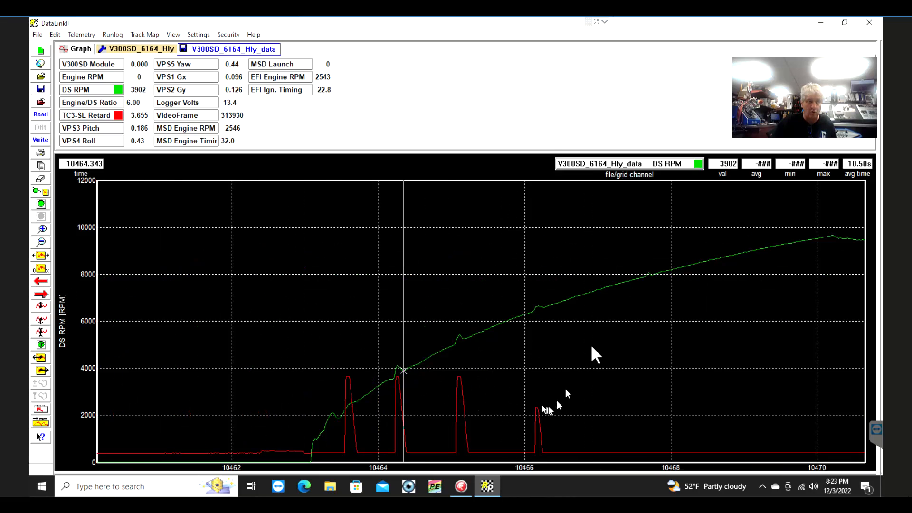
pyautogui.moveTo(652, 285)
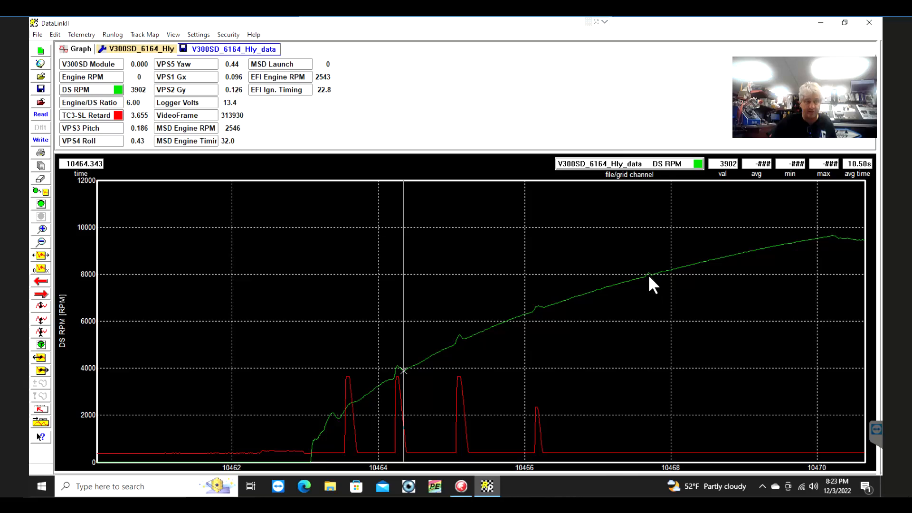
pyautogui.moveTo(599, 299)
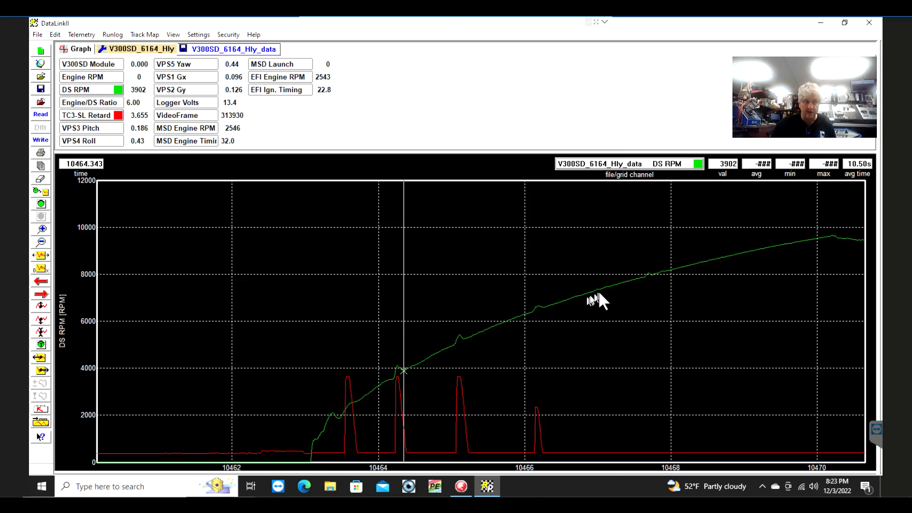
pyautogui.moveTo(649, 285)
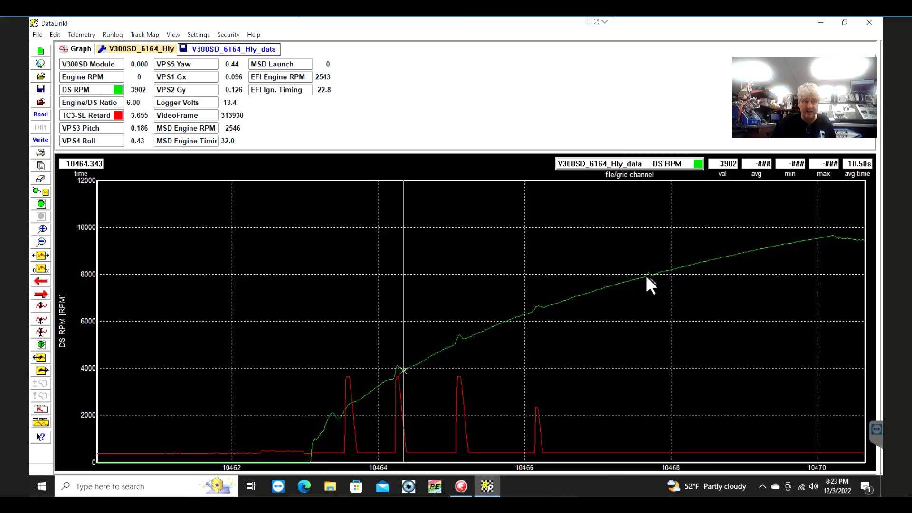
pyautogui.moveTo(564, 315)
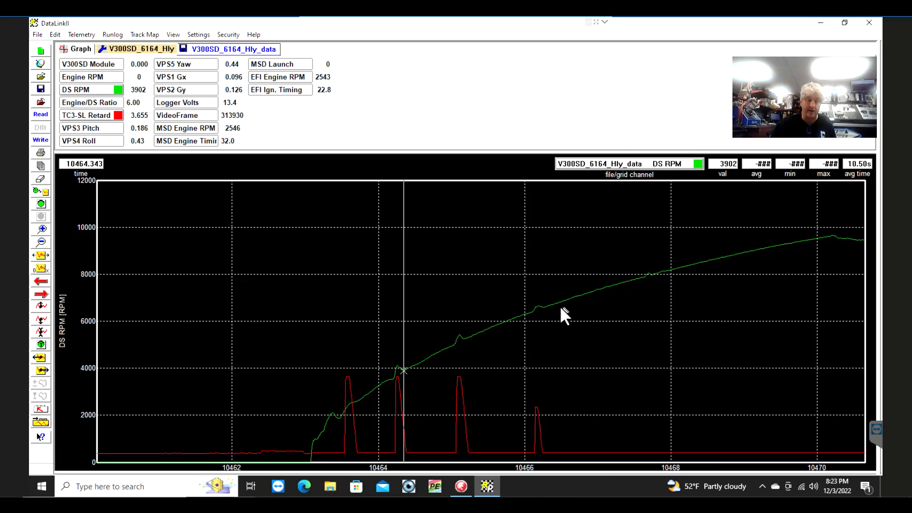
pyautogui.moveTo(652, 280)
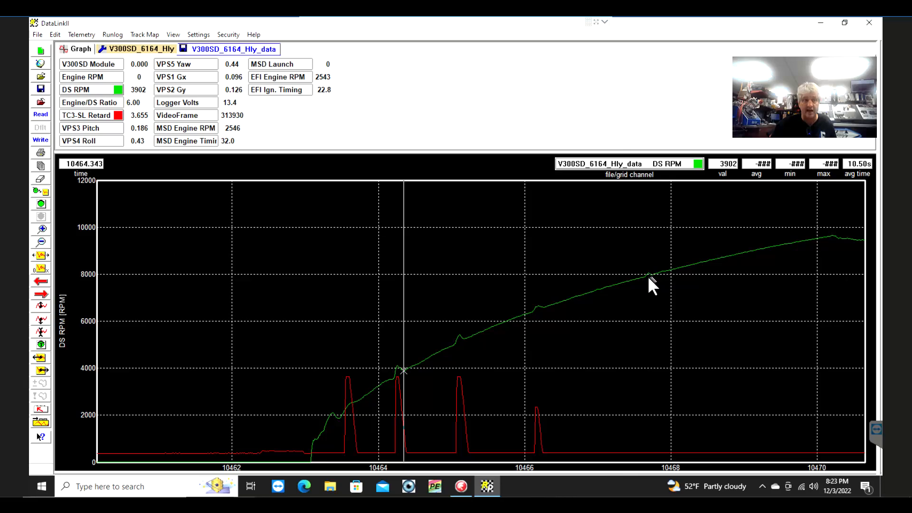
pyautogui.moveTo(650, 278)
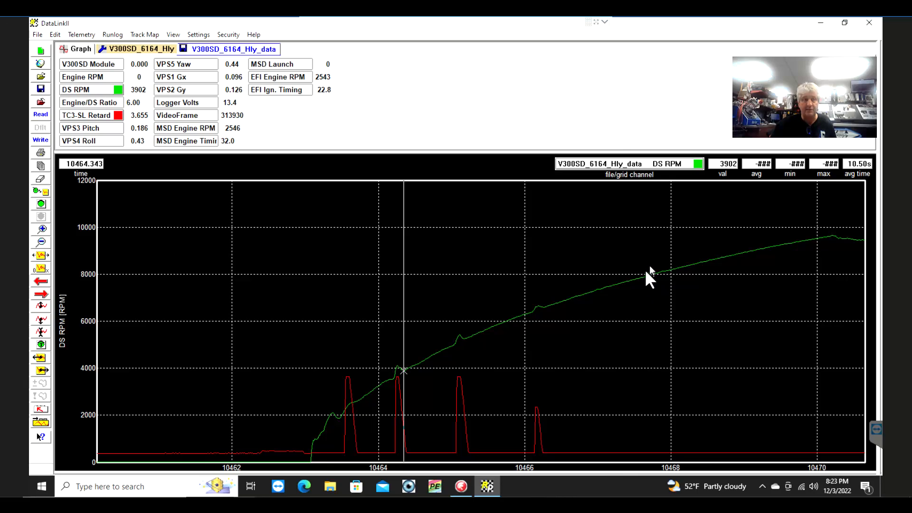
pyautogui.moveTo(550, 313)
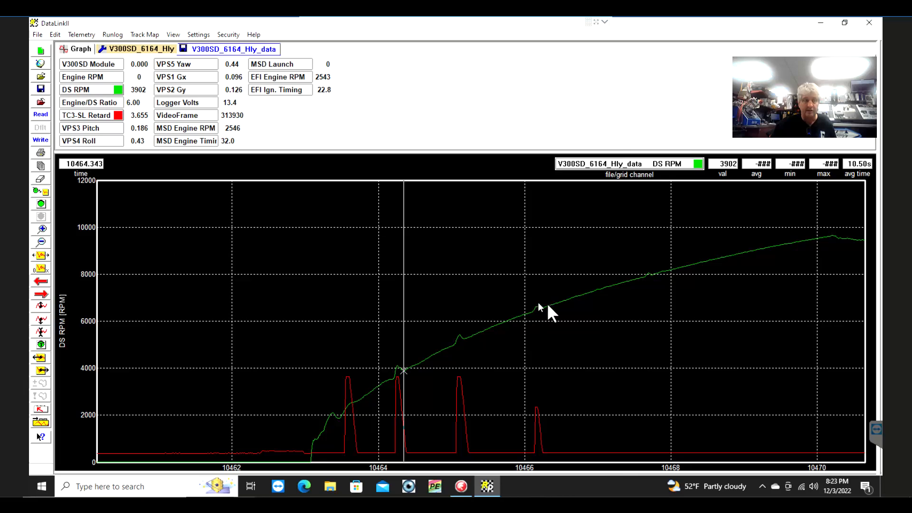
pyautogui.moveTo(652, 285)
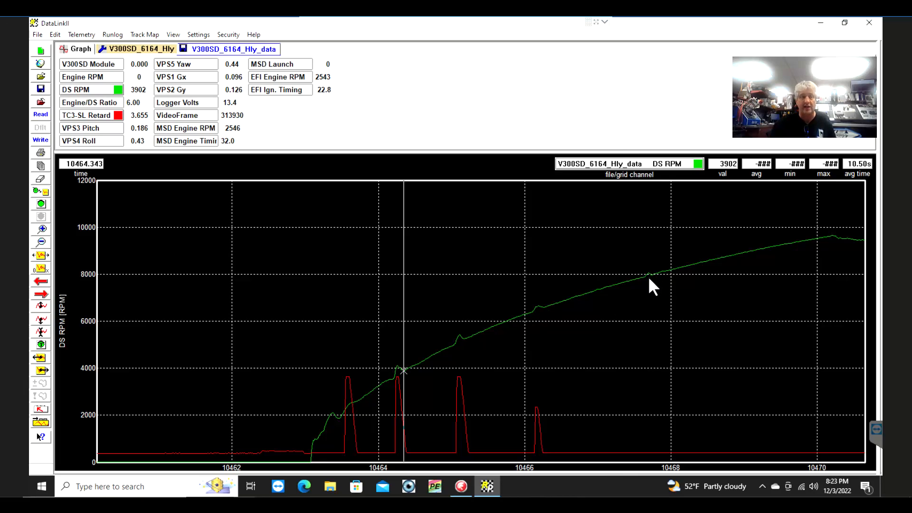
pyautogui.moveTo(608, 311)
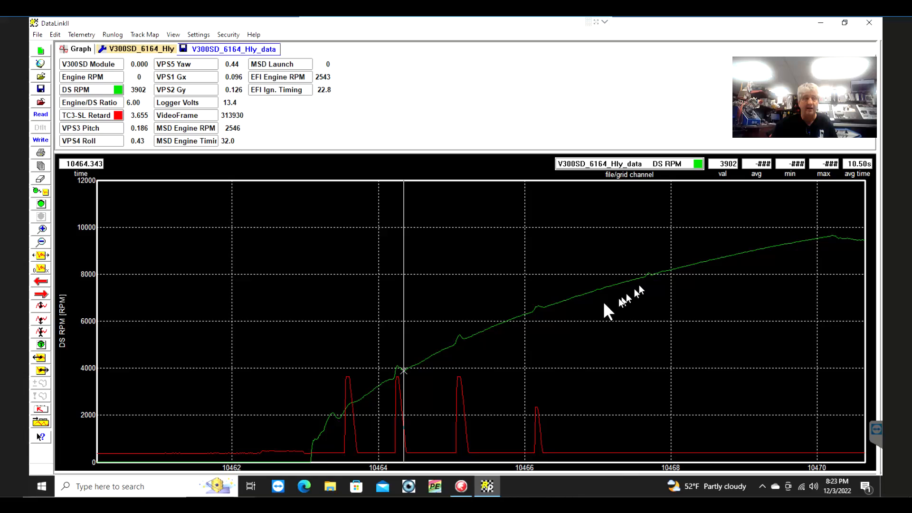
pyautogui.moveTo(610, 309)
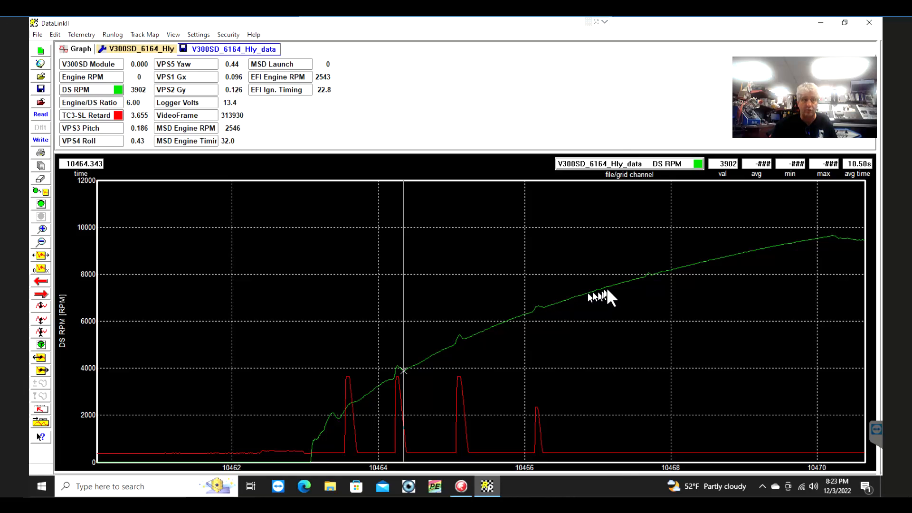
pyautogui.moveTo(378, 398)
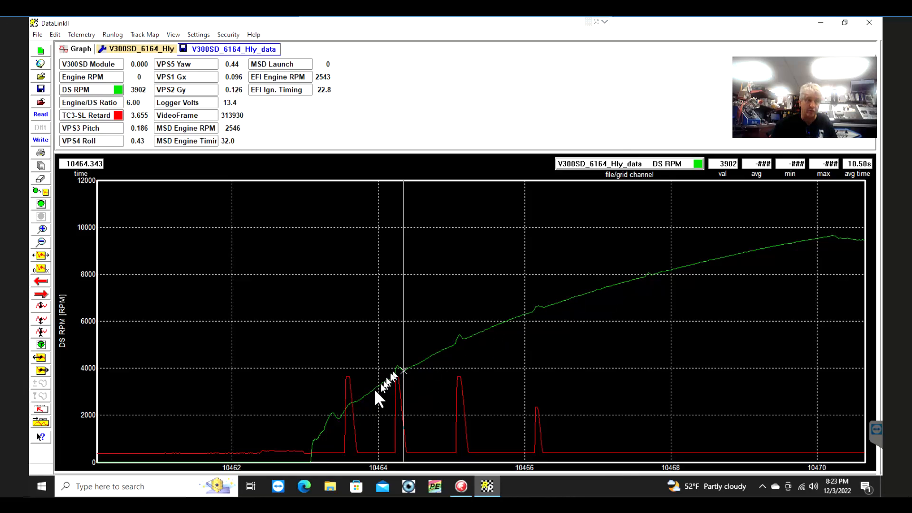
pyautogui.moveTo(650, 283)
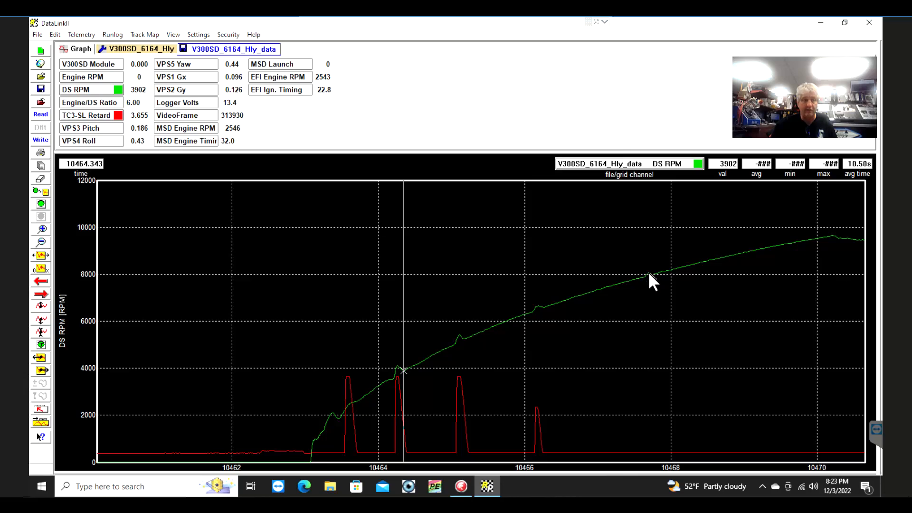
pyautogui.moveTo(590, 299)
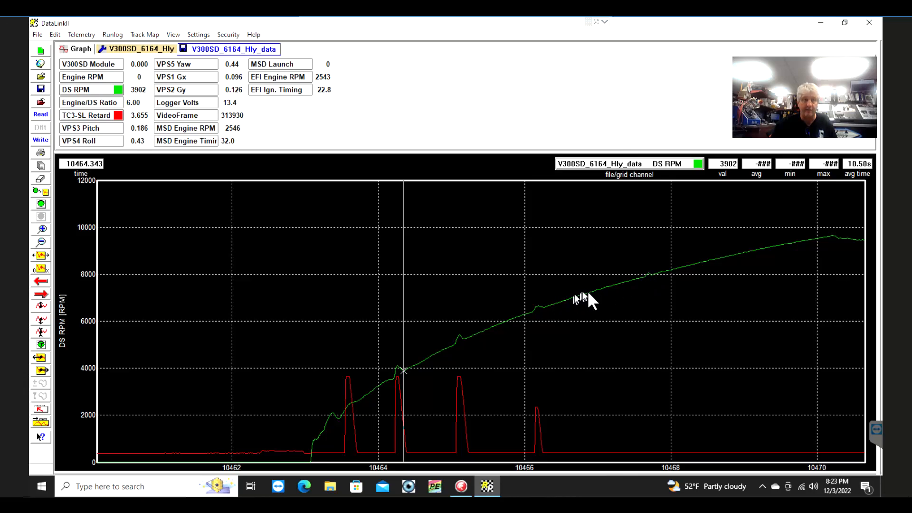
pyautogui.moveTo(826, 241)
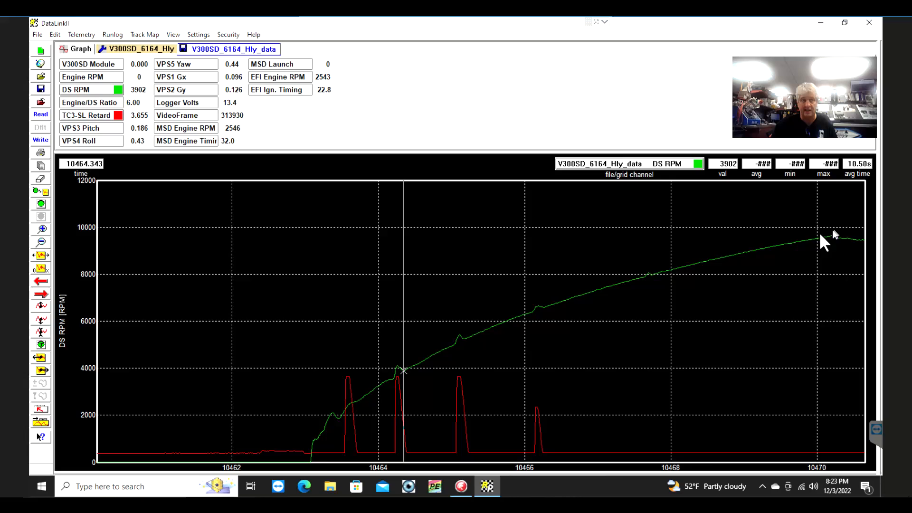
pyautogui.moveTo(652, 283)
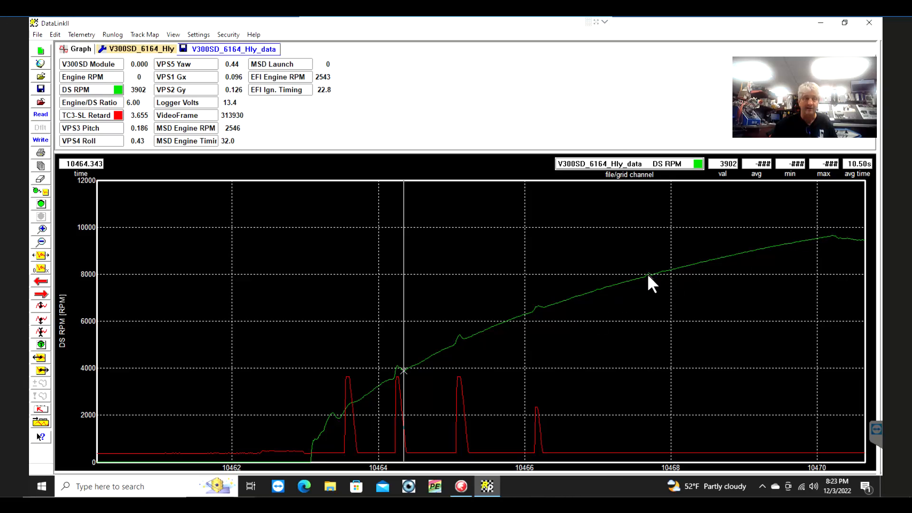
pyautogui.moveTo(72, 296)
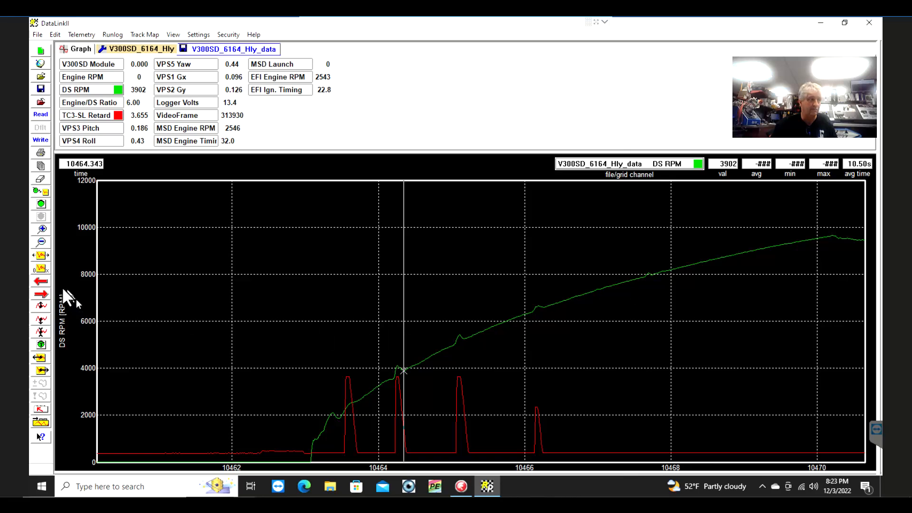
pyautogui.click(40, 283)
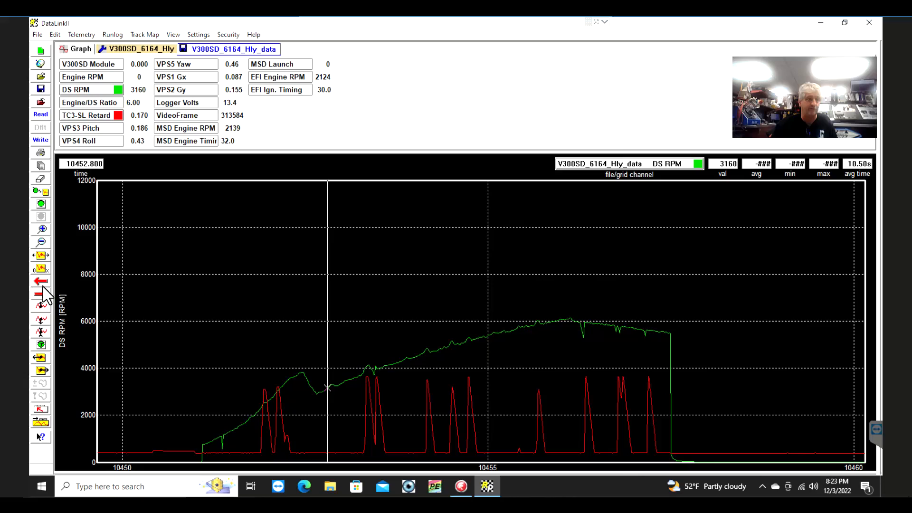
pyautogui.moveTo(308, 415)
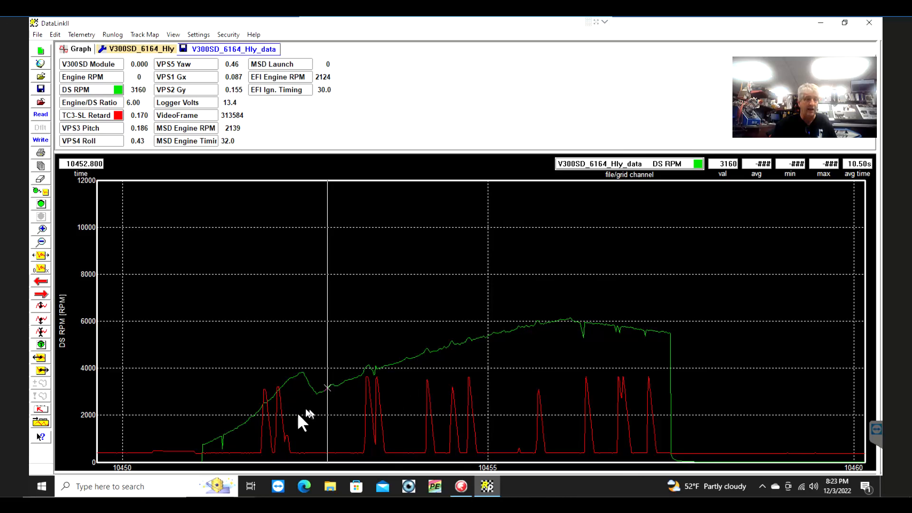
pyautogui.moveTo(593, 416)
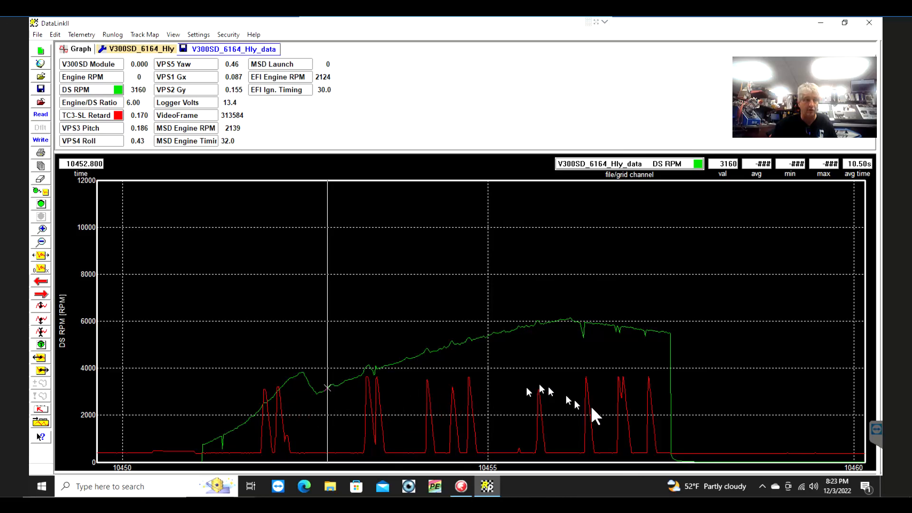
pyautogui.moveTo(365, 433)
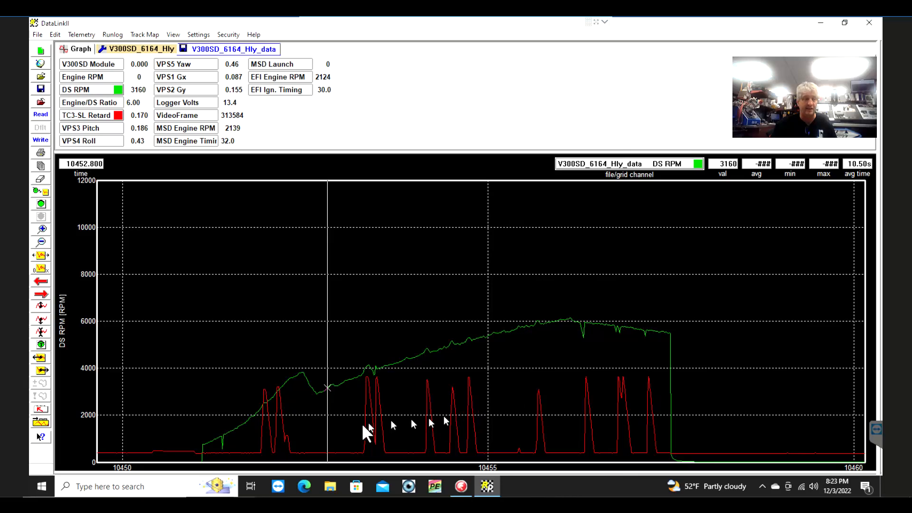
pyautogui.moveTo(431, 358)
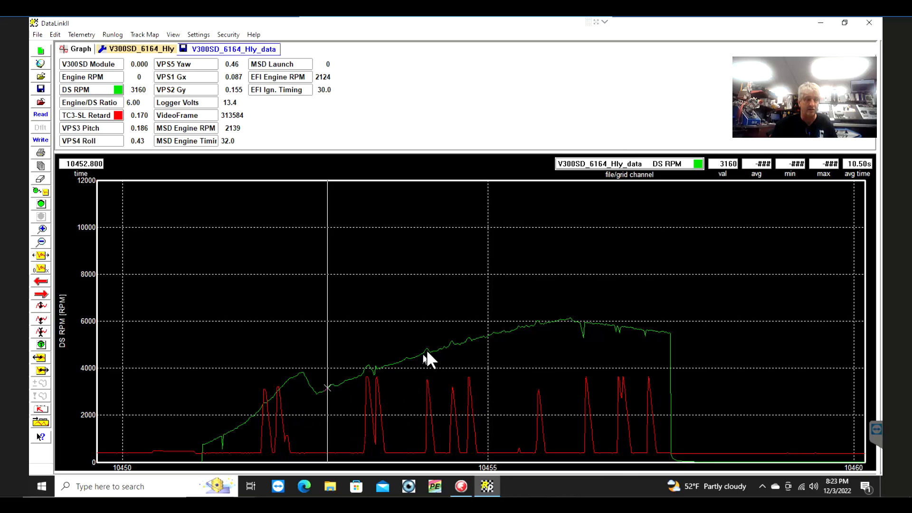
pyautogui.moveTo(454, 351)
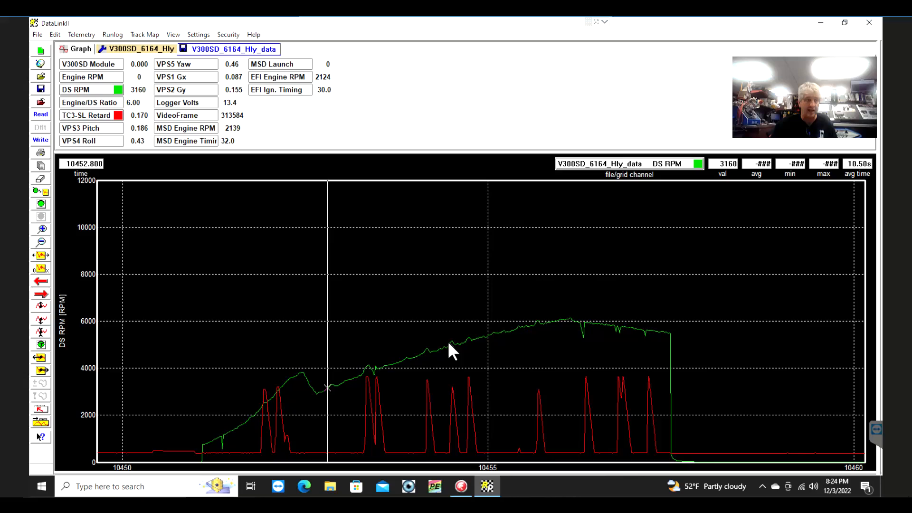
pyautogui.moveTo(469, 384)
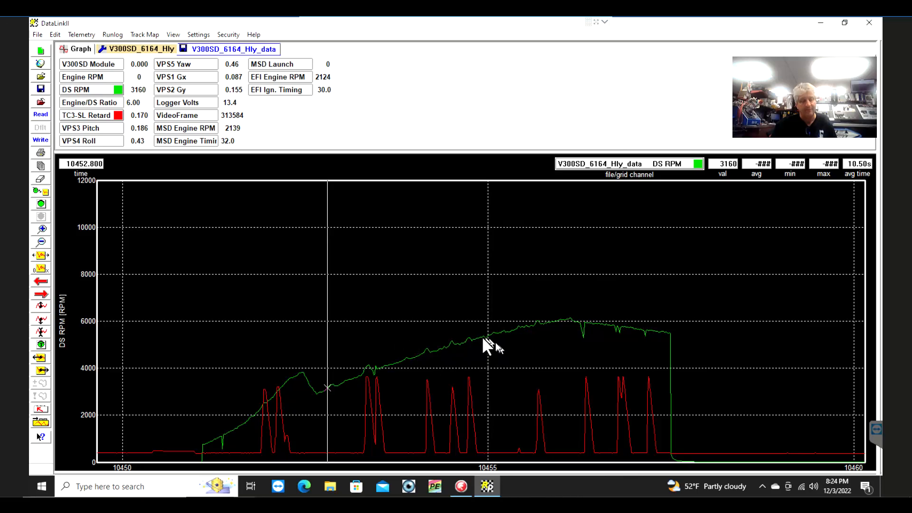
pyautogui.moveTo(323, 326)
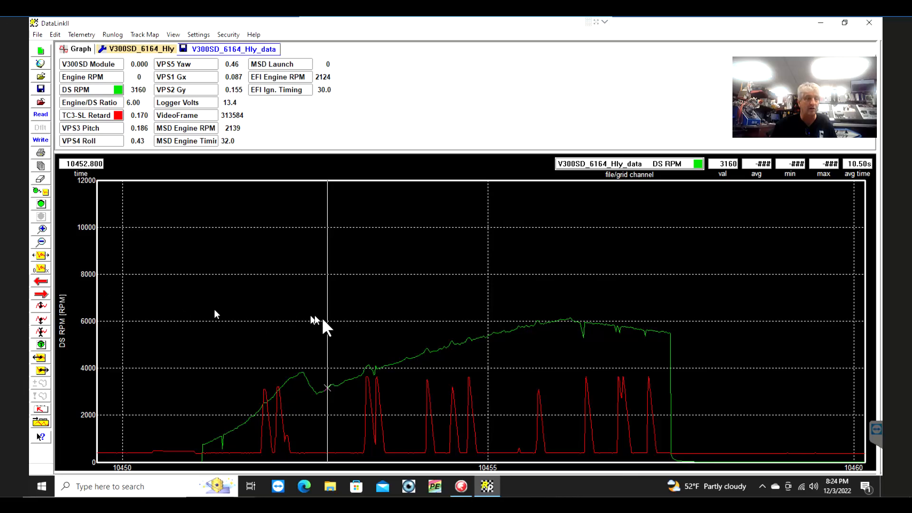
pyautogui.moveTo(474, 378)
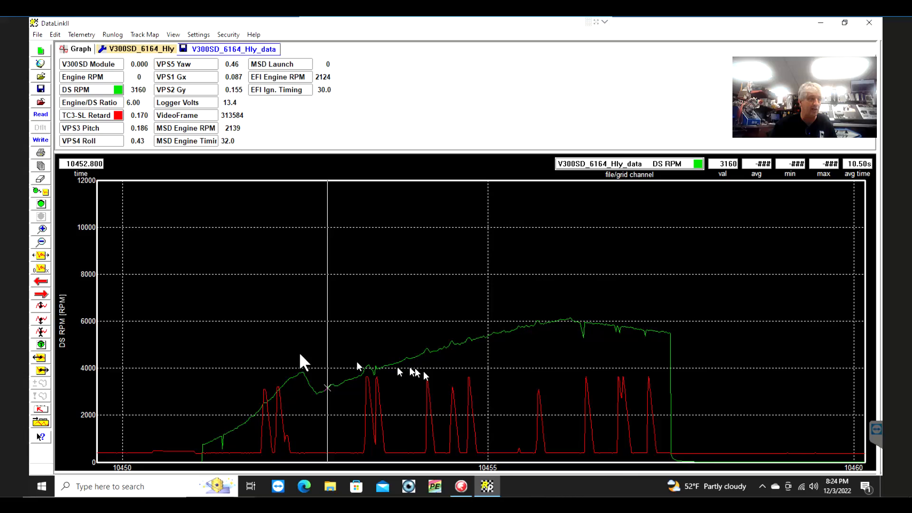
pyautogui.moveTo(169, 285)
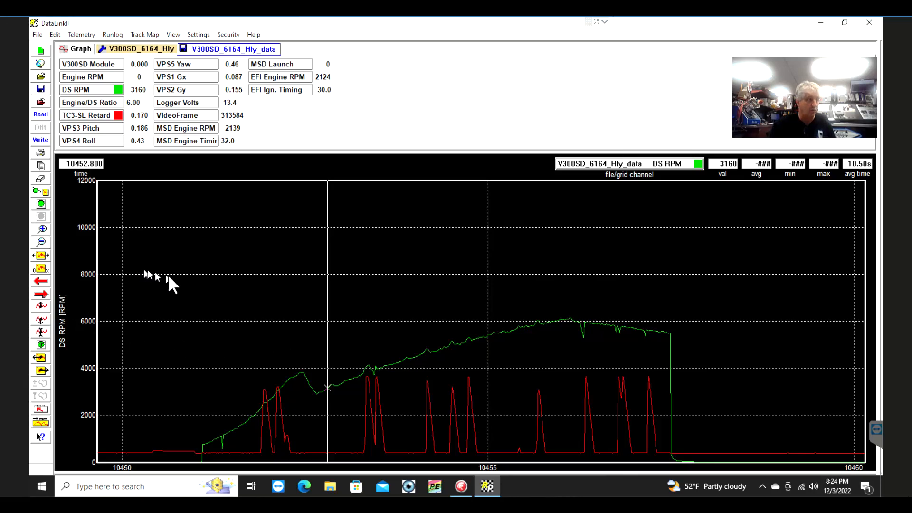
pyautogui.moveTo(192, 307)
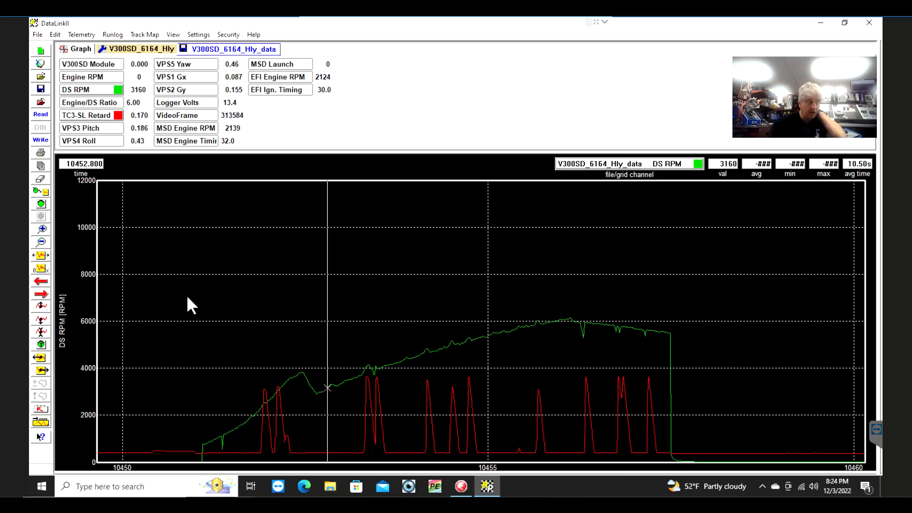
pyautogui.moveTo(249, 349)
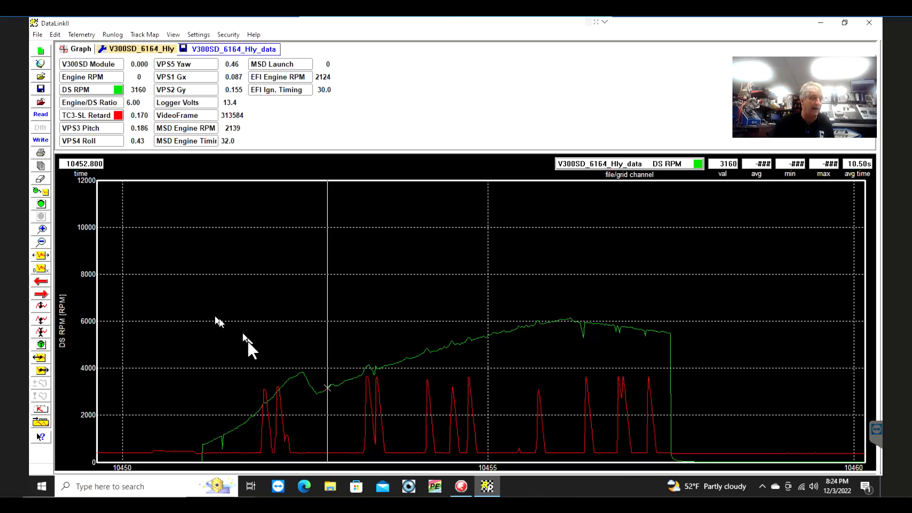
pyautogui.moveTo(40, 281)
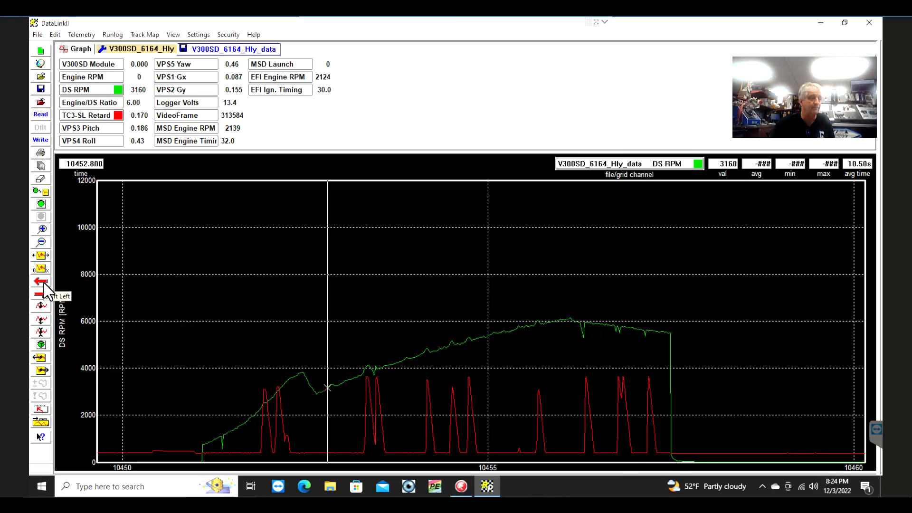
# Step the time marker one sample earlier to read values at 10452.778
pyautogui.click(40, 281)
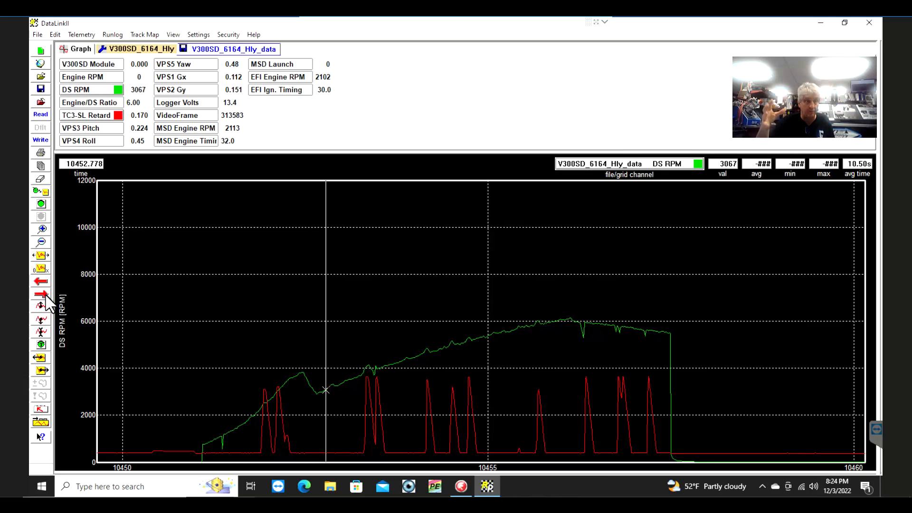
pyautogui.moveTo(340, 354)
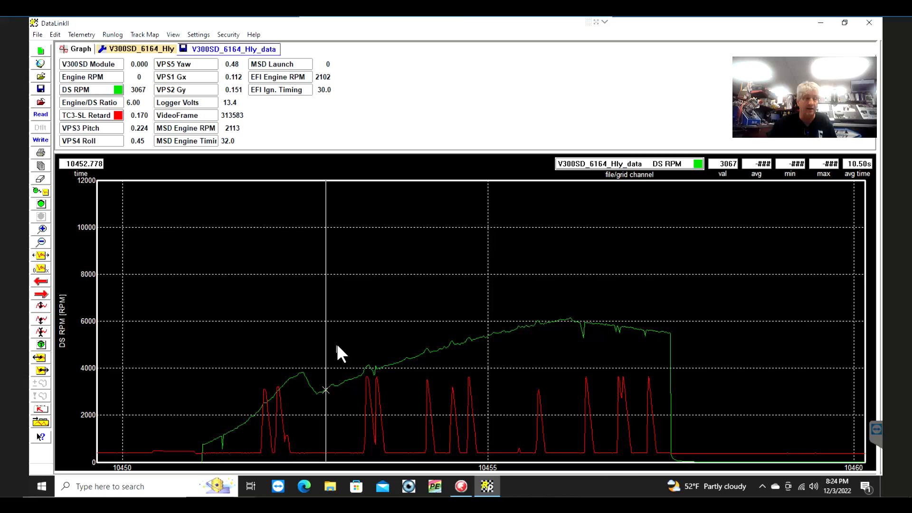
pyautogui.moveTo(410, 274)
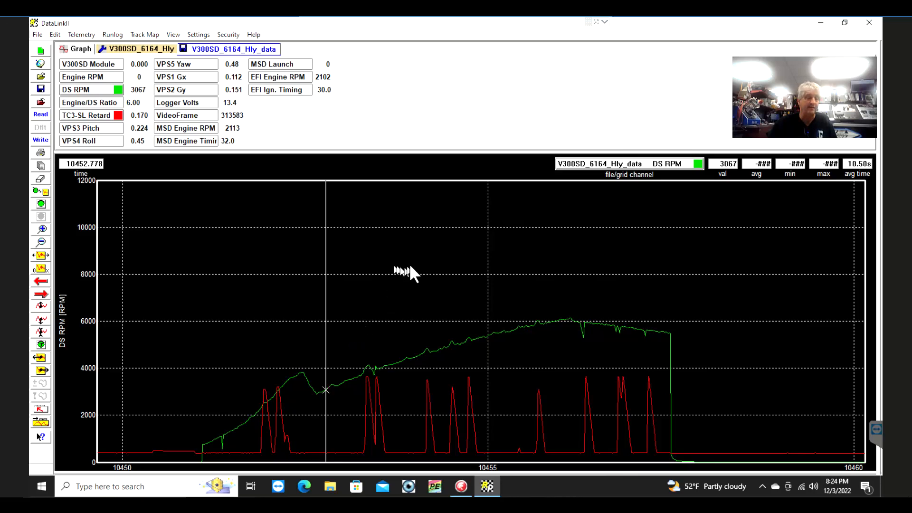
pyautogui.moveTo(455, 280)
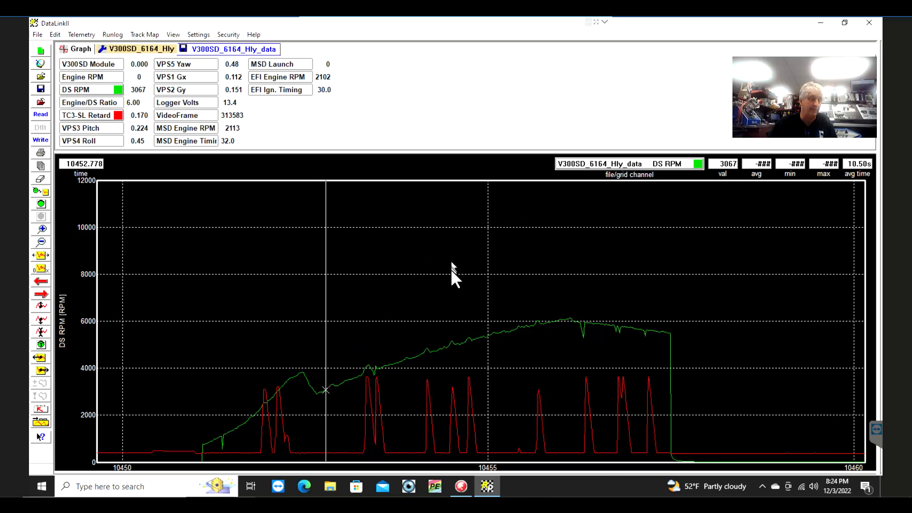
pyautogui.moveTo(456, 283)
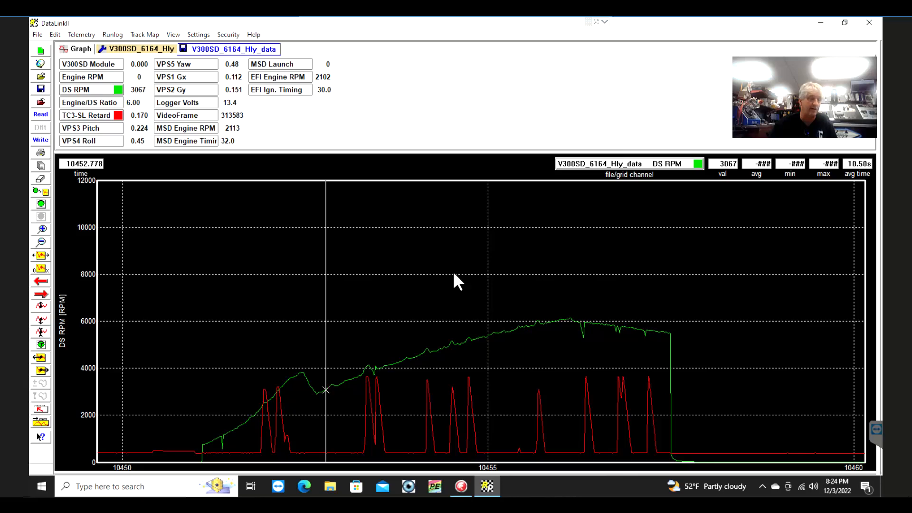
pyautogui.moveTo(459, 284)
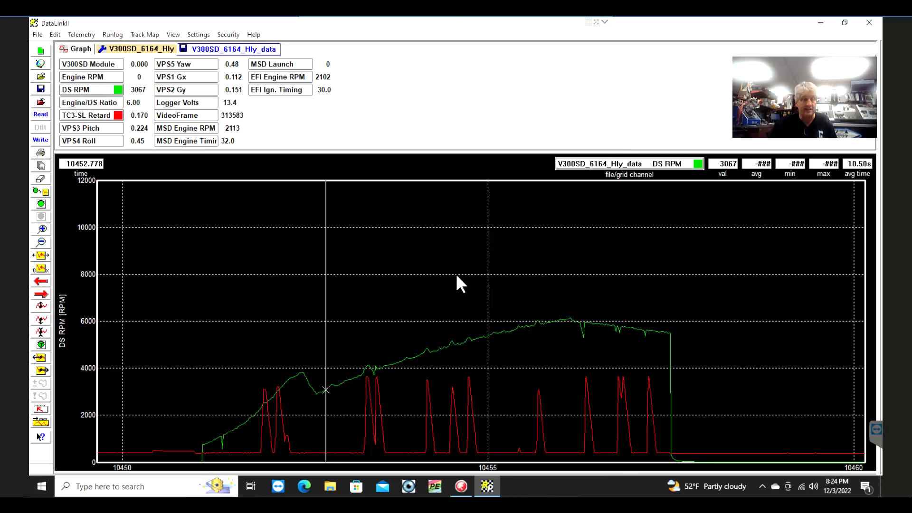
pyautogui.moveTo(622, 340)
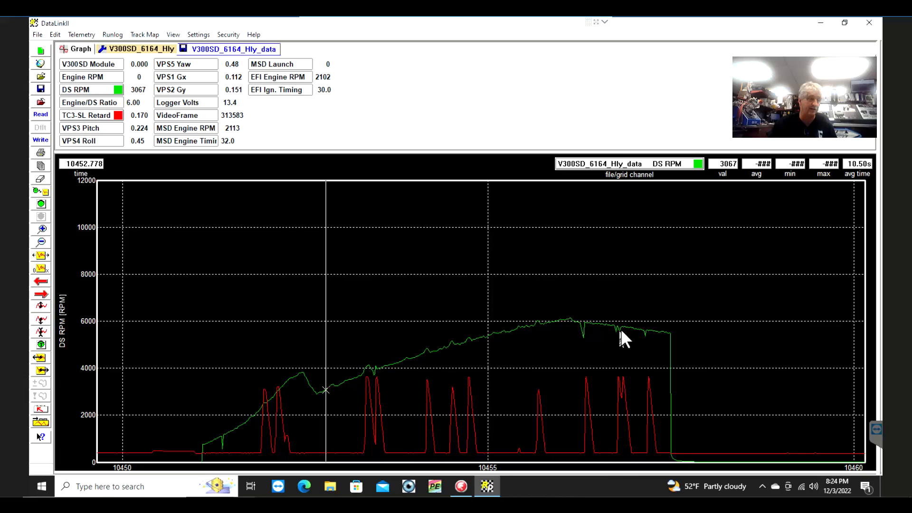
pyautogui.moveTo(633, 326)
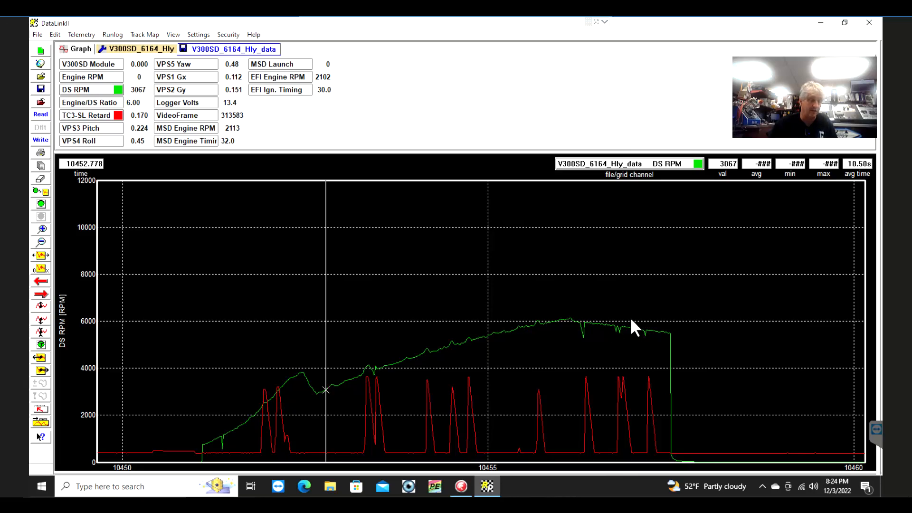
pyautogui.moveTo(551, 247)
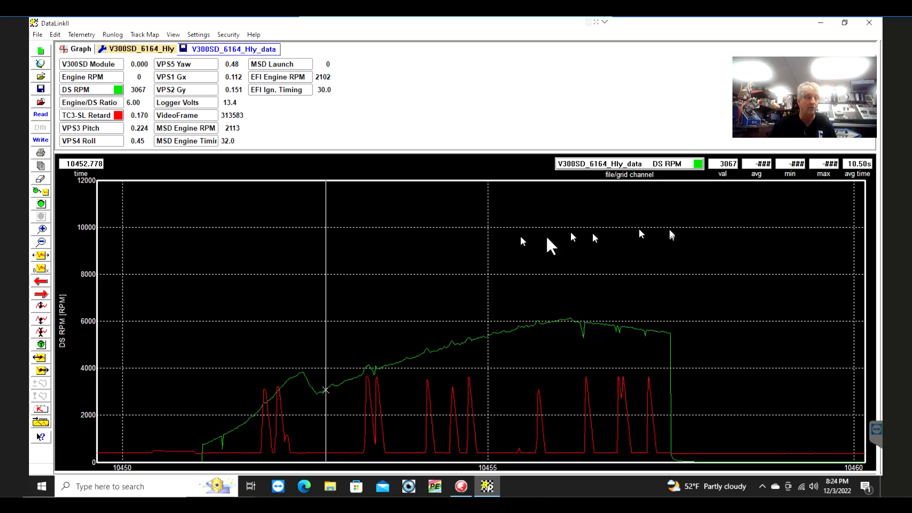
pyautogui.moveTo(550, 406)
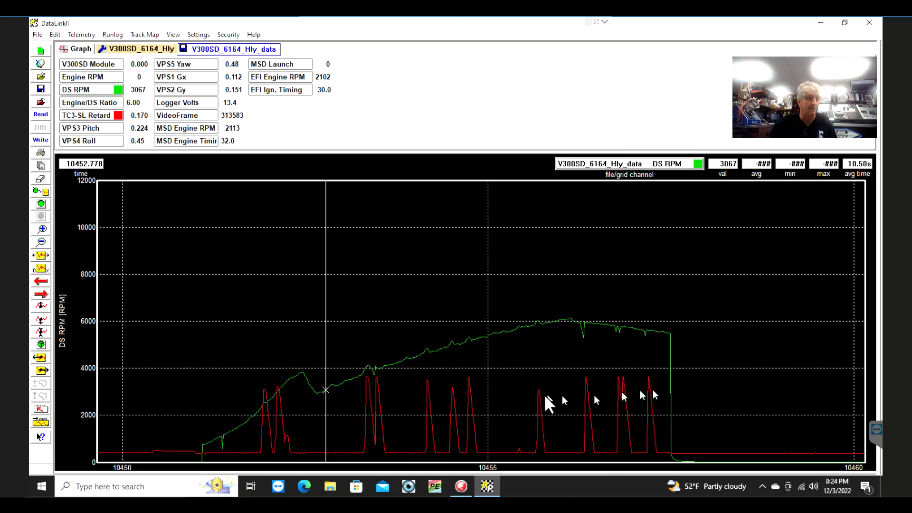
pyautogui.moveTo(512, 280)
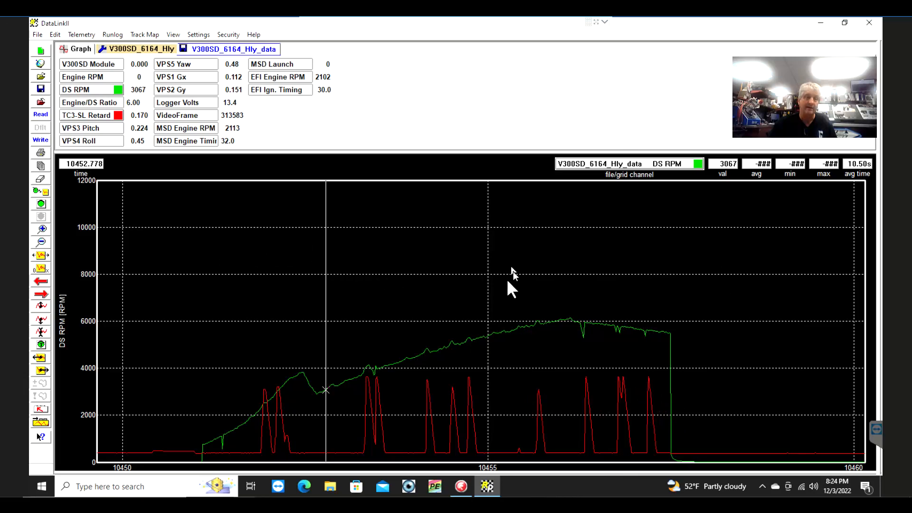
pyautogui.moveTo(544, 200)
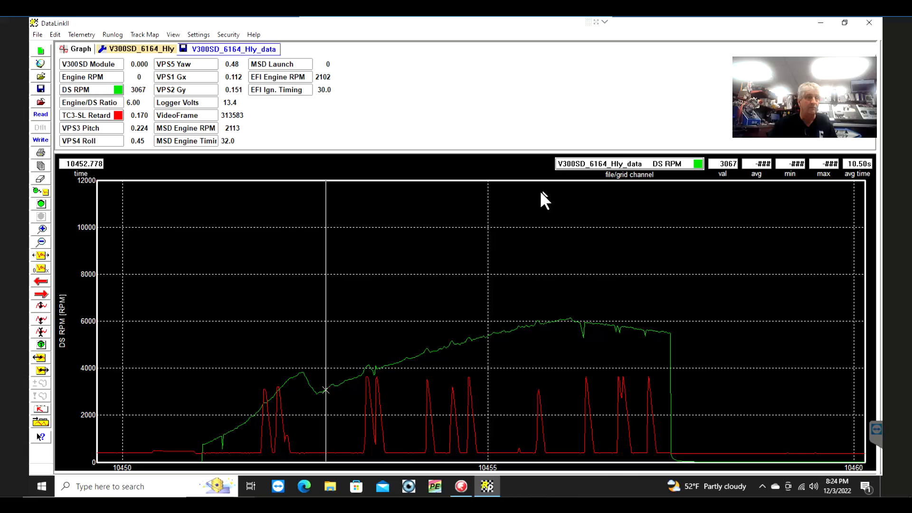
pyautogui.moveTo(685, 222)
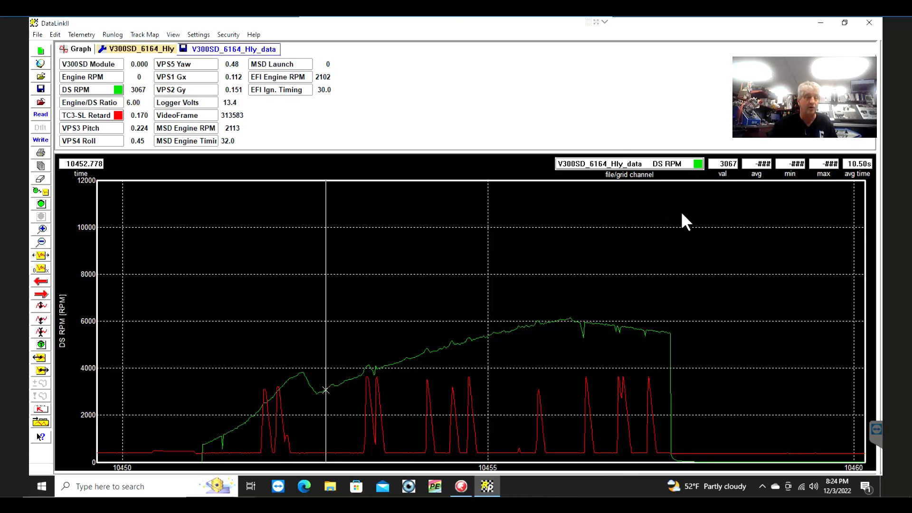
pyautogui.moveTo(656, 209)
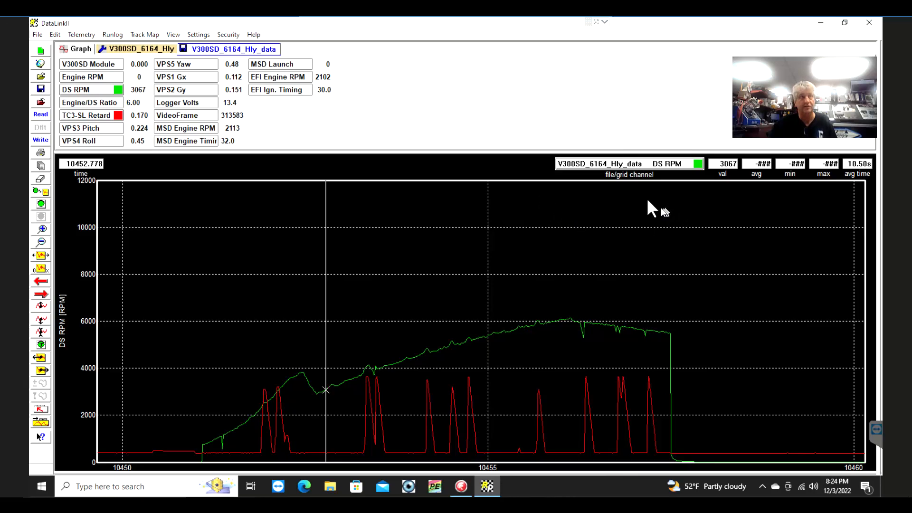
pyautogui.moveTo(608, 256)
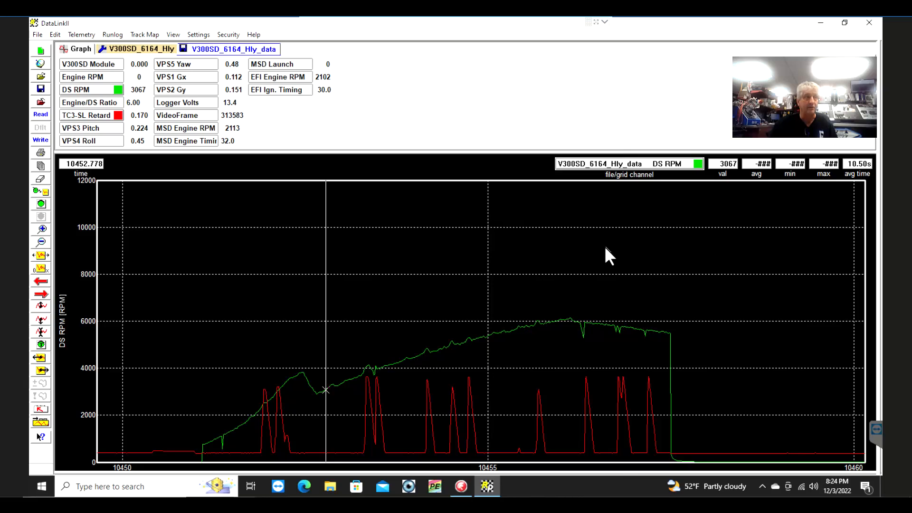
pyautogui.moveTo(593, 180)
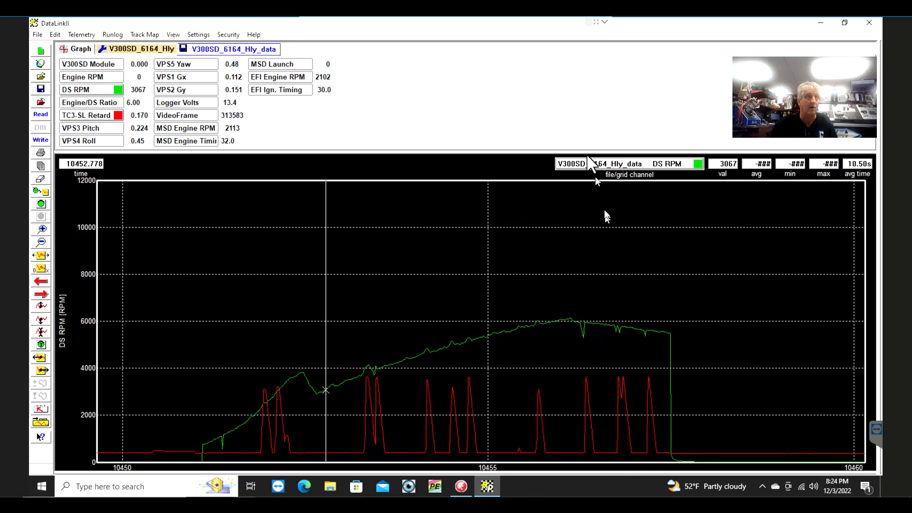